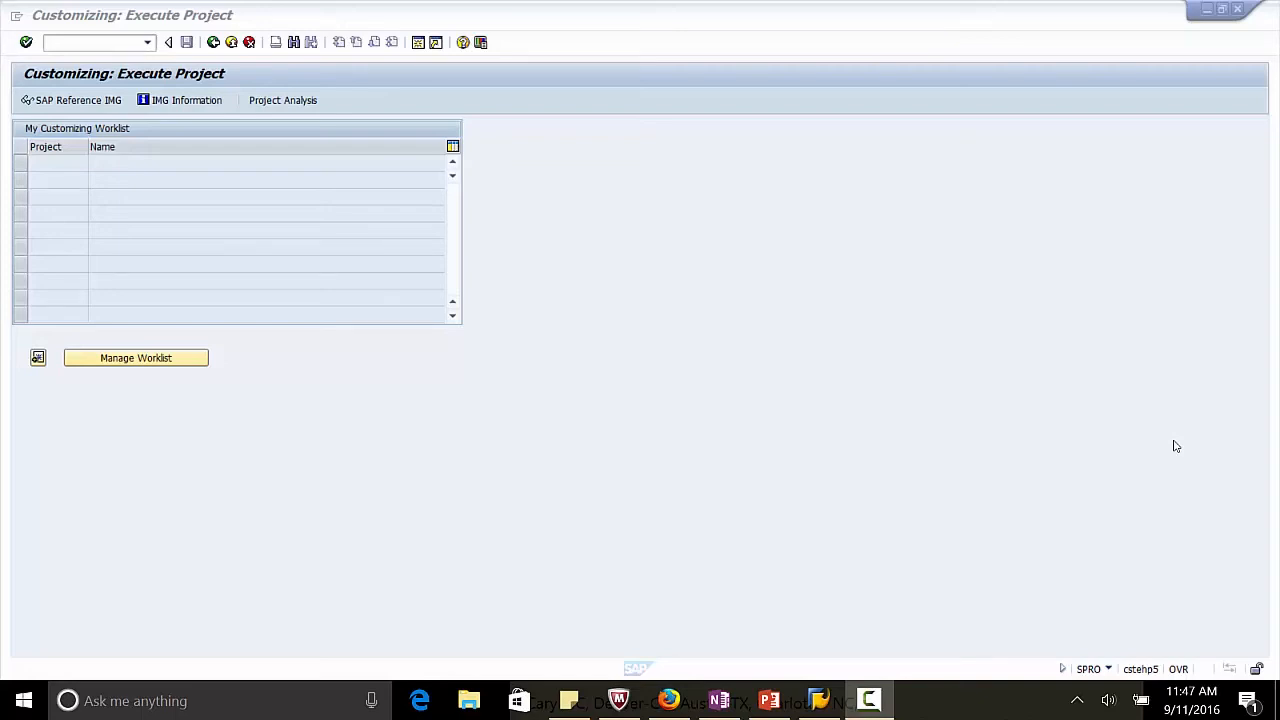
# Step: Open the SAP Reference IMG and expand Financial Accounting (New) down to Bank Accounting
pyautogui.click(90, 42)
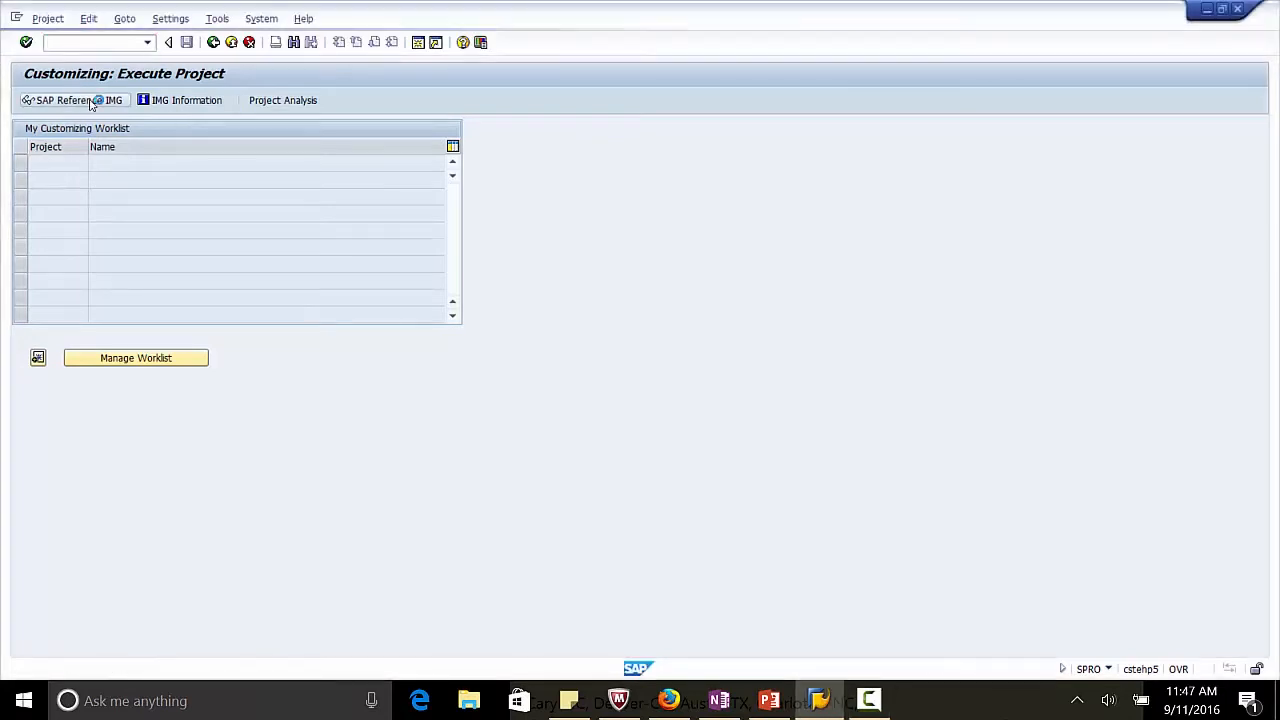
pyautogui.click(64, 100)
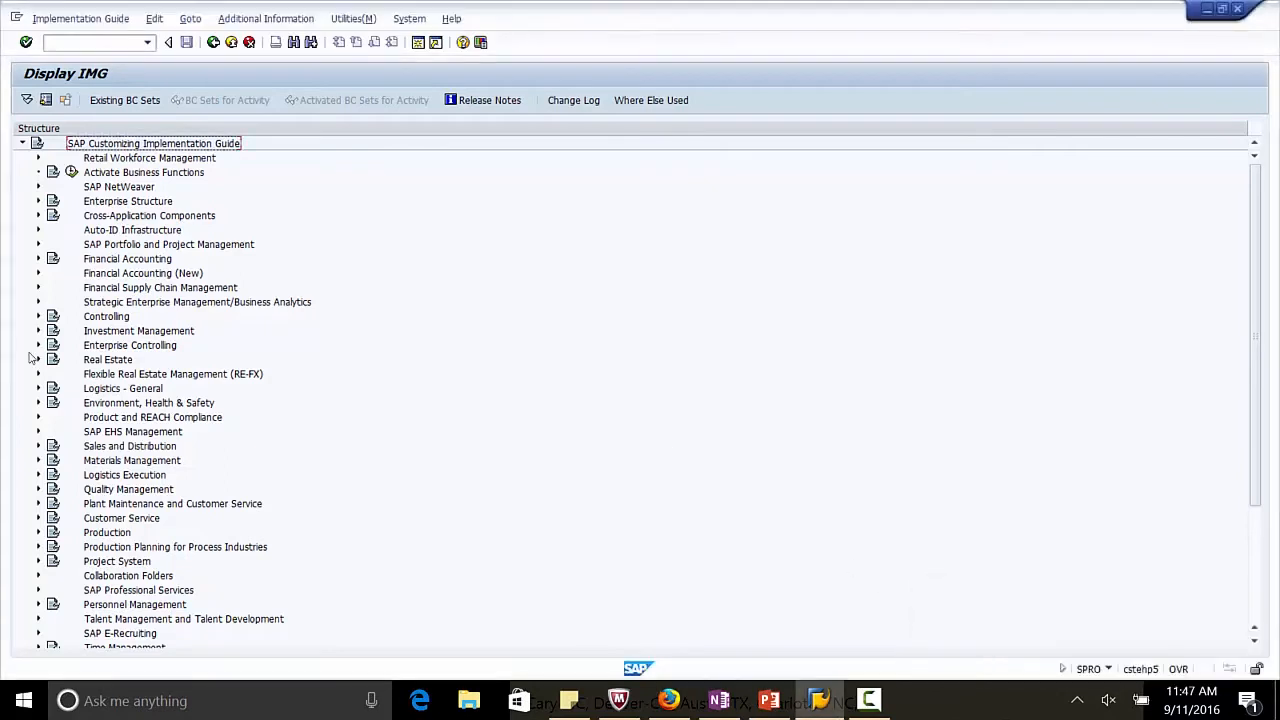
pyautogui.moveTo(36, 276)
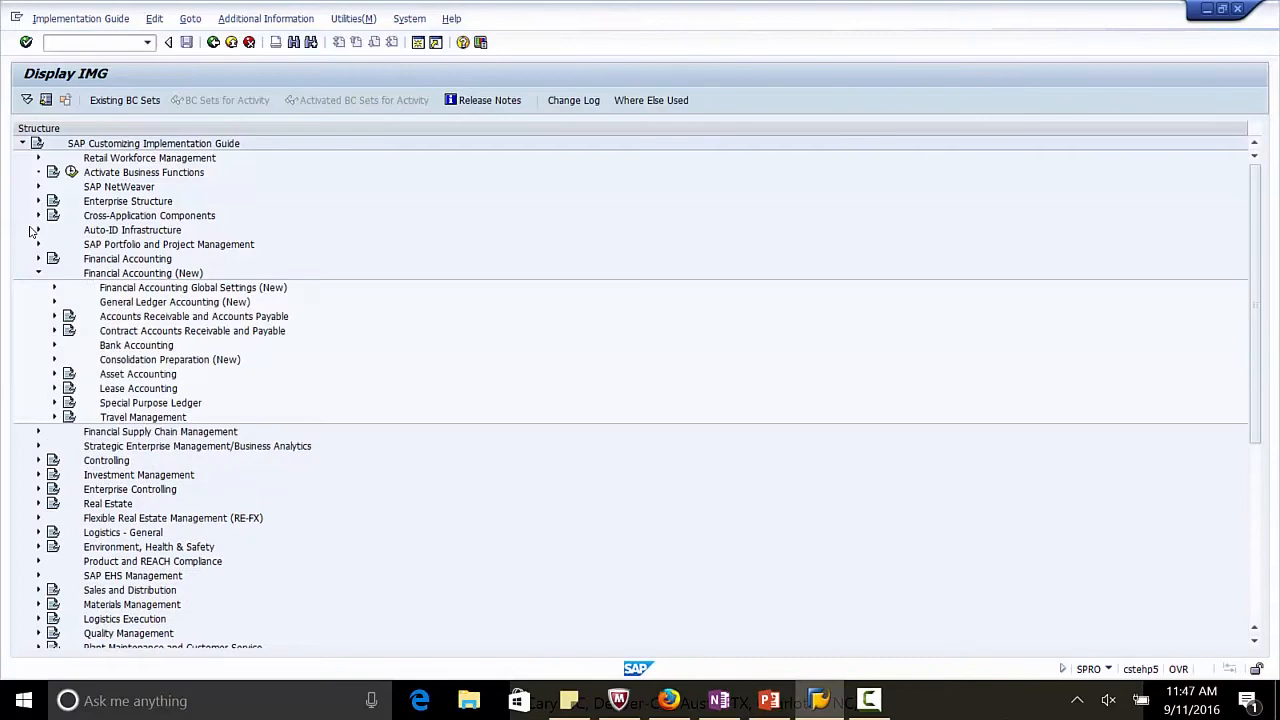
pyautogui.click(54, 344)
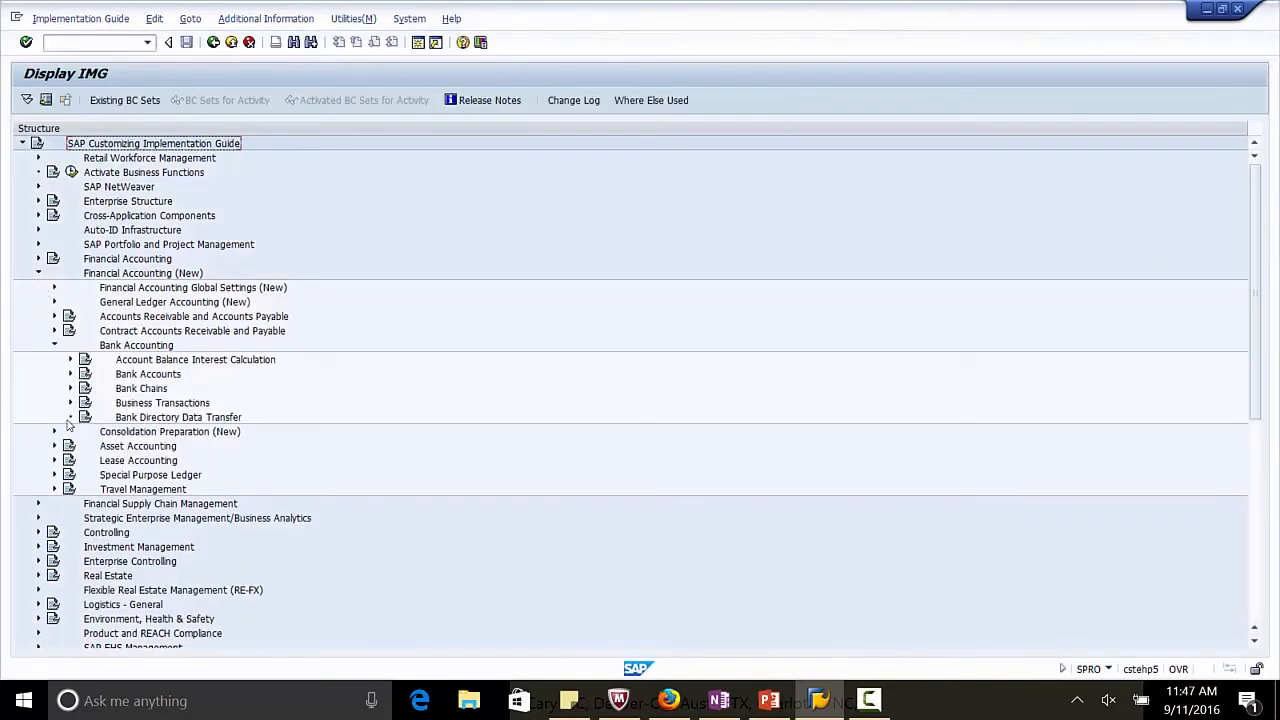
# Step: Expand Business Transactions > Payment Transactions > Electronic Bank Statement
pyautogui.click(84, 402)
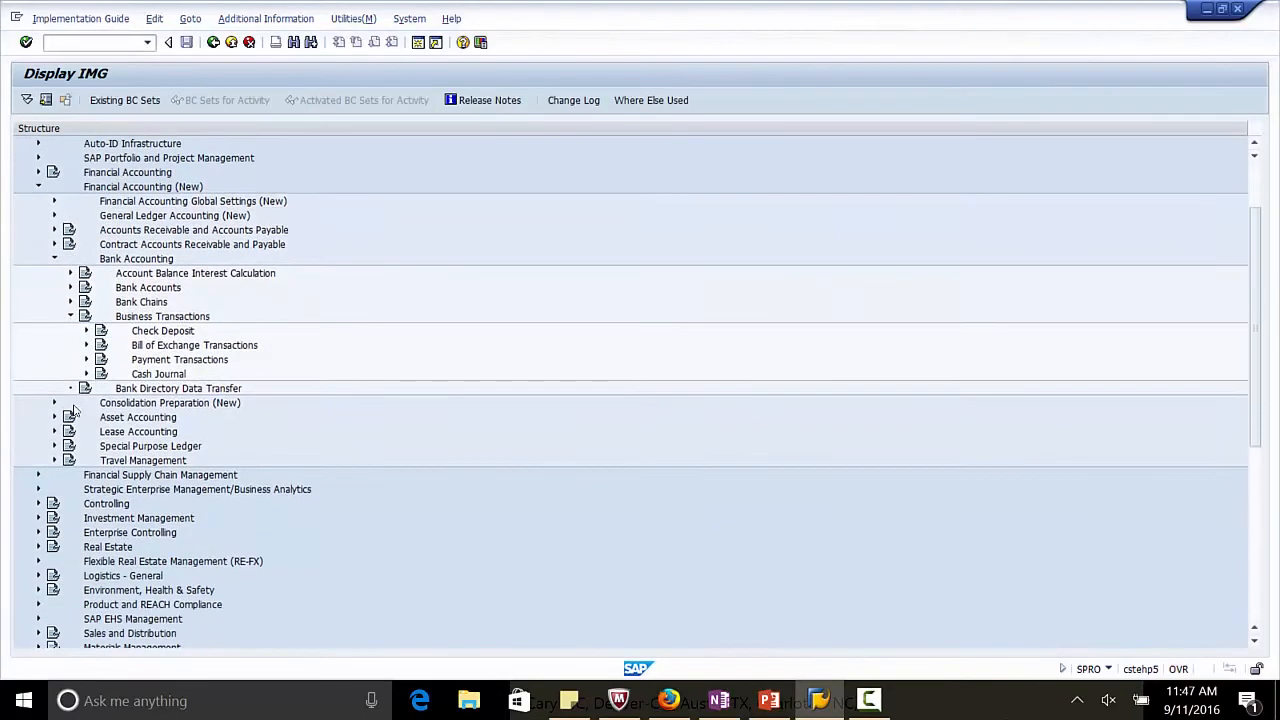
pyautogui.click(88, 360)
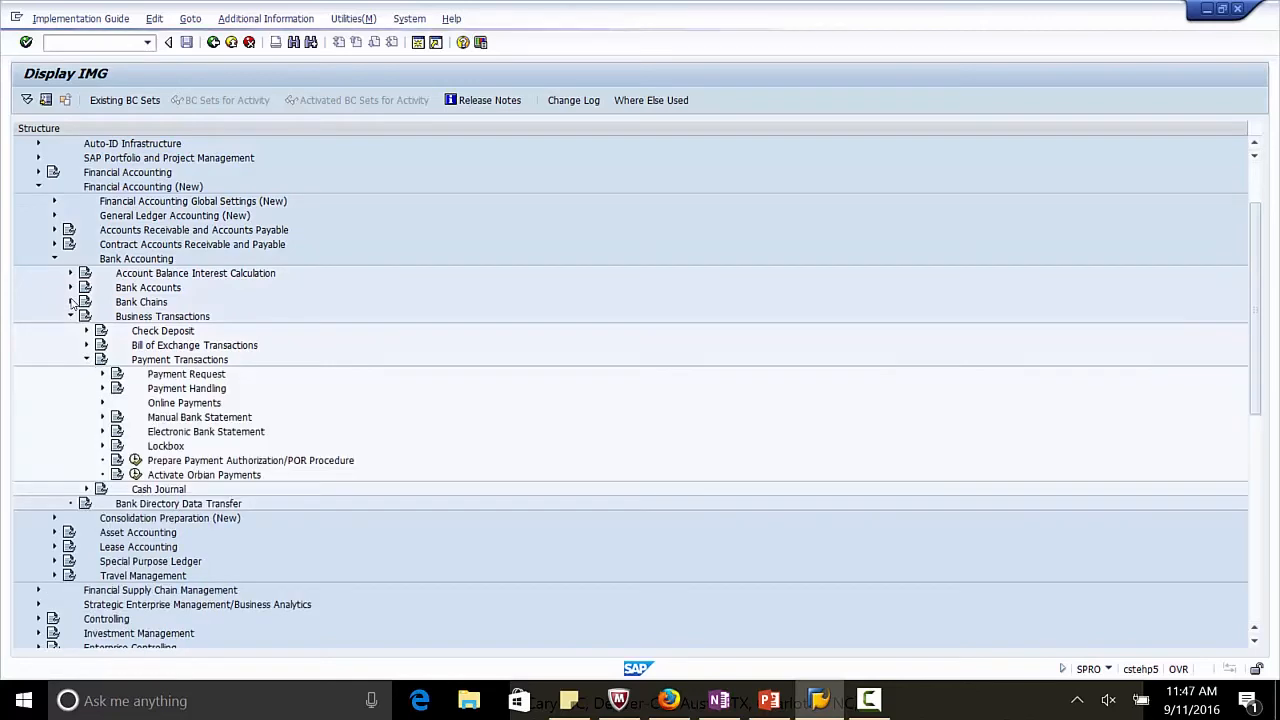
pyautogui.moveTo(88, 380)
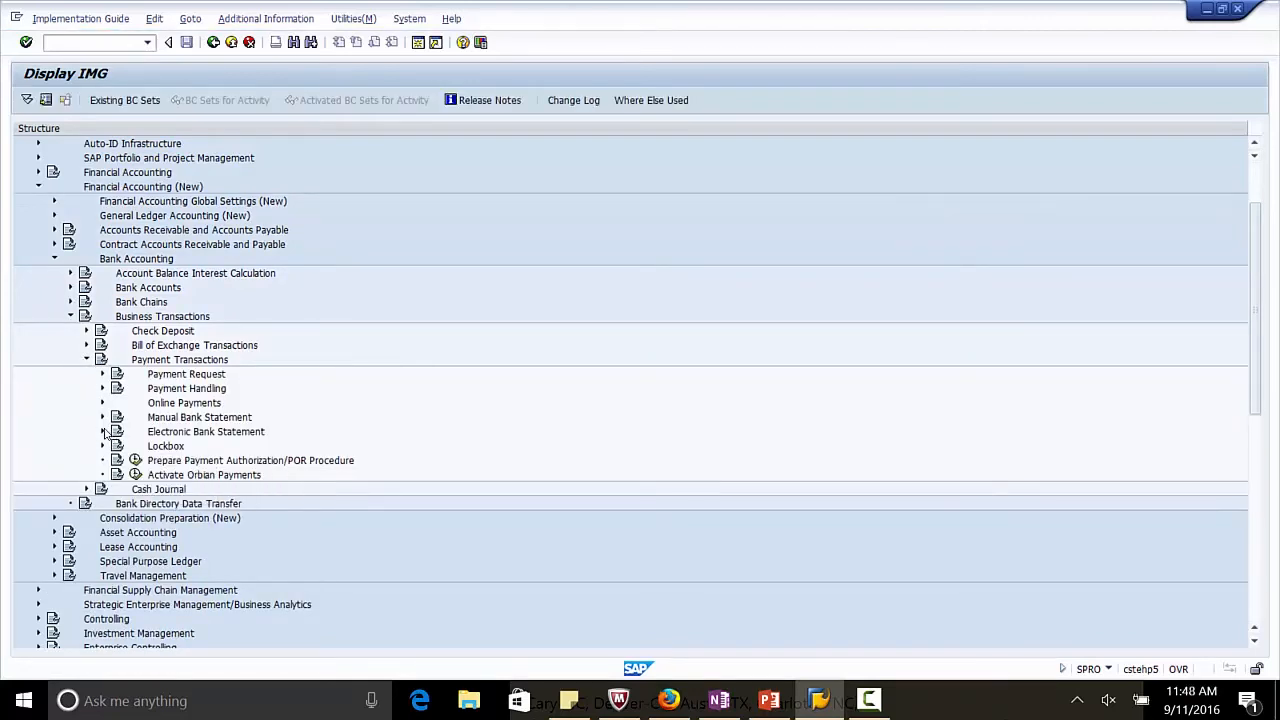
pyautogui.click(102, 432)
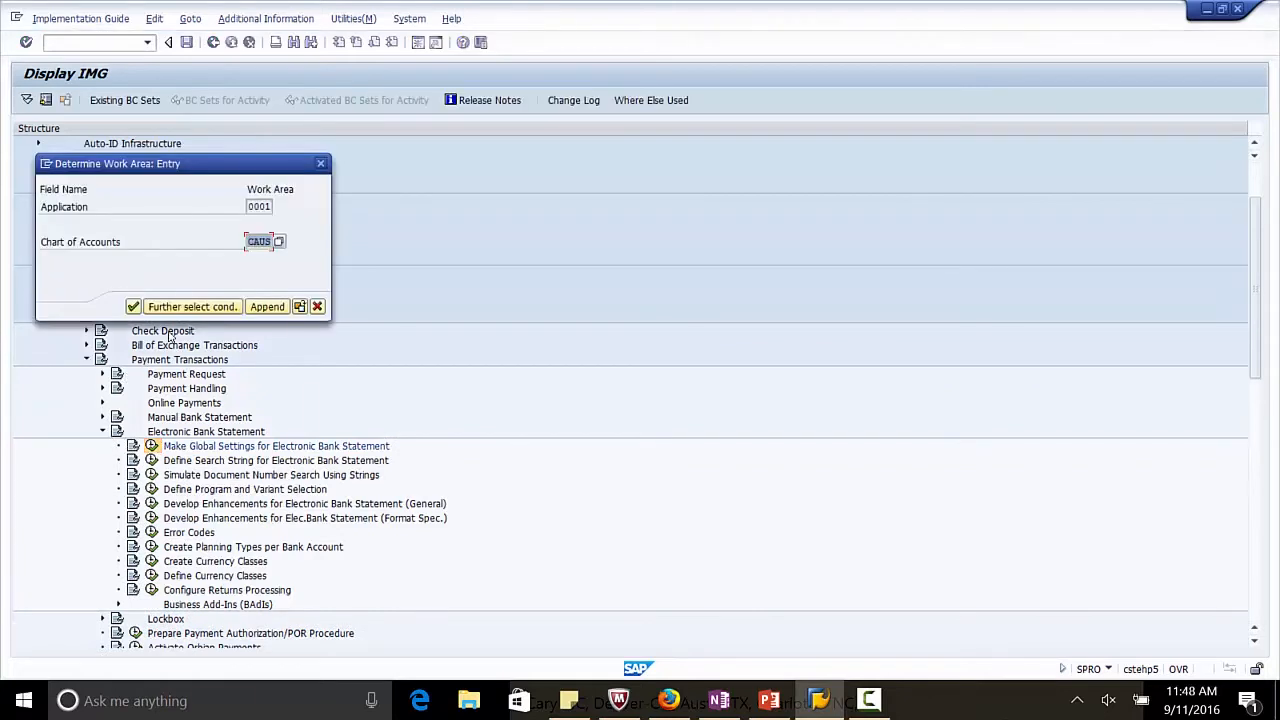
pyautogui.moveTo(132, 306)
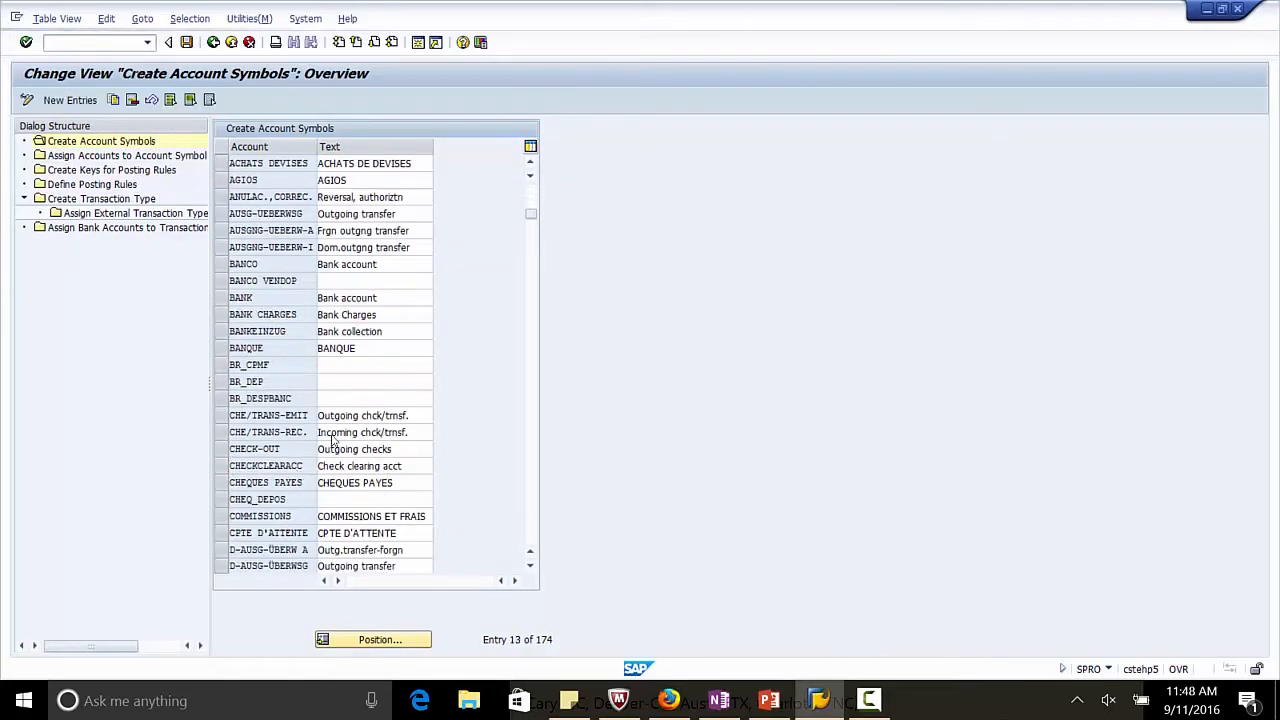
# Step: Scroll the Create Account Symbols list down toward the Y entries
pyautogui.scroll(-3)
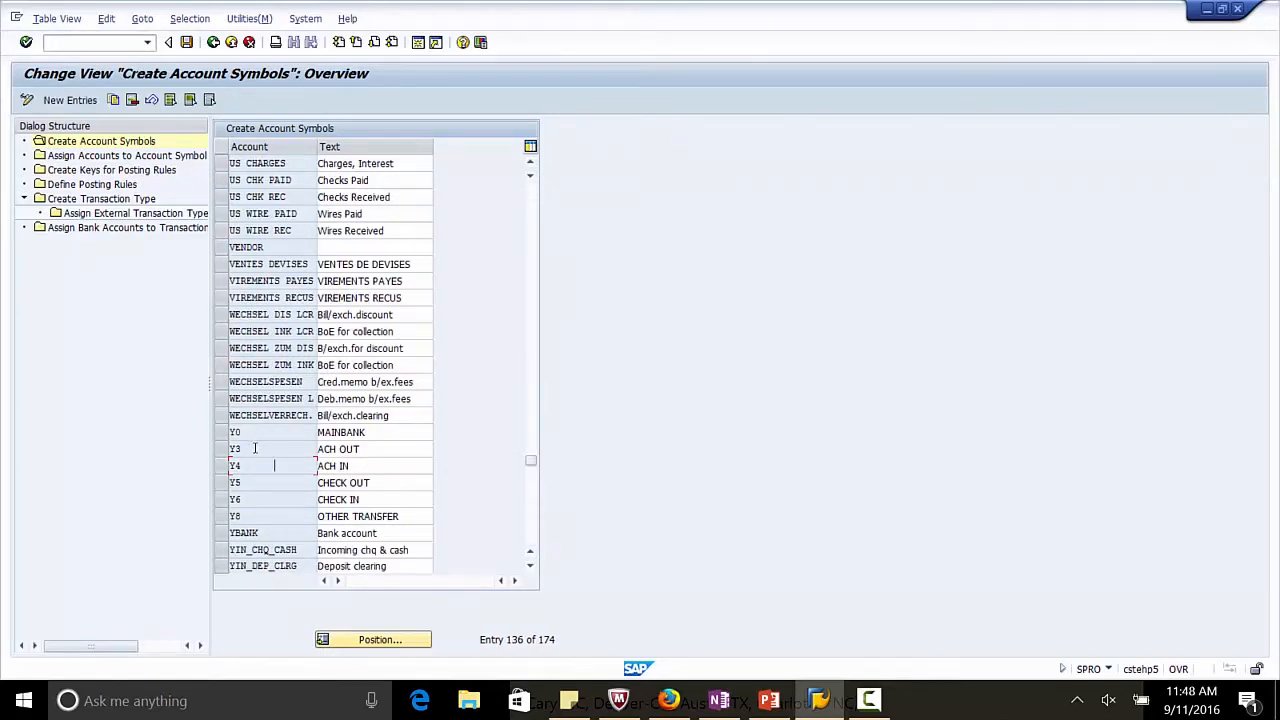
pyautogui.moveTo(128, 156)
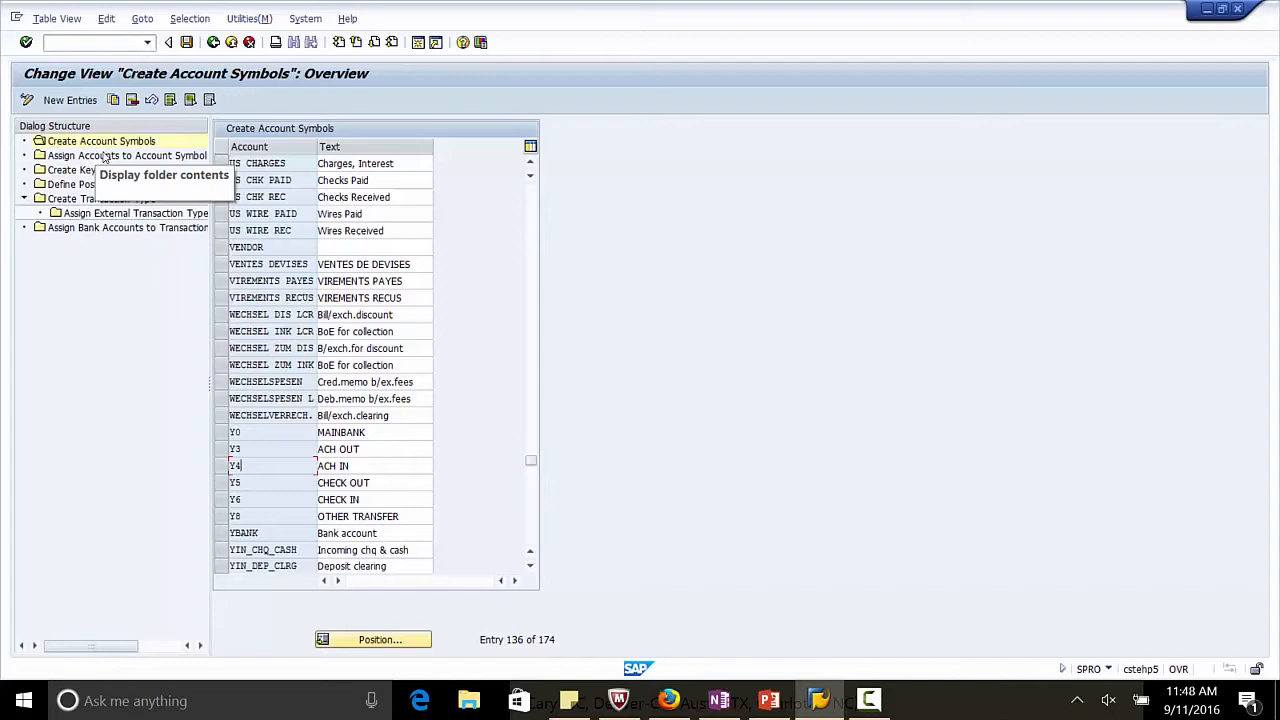
pyautogui.moveTo(140, 168)
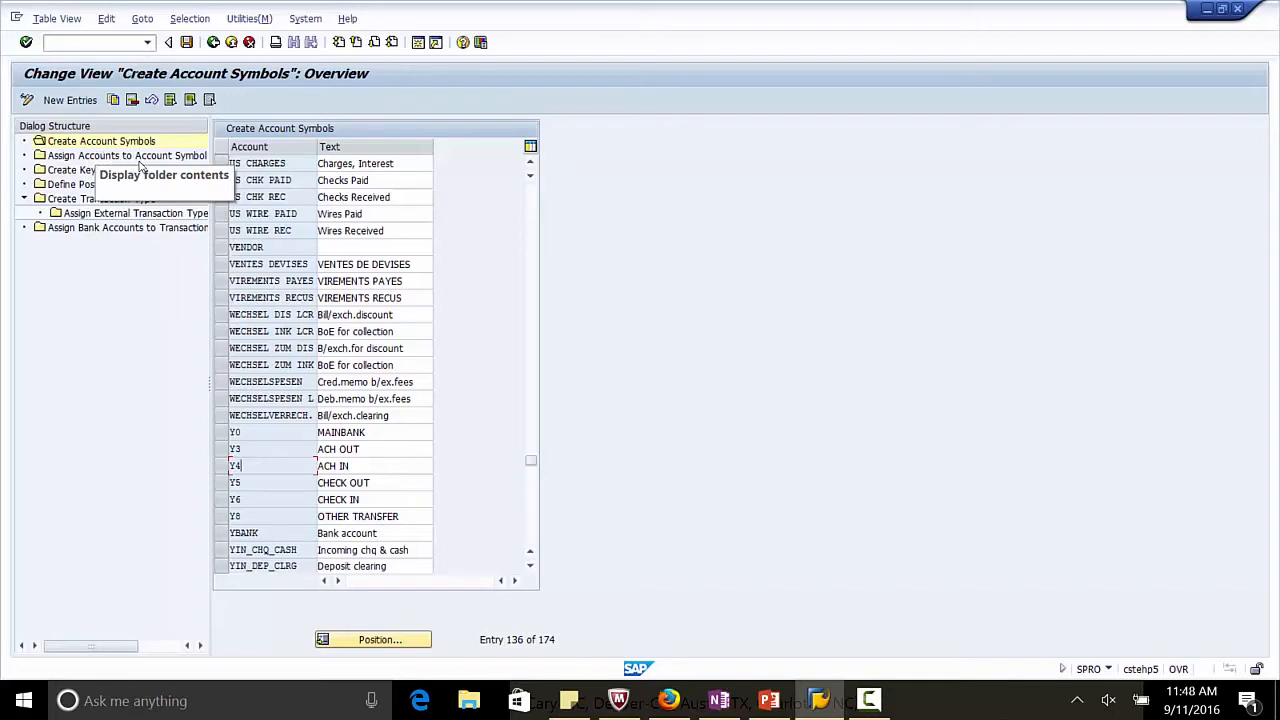
# Step: In Assign Accounts to Account Symbol, add row Y0 / + / USD / G/L account 113100 (MAINBANK)
pyautogui.click(128, 156)
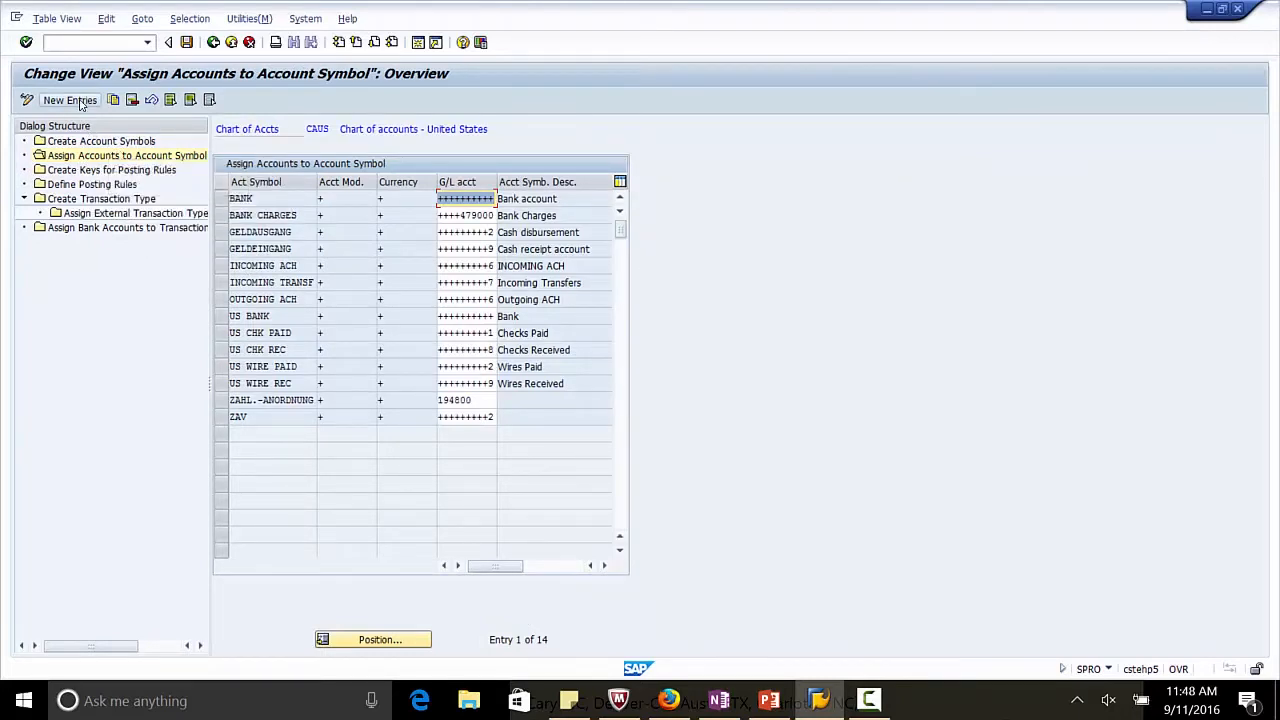
pyautogui.click(70, 100)
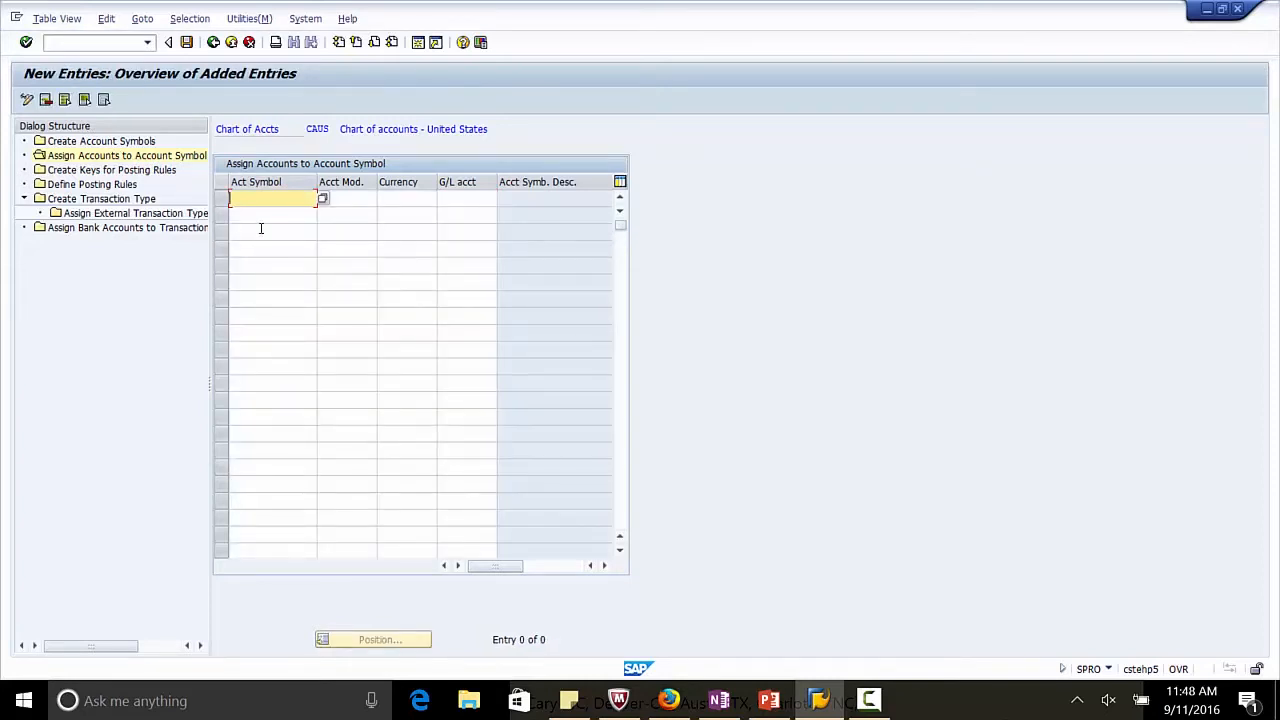
pyautogui.write('Y0')
pyautogui.click(346, 198)
pyautogui.write('+')
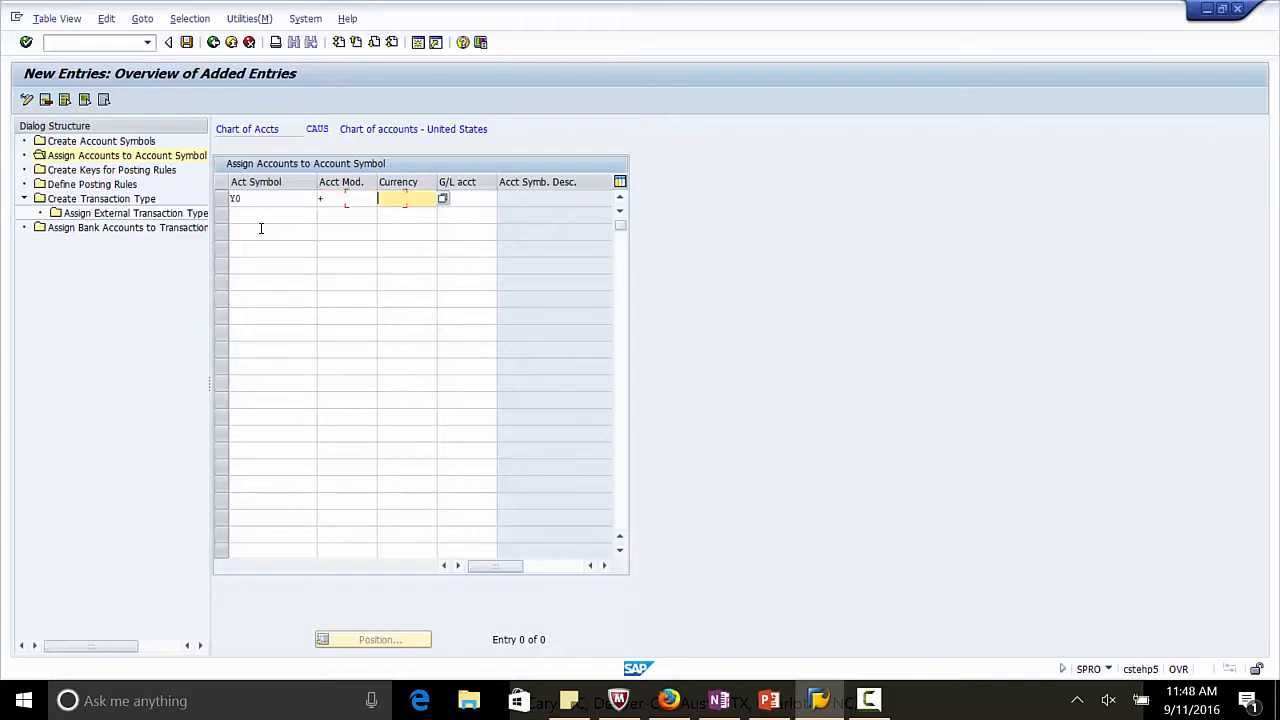
pyautogui.write('USD')
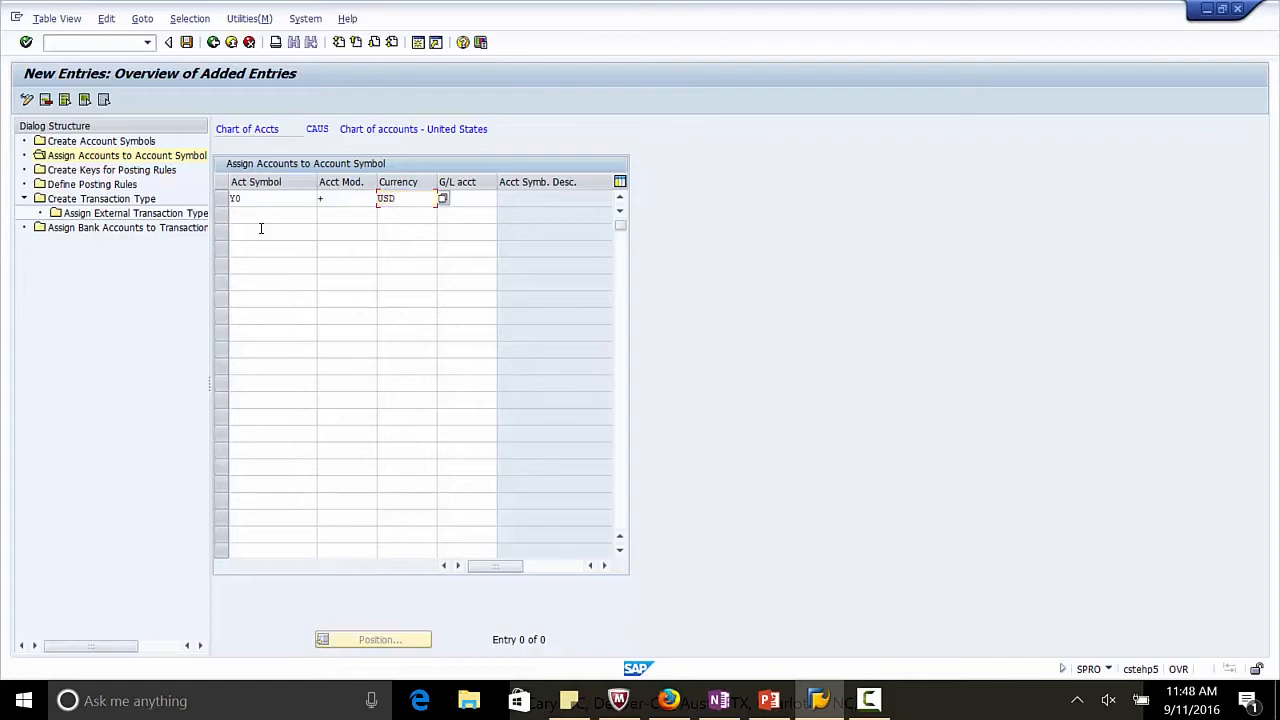
pyautogui.click(464, 198)
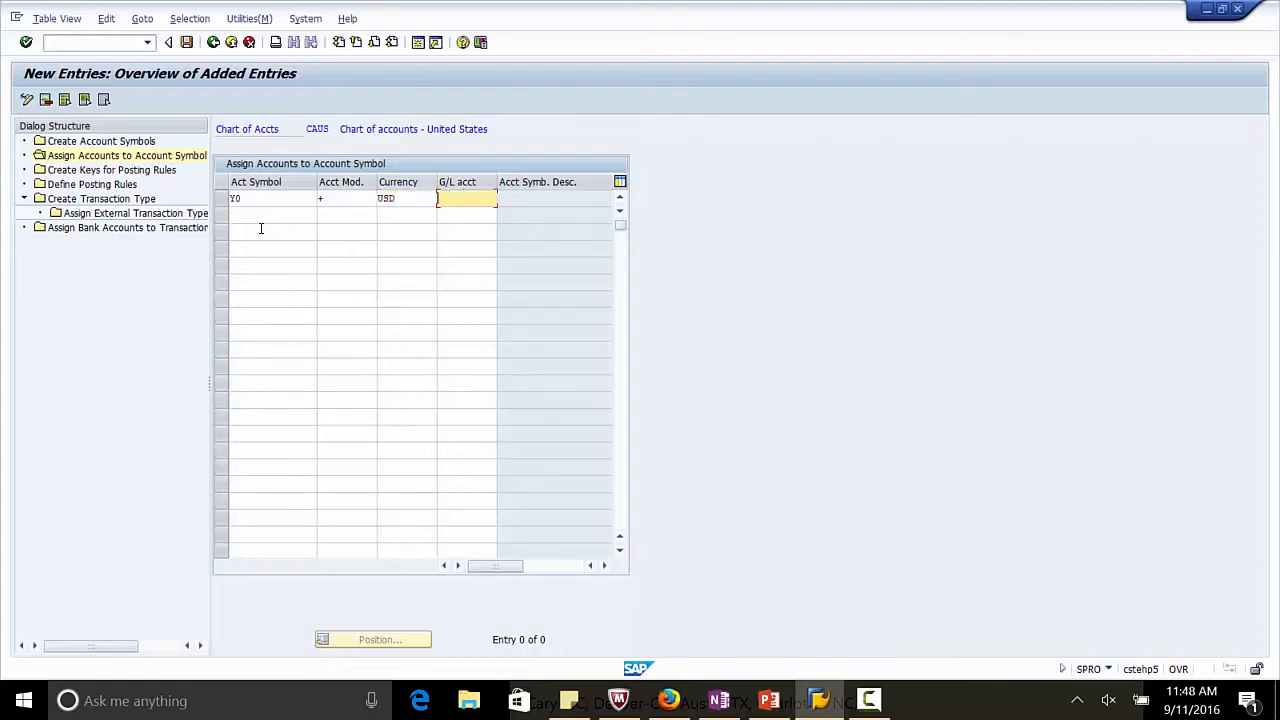
pyautogui.write('113100')
pyautogui.click(272, 214)
pyautogui.write('Y3')
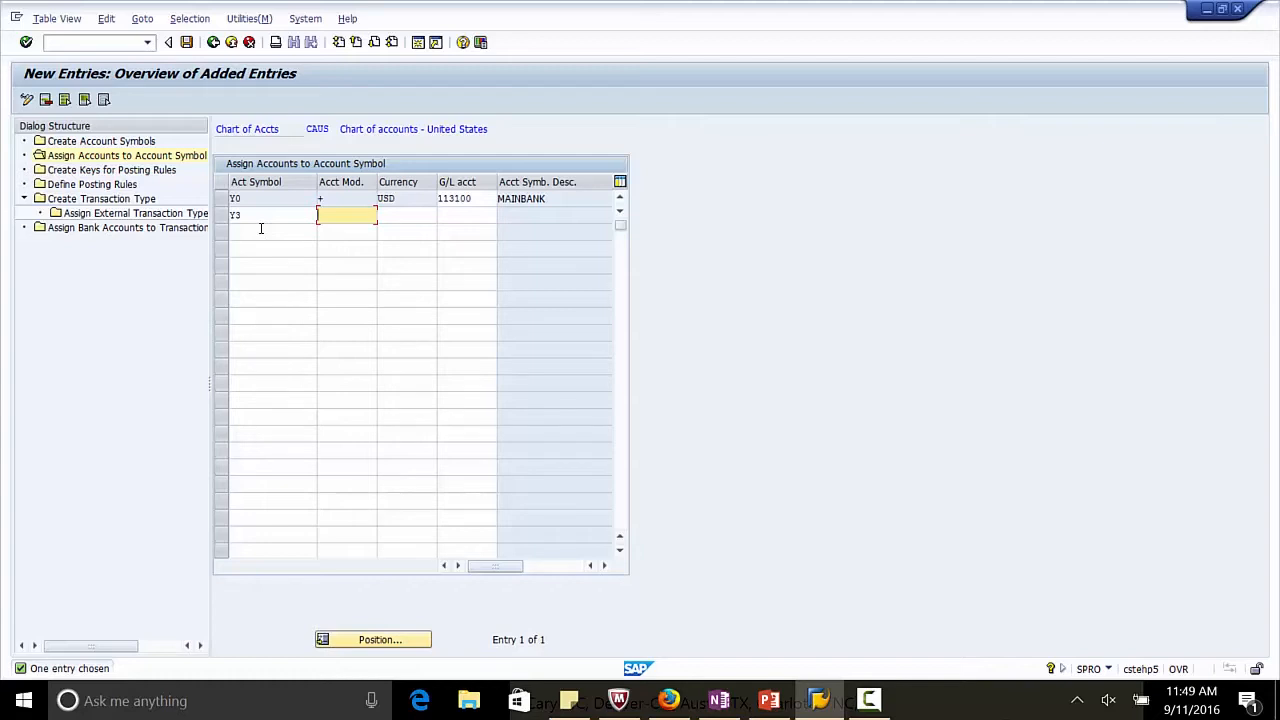
# Step: Begin a second assignment row with account modifier +, currency USD and a G/L account
pyautogui.write('+')
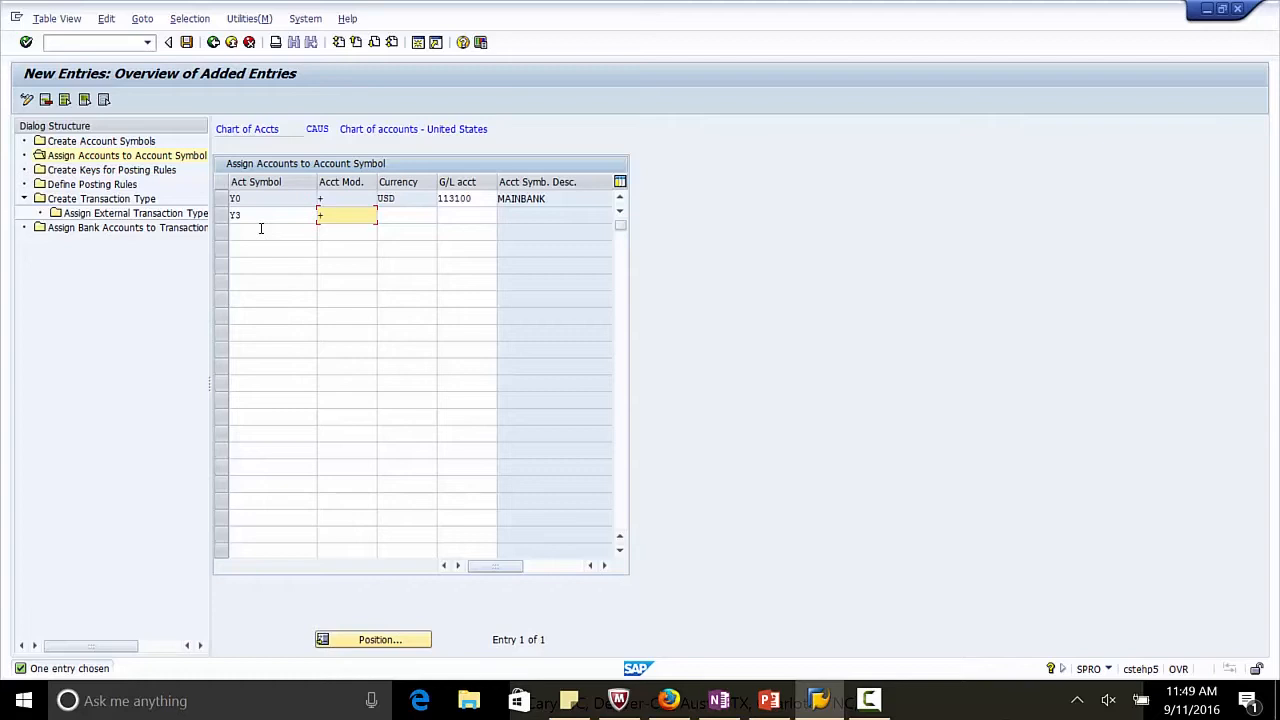
pyautogui.write('USD')
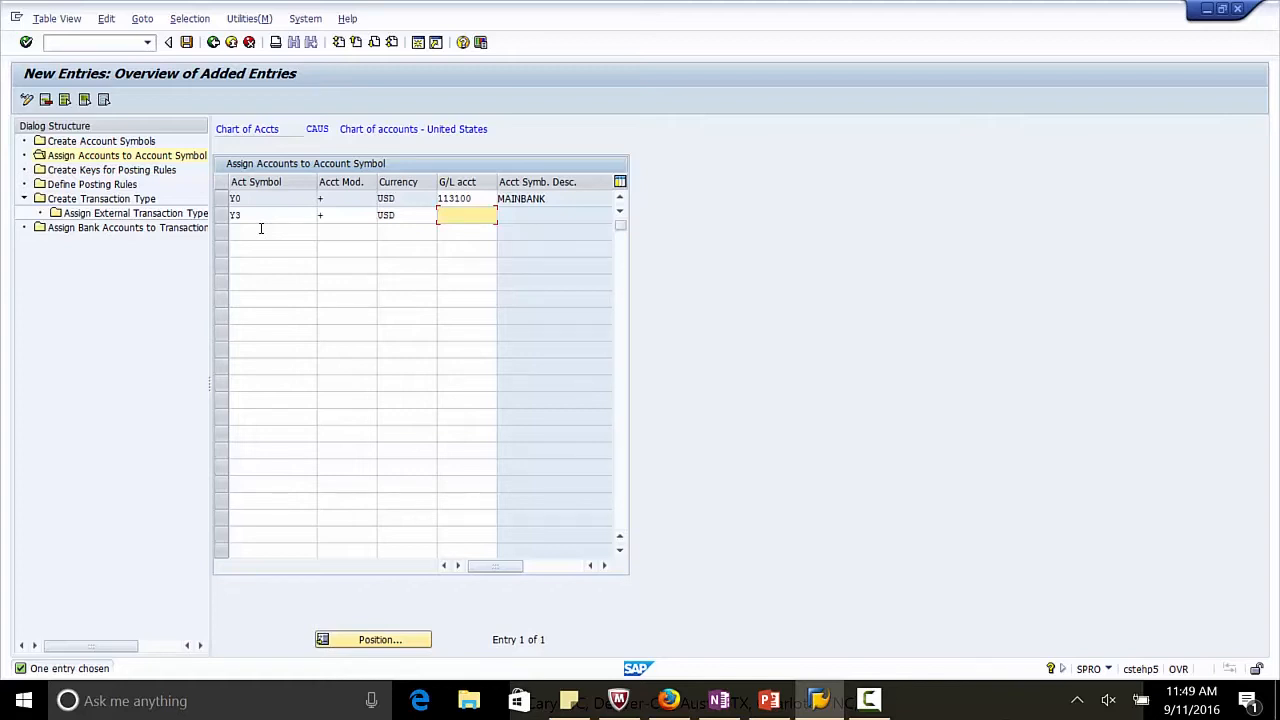
pyautogui.write('11')
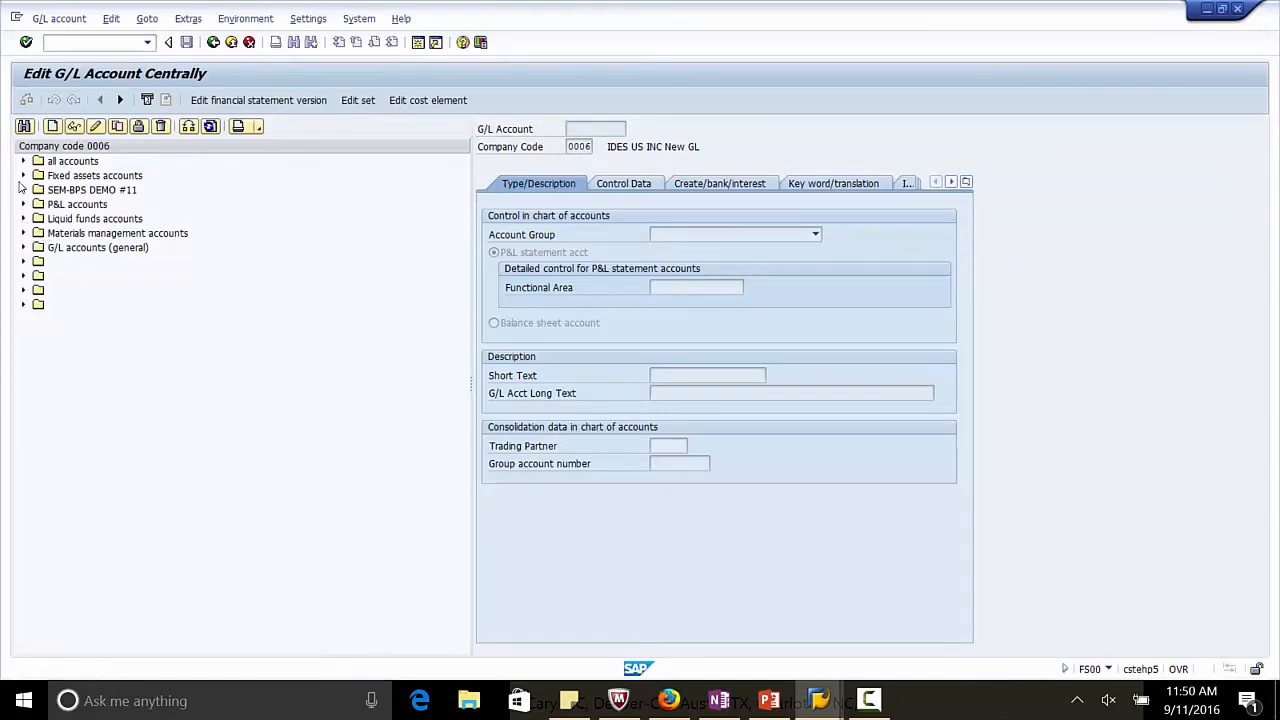
# Step: In FS00, display G/L account 113100 Citibank Account and view its Create/bank/interest data
pyautogui.click(24, 218)
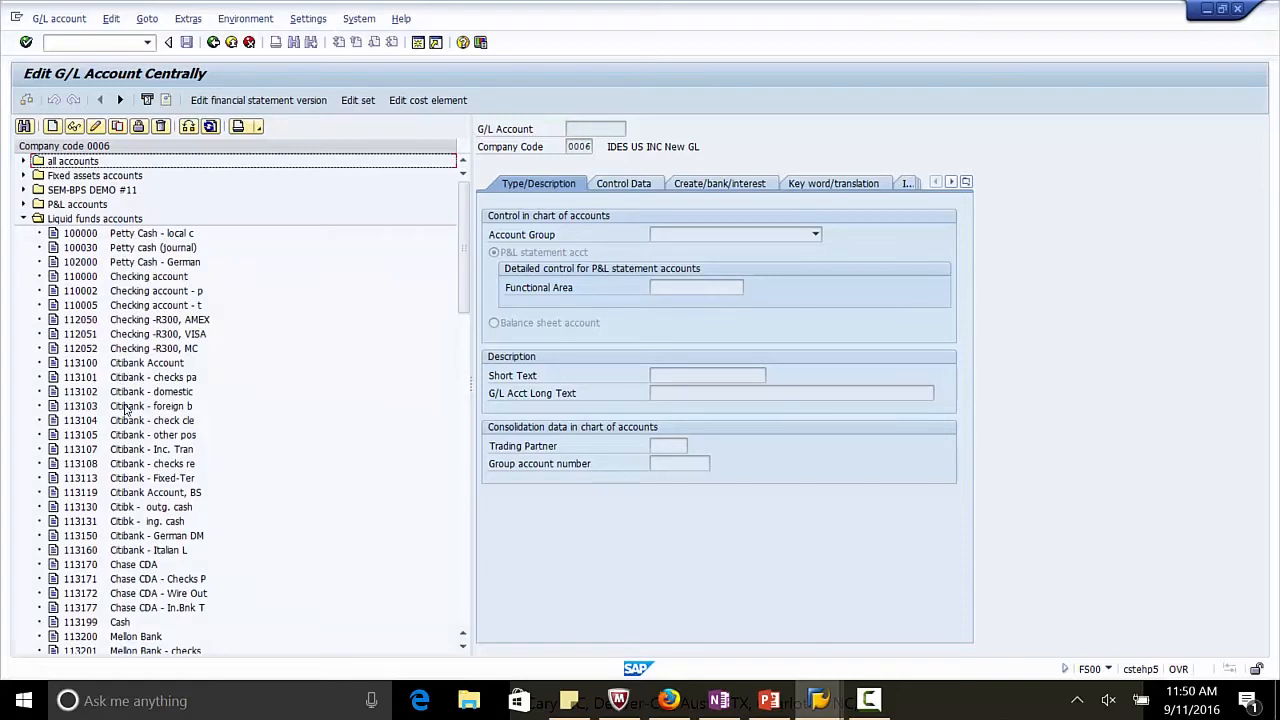
pyautogui.click(148, 362)
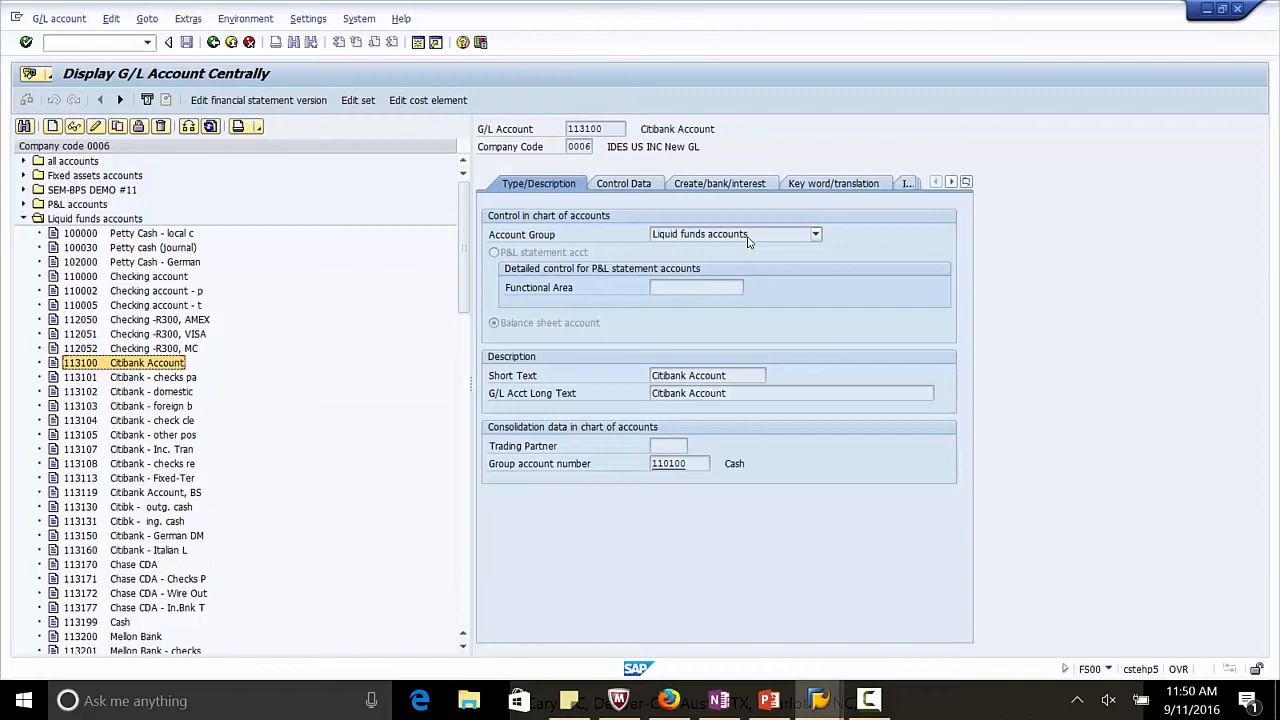
pyautogui.moveTo(764, 244)
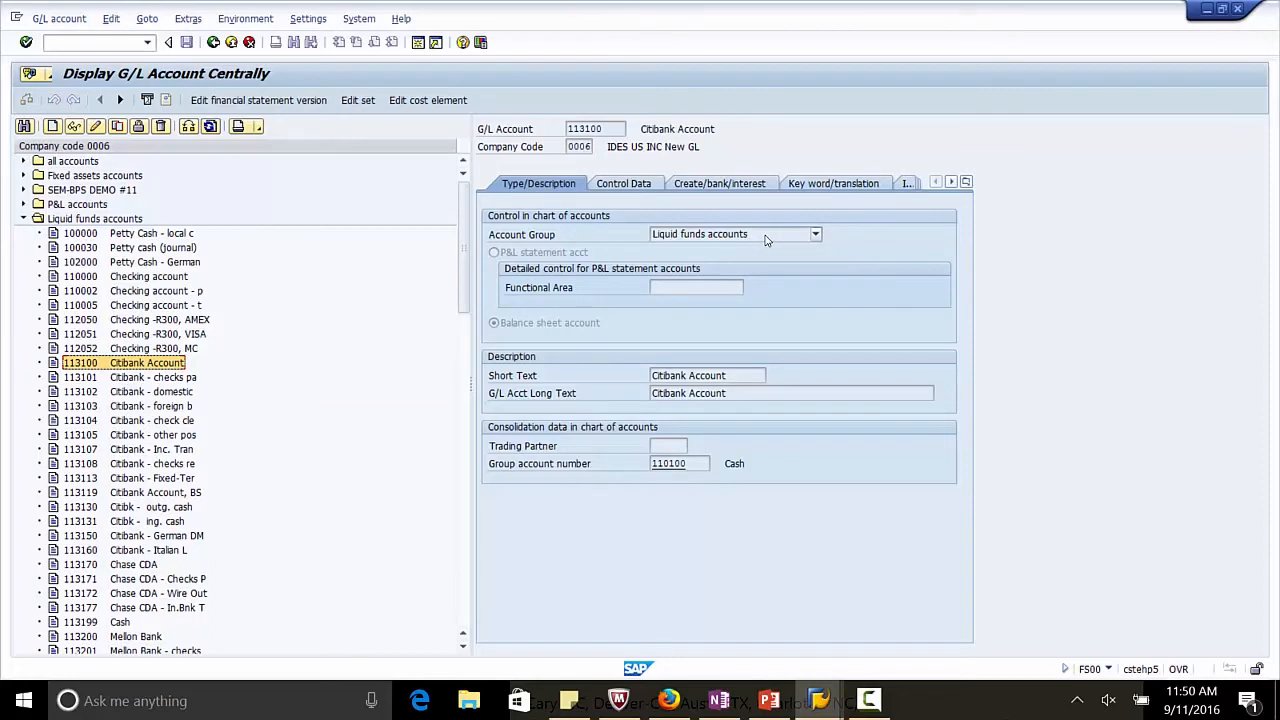
pyautogui.moveTo(414, 276)
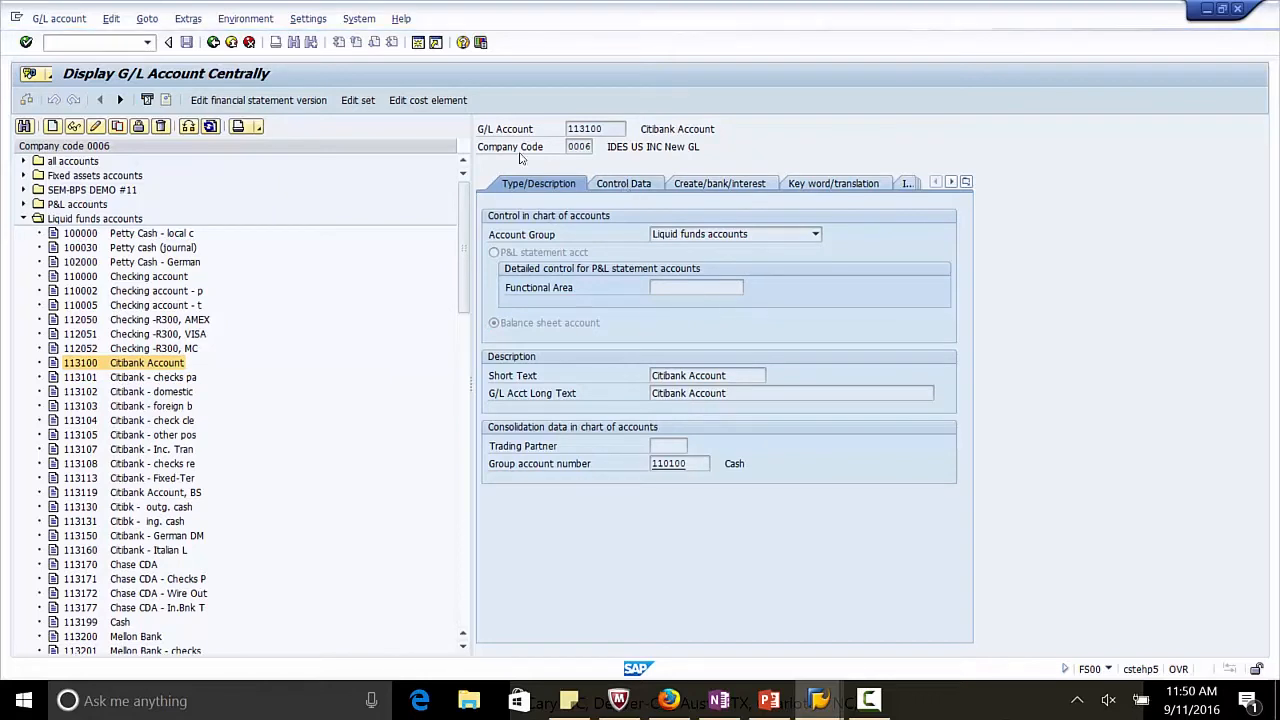
pyautogui.click(624, 184)
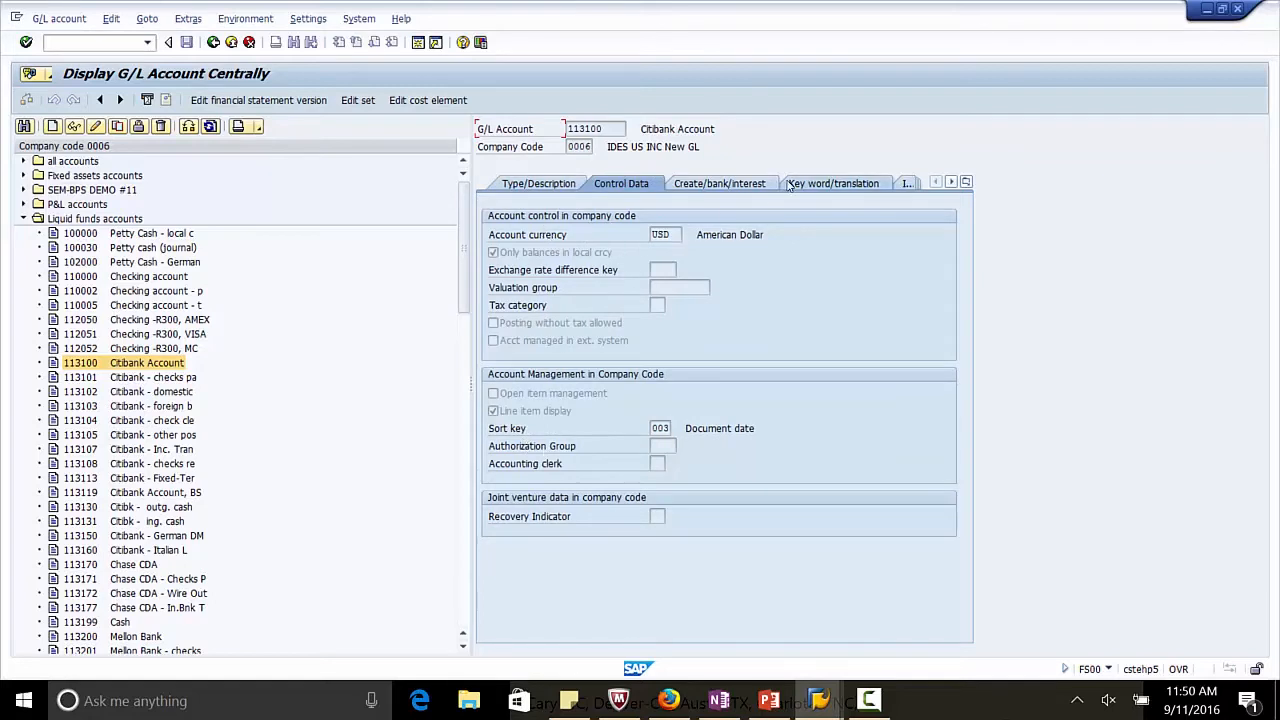
pyautogui.click(720, 184)
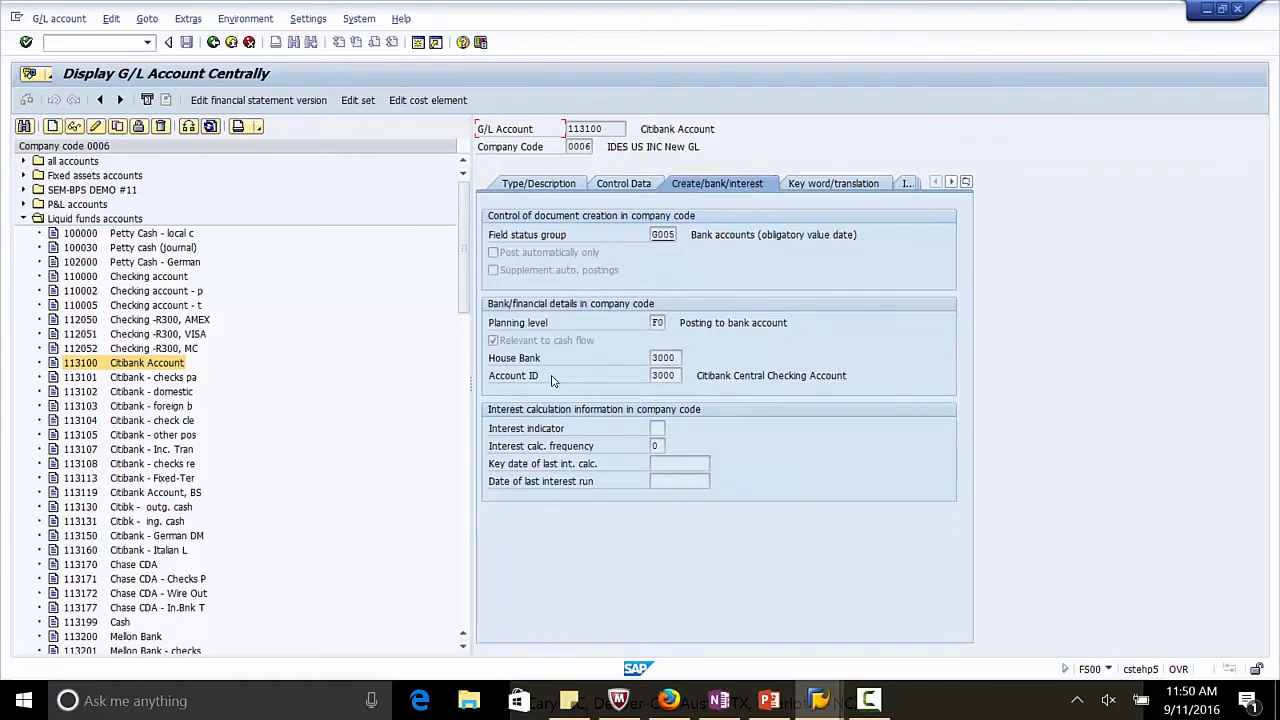
pyautogui.moveTo(528, 344)
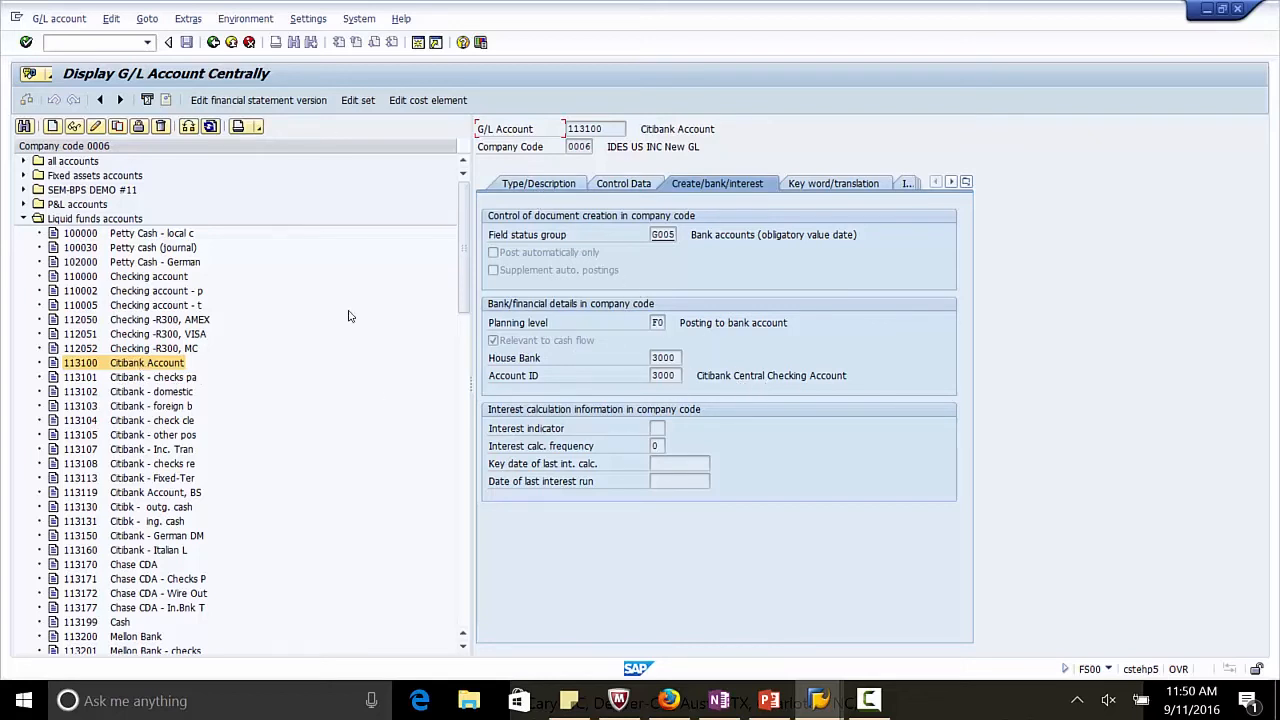
pyautogui.moveTo(820, 700)
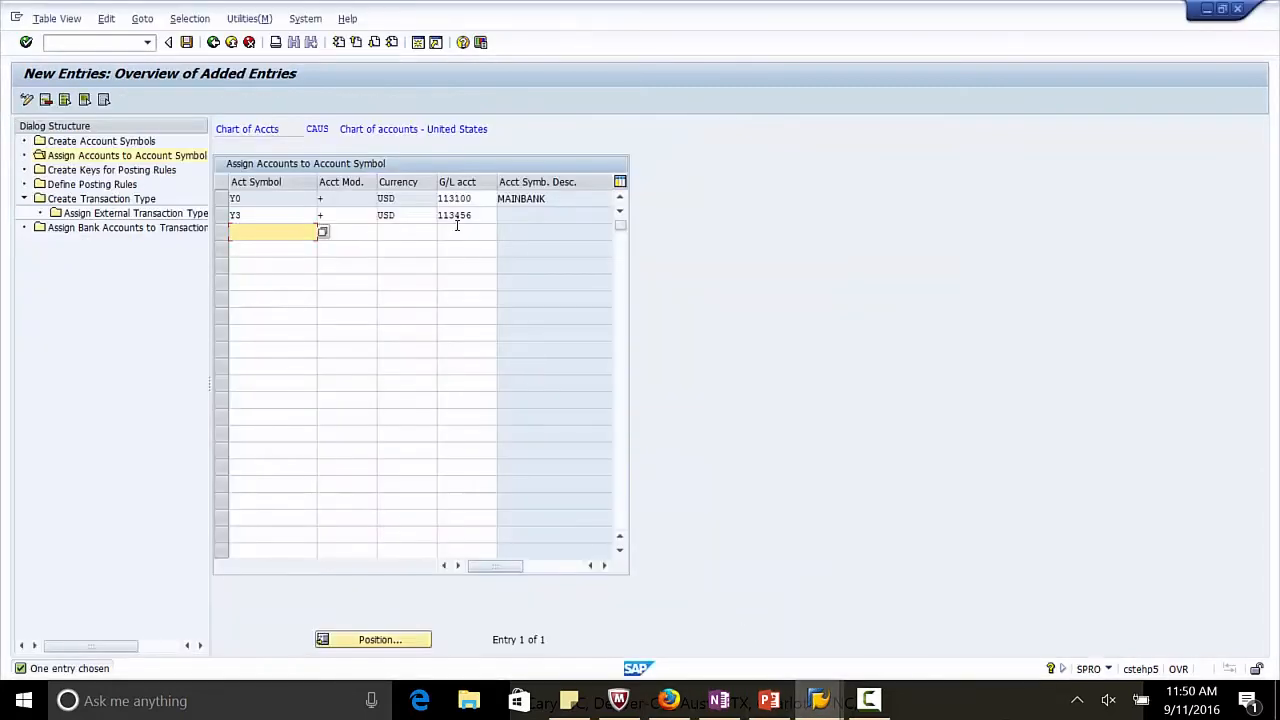
# Step: Select G/L account 113456 in the tree and view its Type/Description data
pyautogui.click(464, 216)
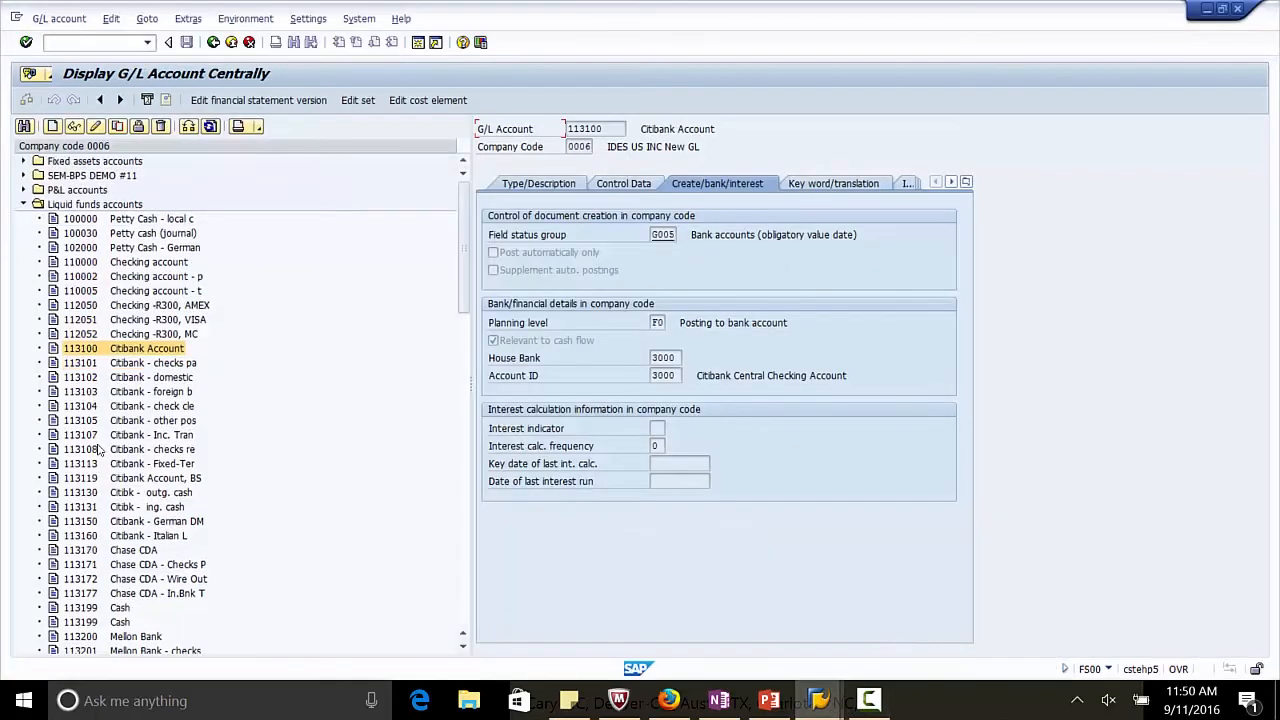
pyautogui.scroll(-3)
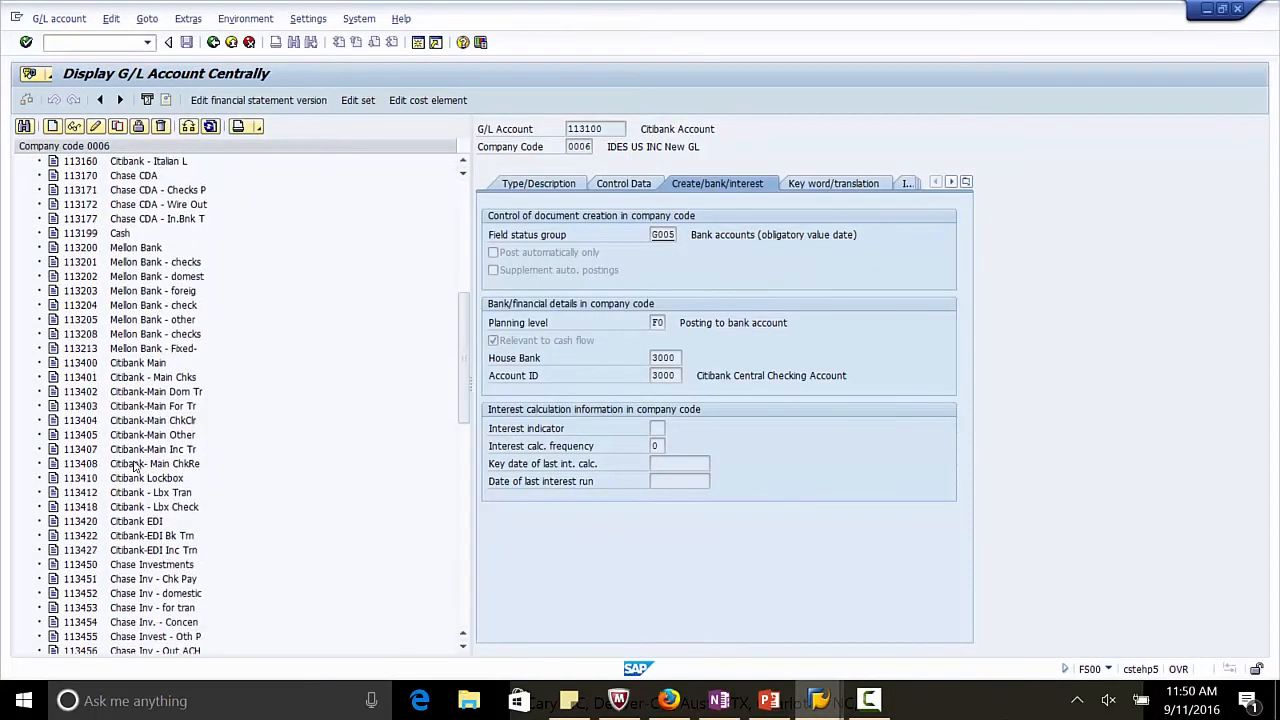
pyautogui.scroll(-3)
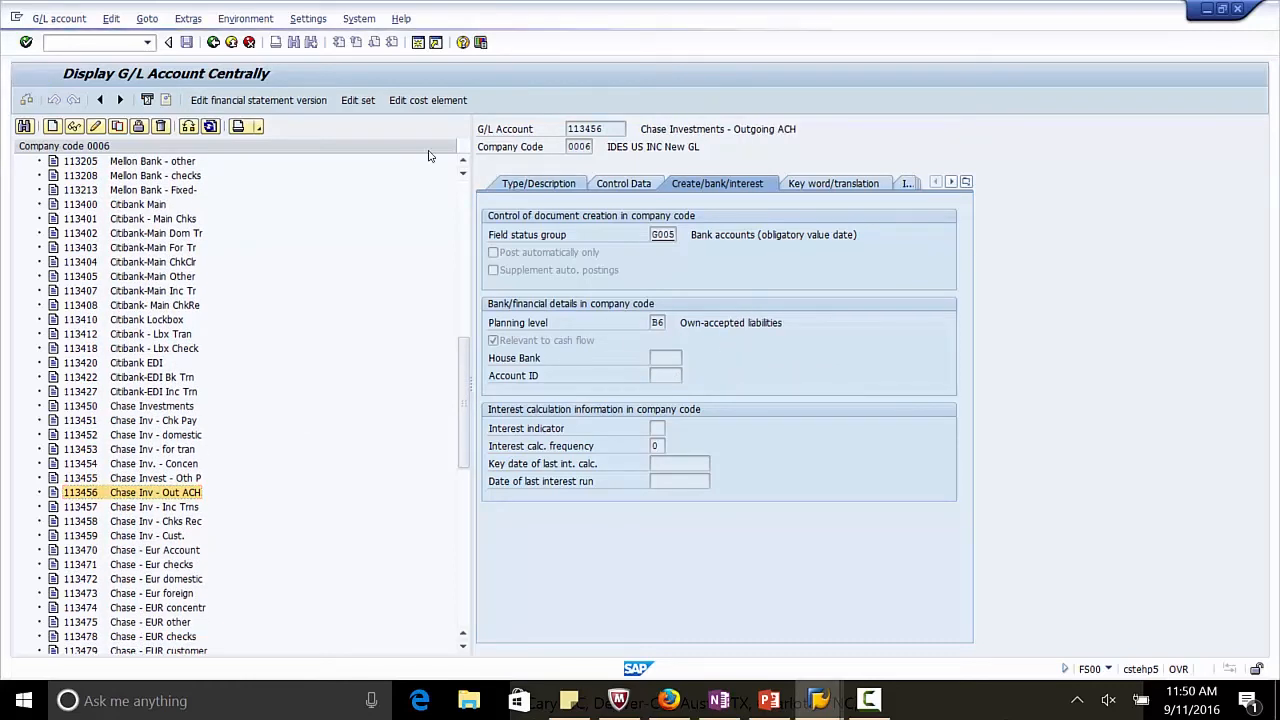
pyautogui.click(538, 184)
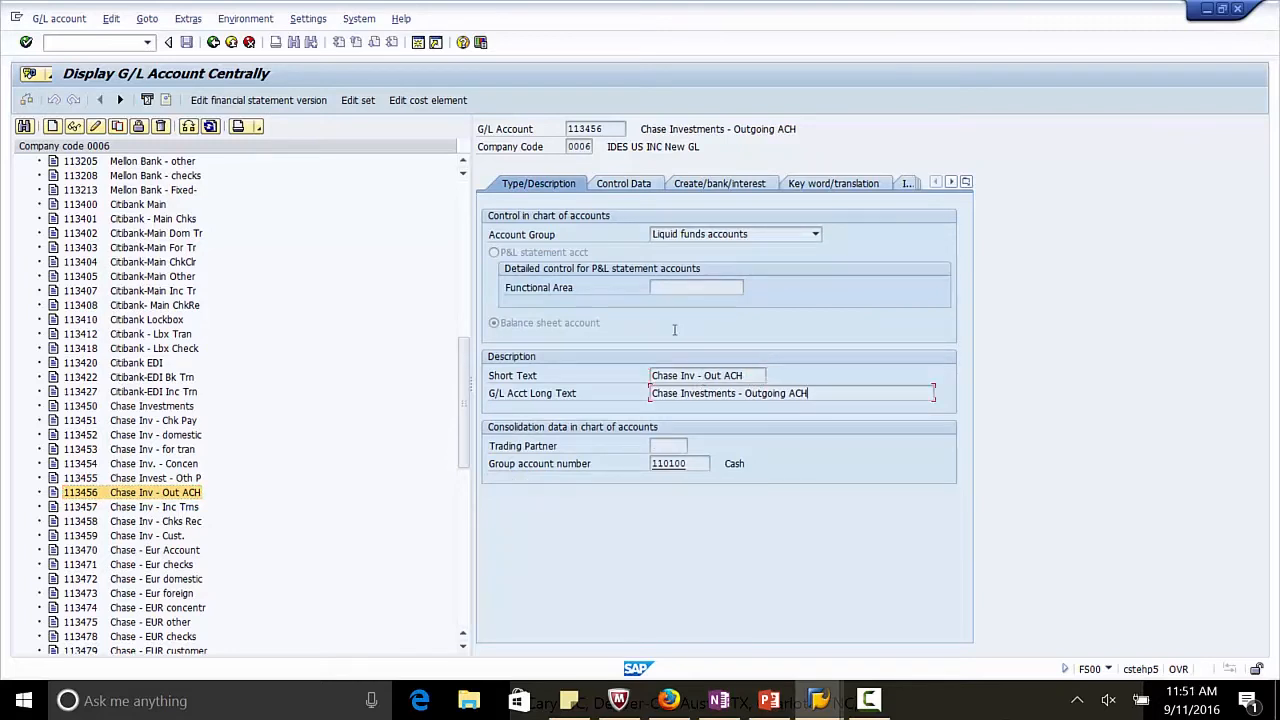
pyautogui.moveTo(876, 478)
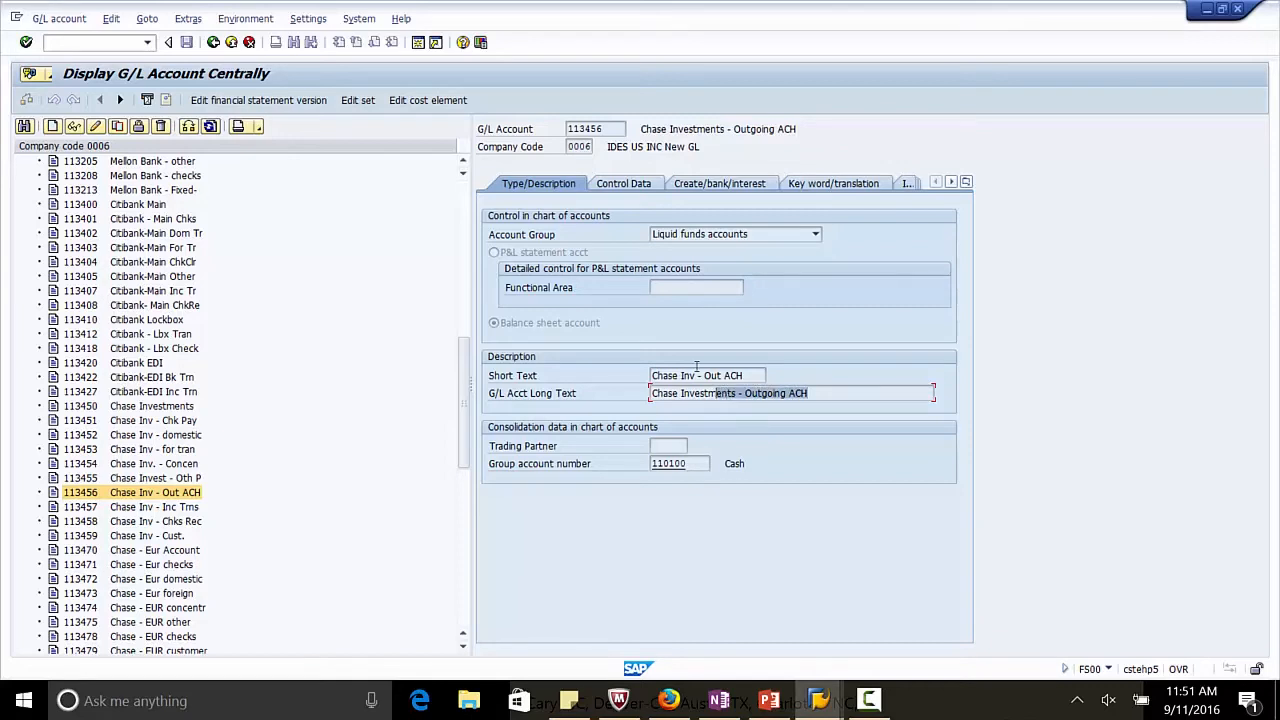
# Step: Select the long description text of account 113456 Chase Investments - Outgoing ACH
pyautogui.click(708, 376)
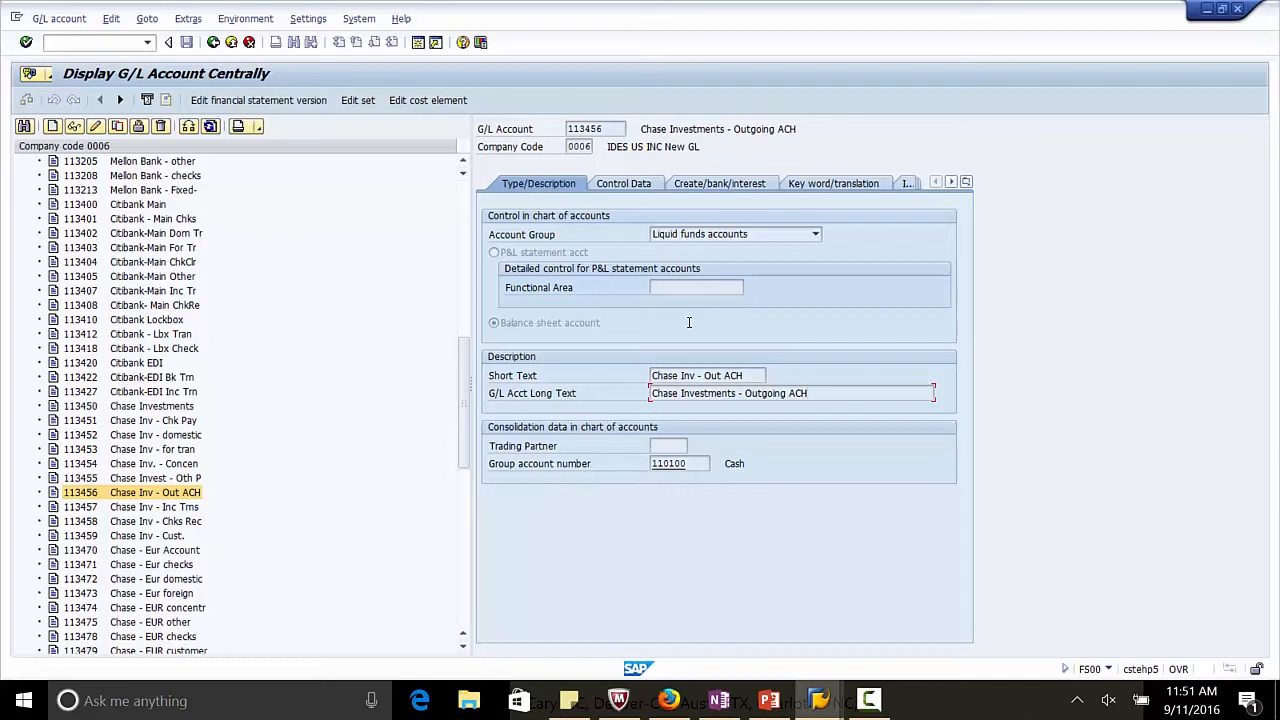
pyautogui.click(806, 392)
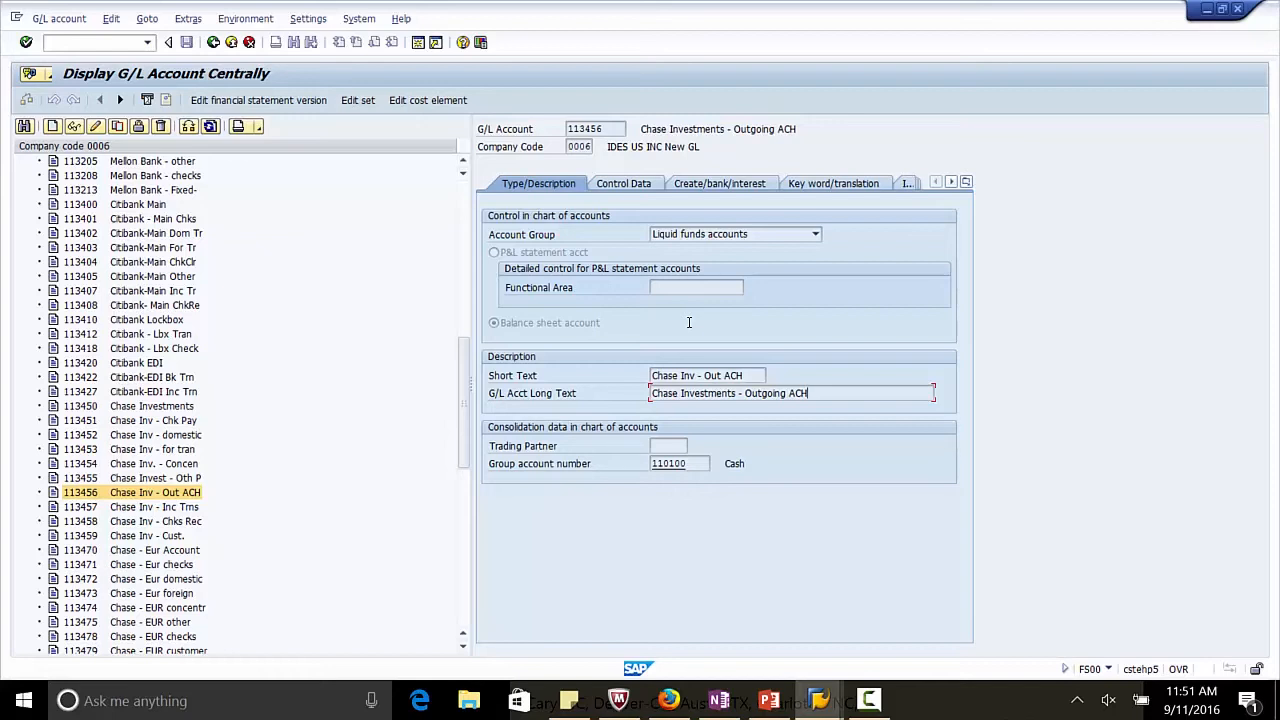
pyautogui.moveTo(688, 322)
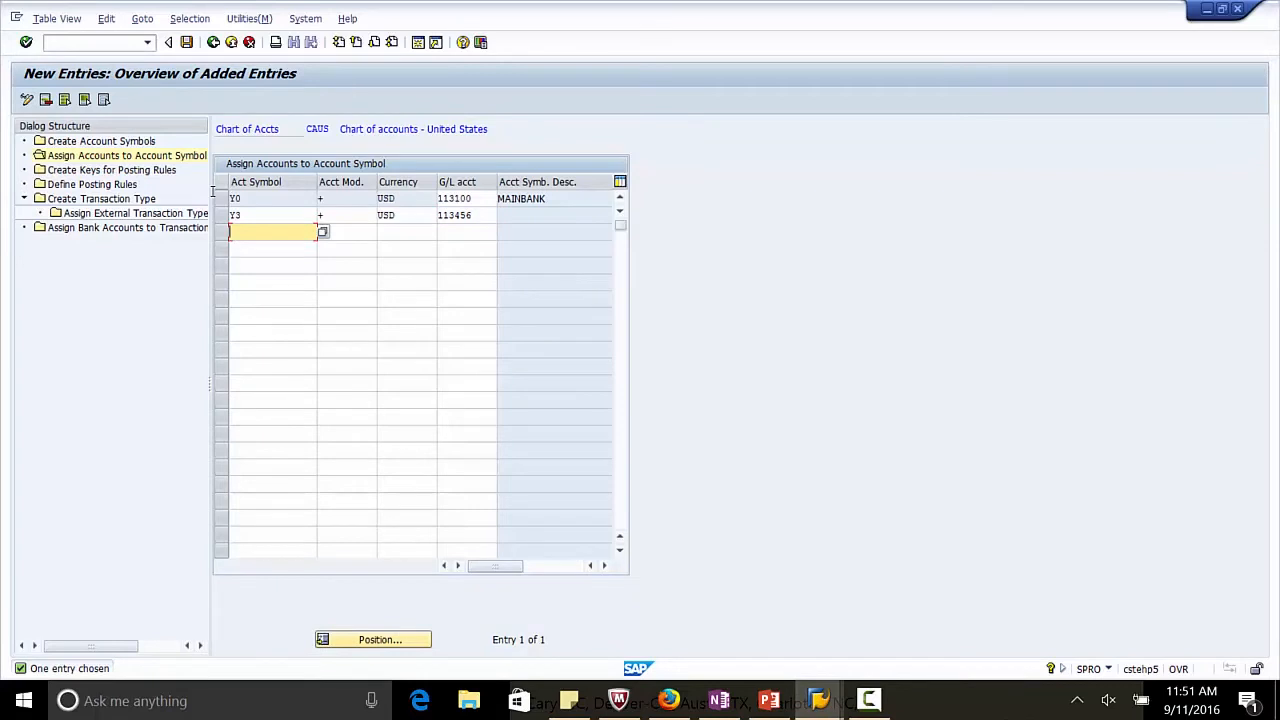
# Step: Add assignment row Y5 / + / USD / 113101 described as CHECK OUT
pyautogui.write('Y5')
pyautogui.click(346, 232)
pyautogui.write('+')
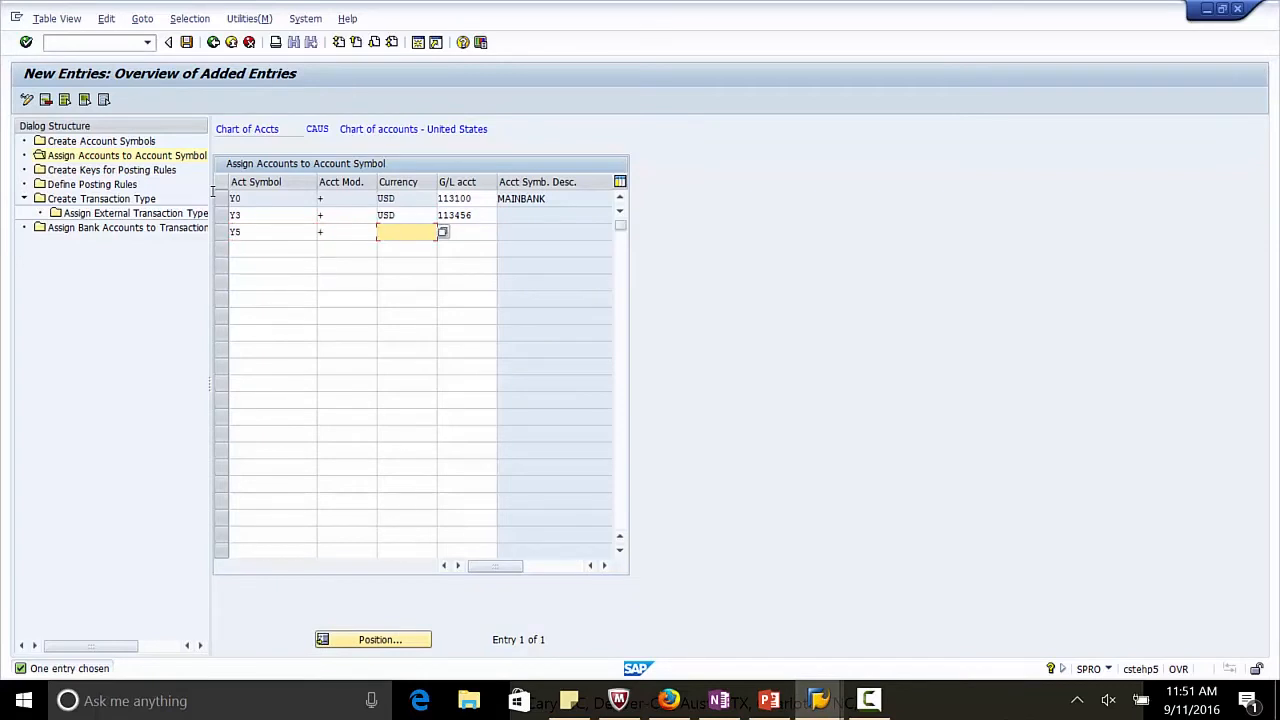
pyautogui.write('USD')
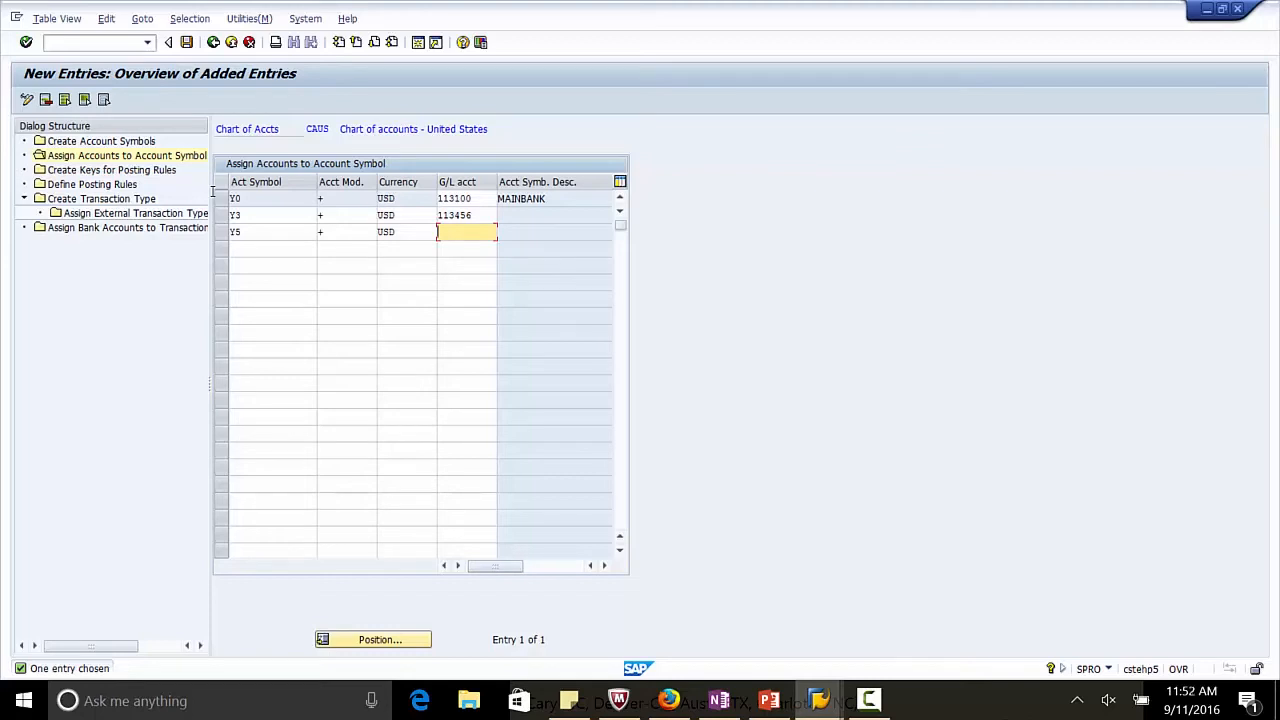
pyautogui.write('113101')
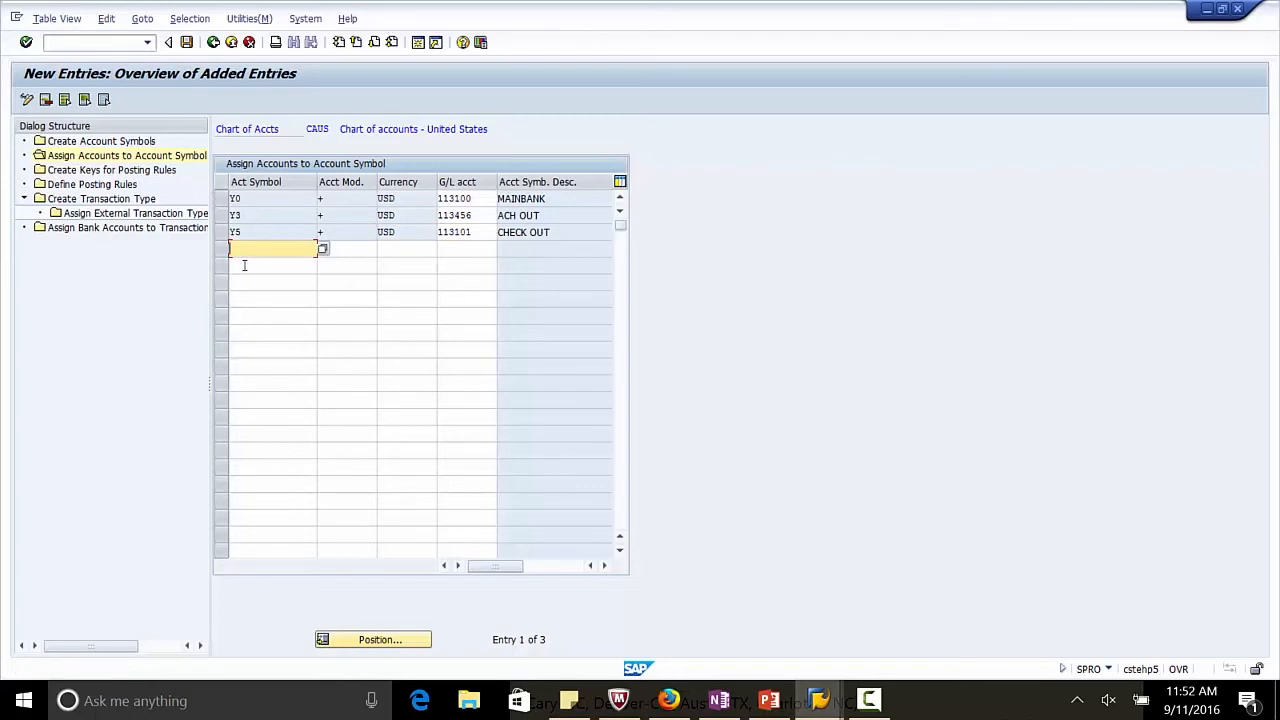
# Step: Add assignment row Y6 / + / USD / 113108 described as CHECK IN, and label 113456 ACH OUT
pyautogui.write('Y6')
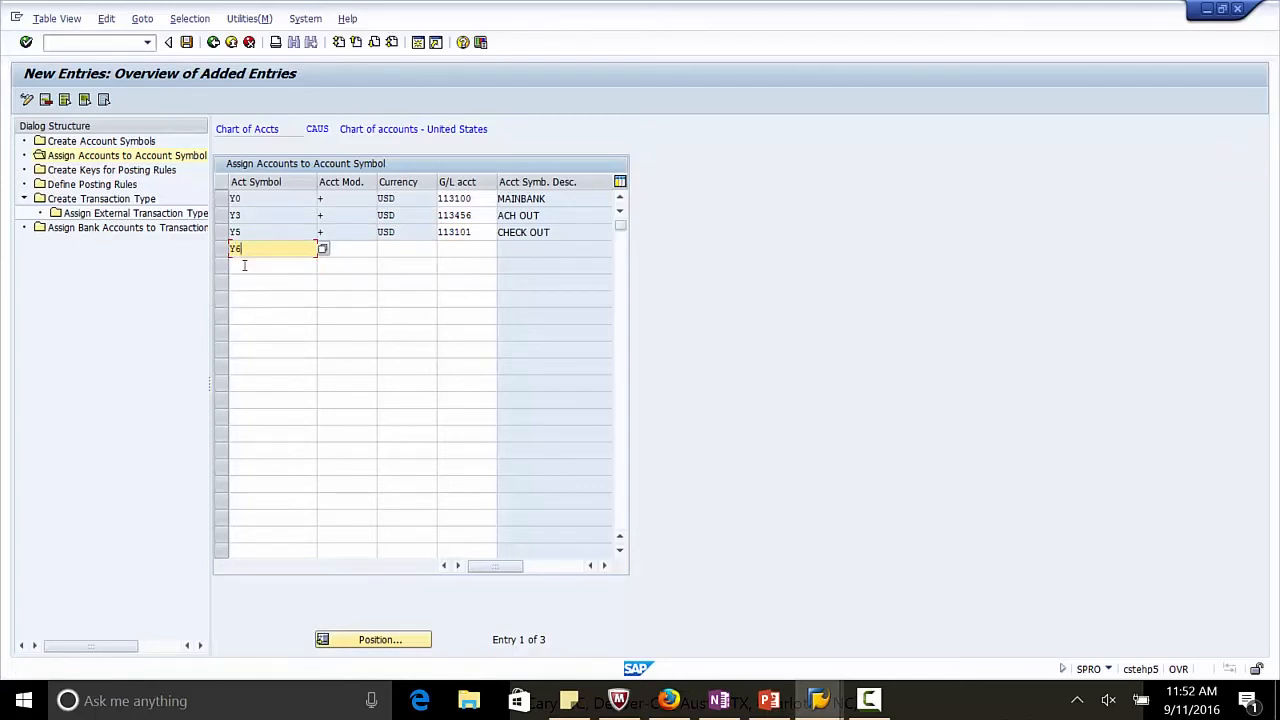
pyautogui.press('Tab')
pyautogui.write('USD')
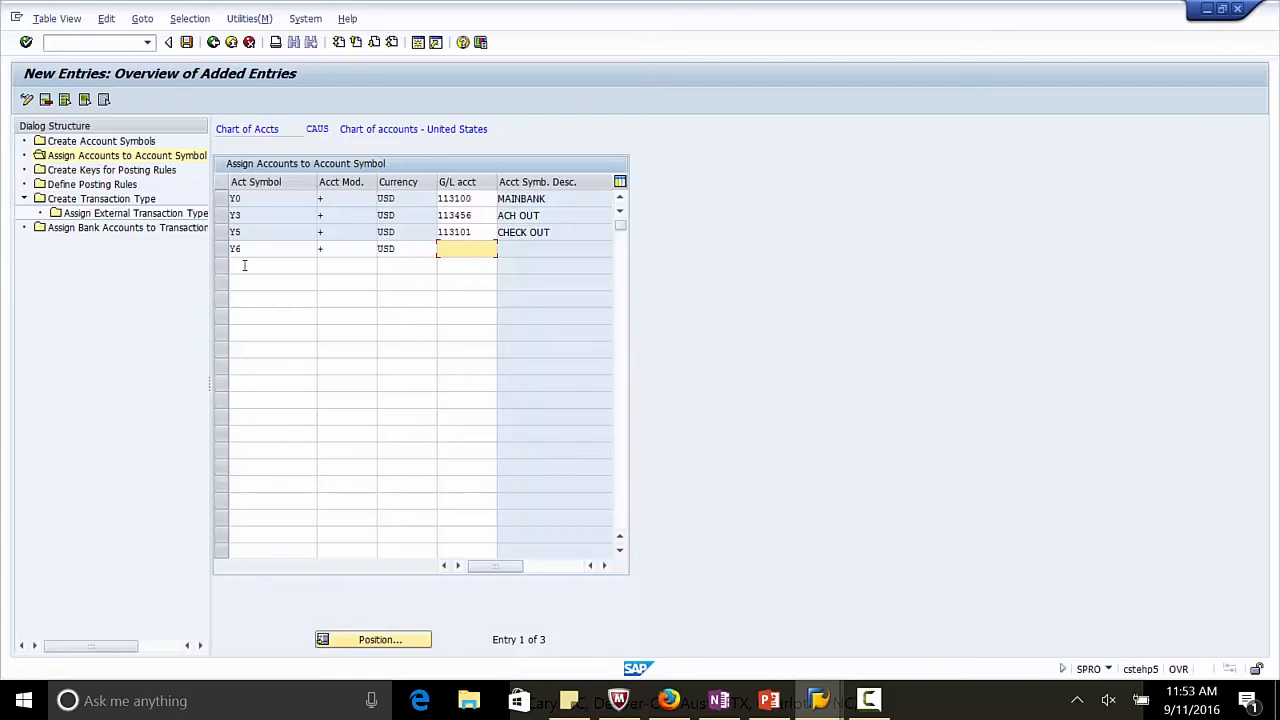
pyautogui.write('113108')
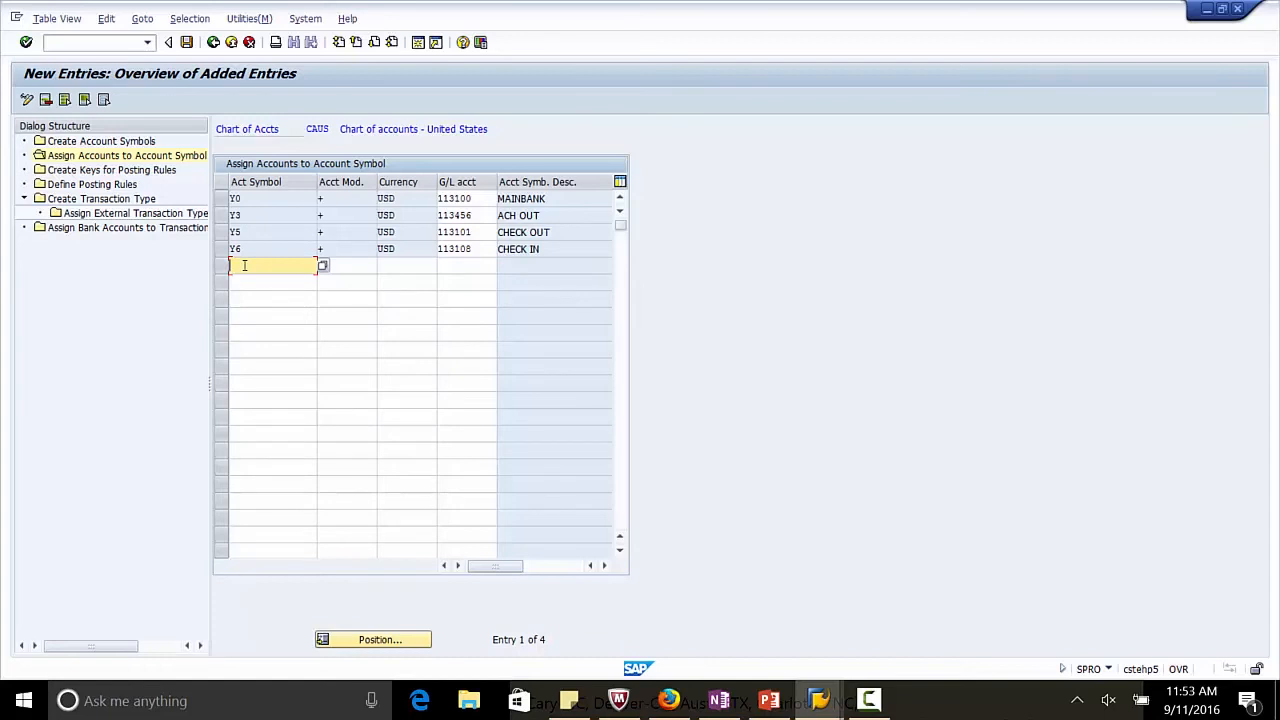
# Step: Add assignment row Y8 / + / USD / G/L account 113107 described as OTHER TRANSFER
pyautogui.write('Y8')
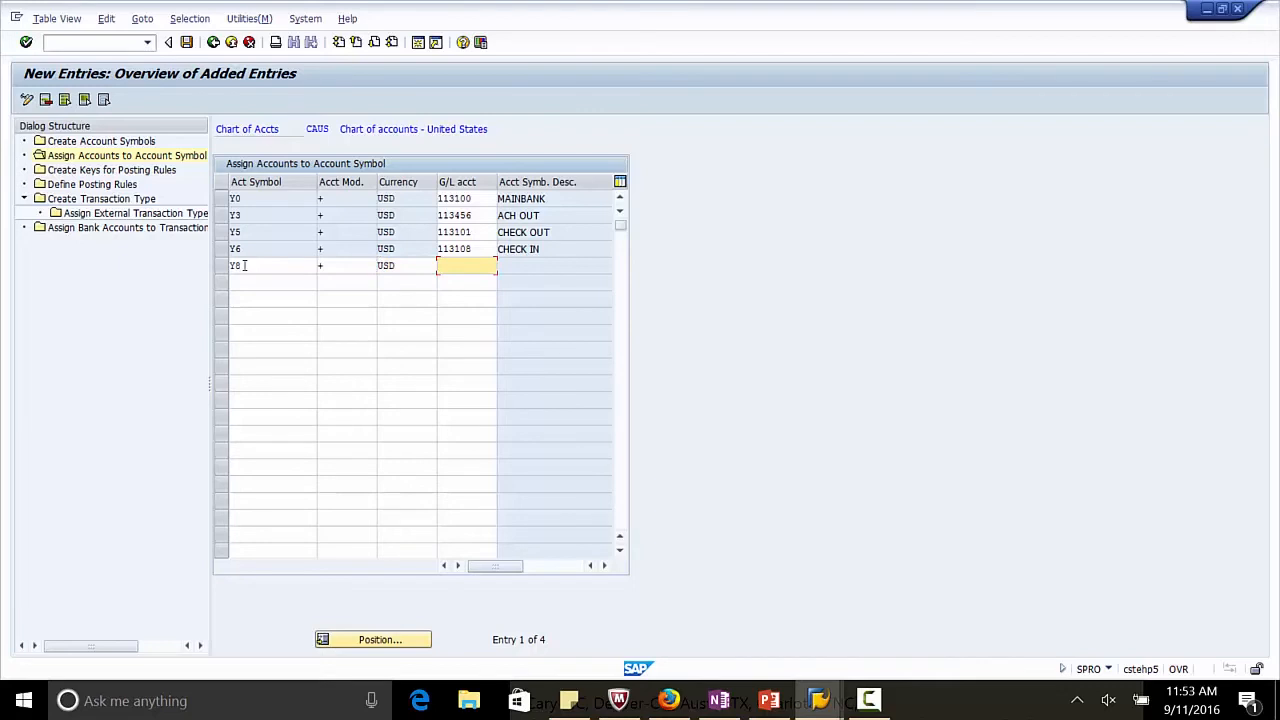
pyautogui.write('11')
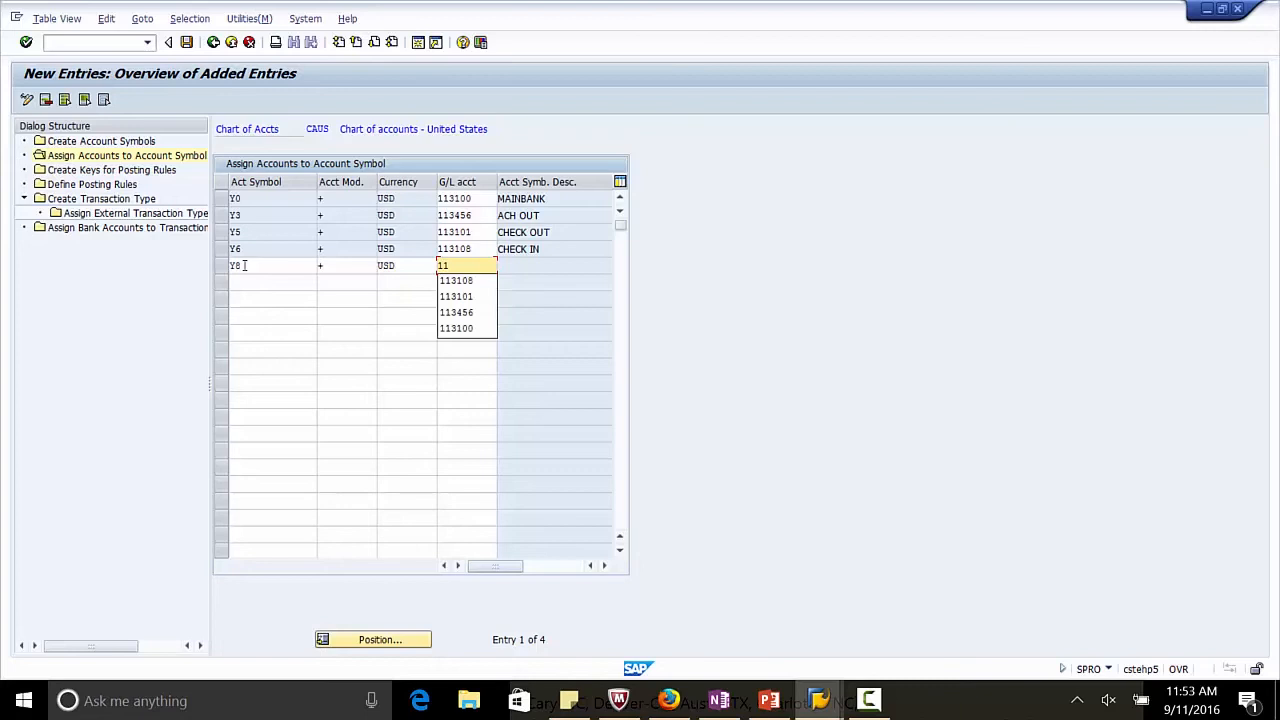
pyautogui.write('113107')
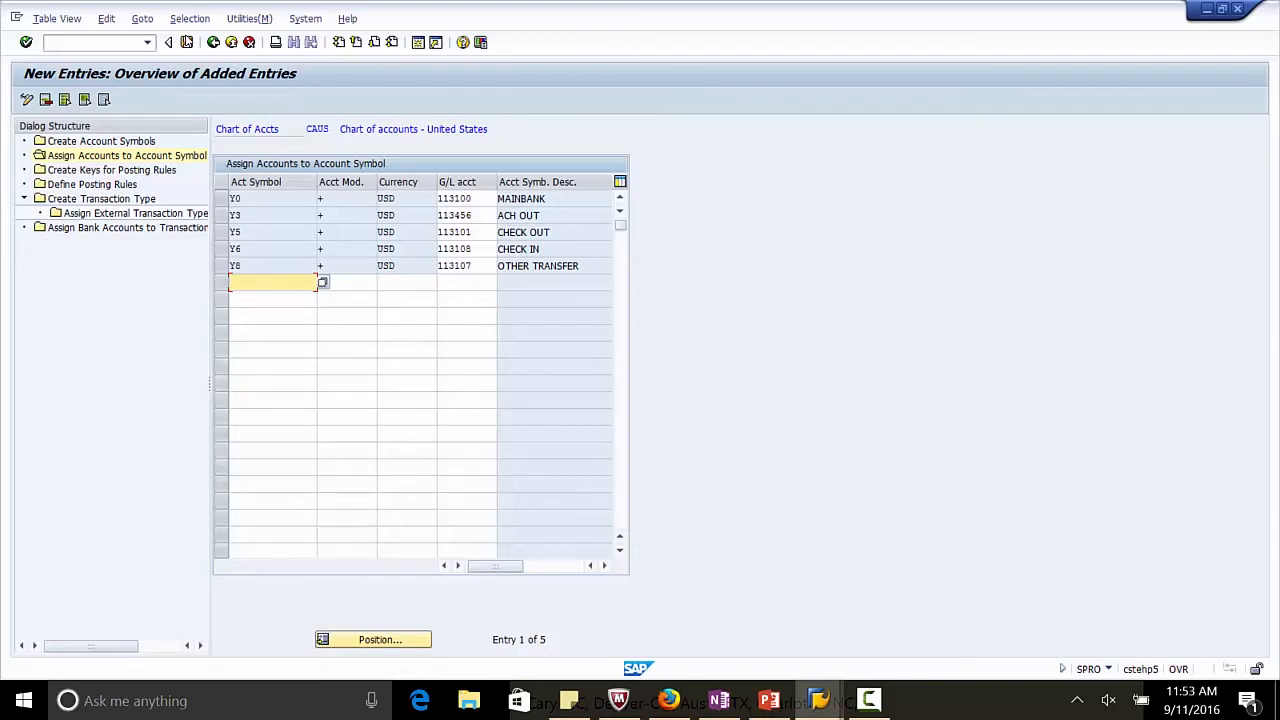
pyautogui.moveTo(188, 42)
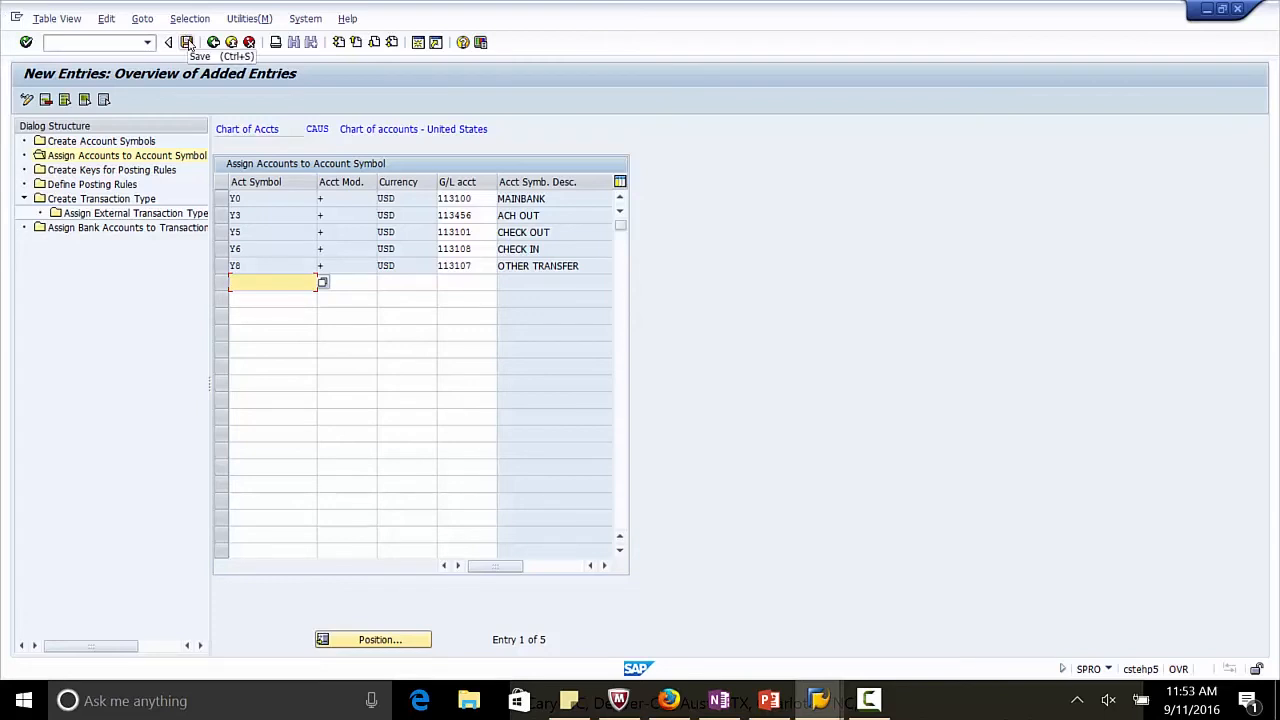
# Step: Save the account symbol assignments to the chosen customizing request
pyautogui.click(188, 42)
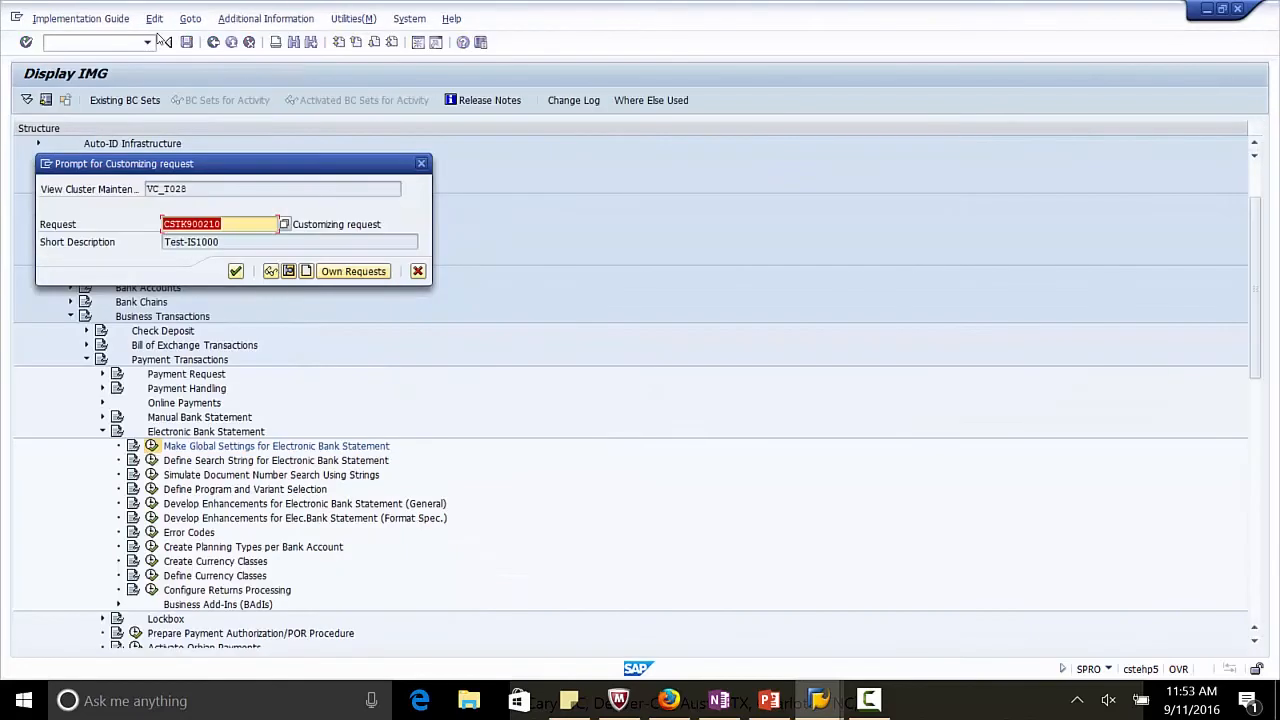
pyautogui.click(200, 224)
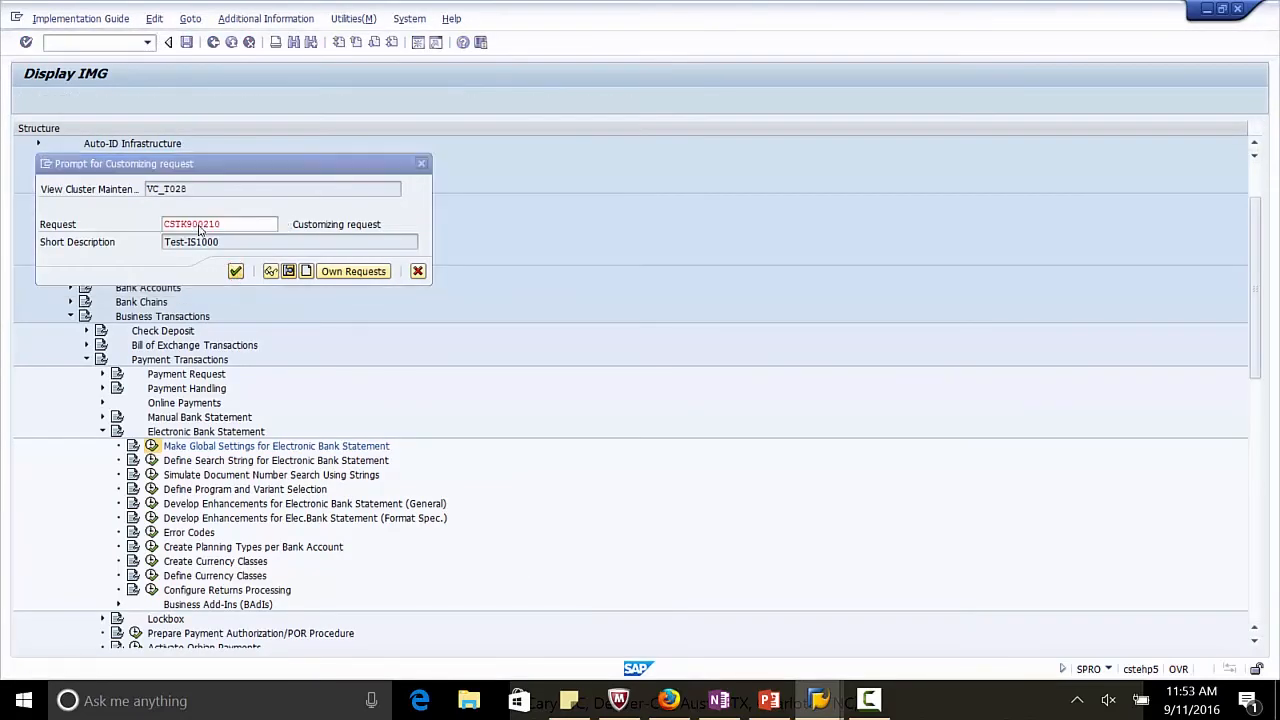
pyautogui.click(236, 272)
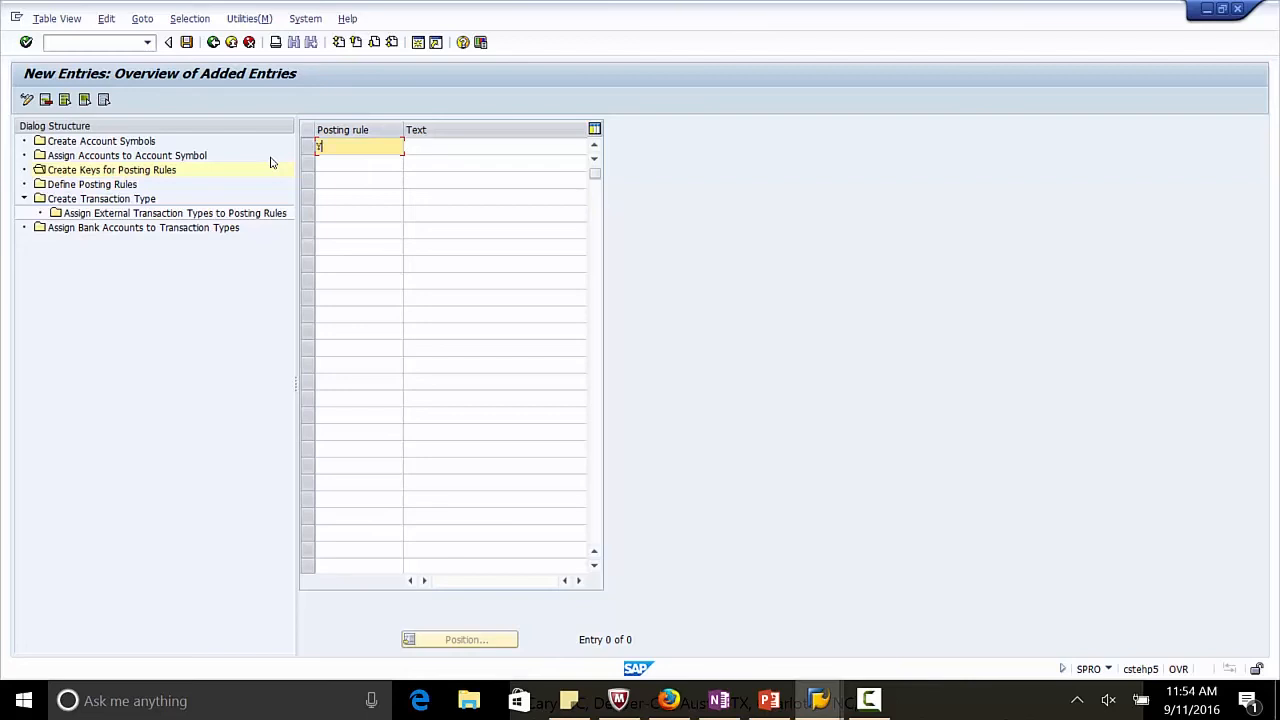
# Step: Create posting rule key Y04 'DEBIT MASTER, CREDIT ACH IN'
pyautogui.write('Y04')
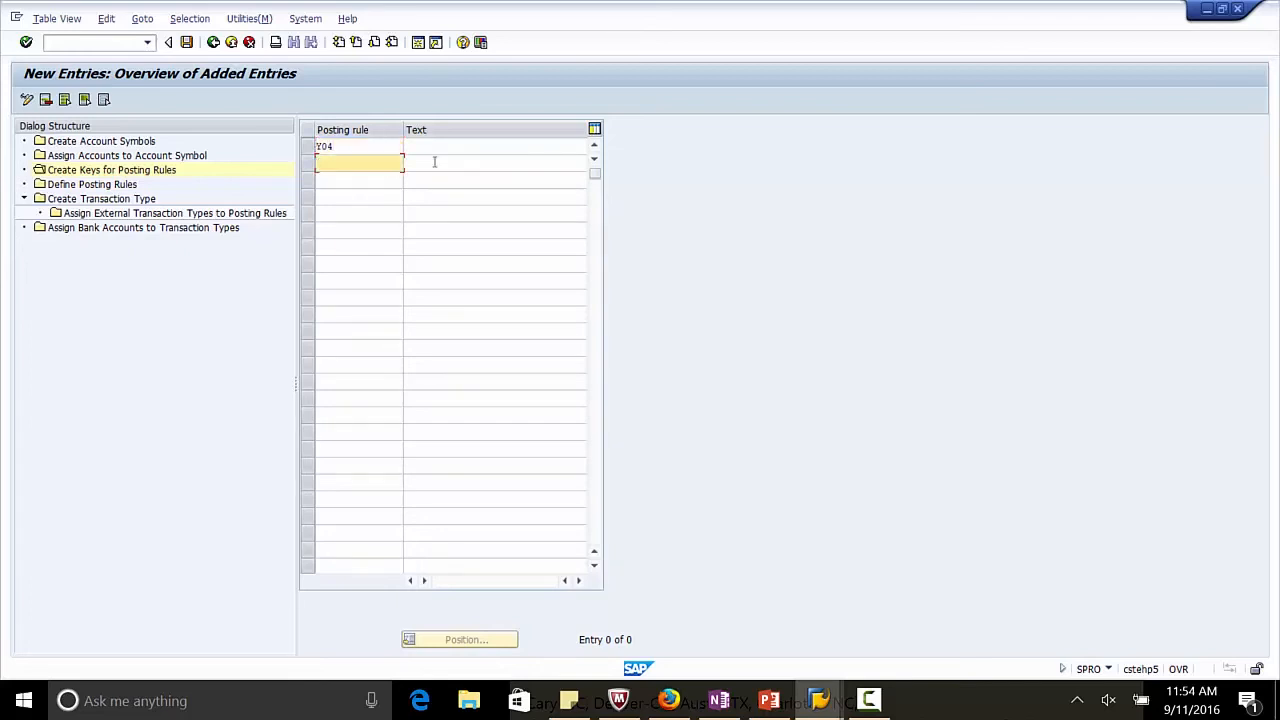
pyautogui.write('DE')
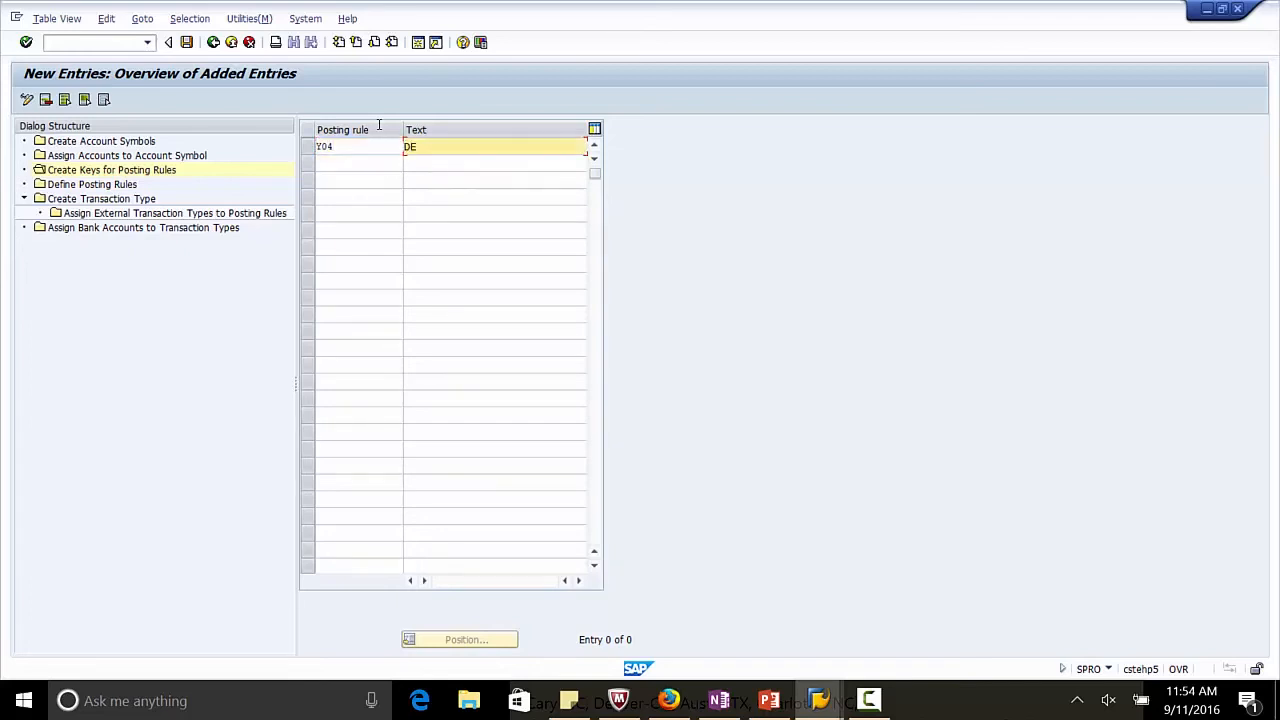
pyautogui.write('DEBIT MAS')
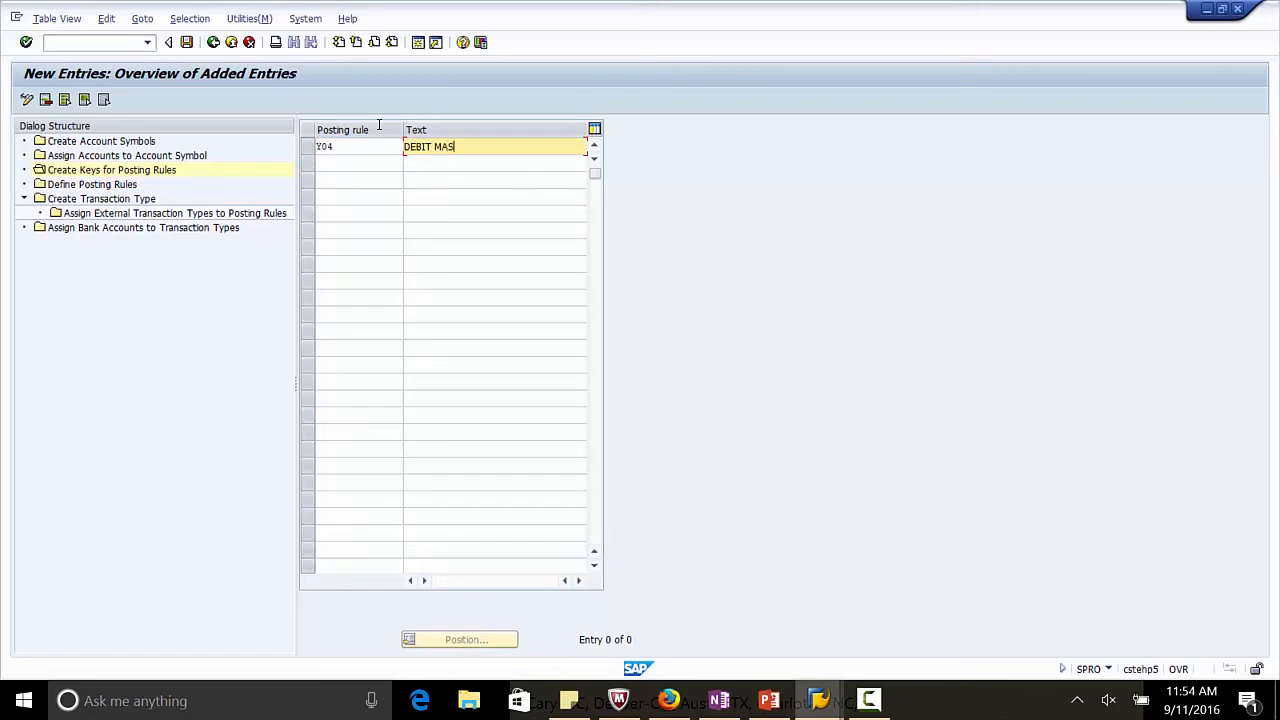
pyautogui.write('TER,')
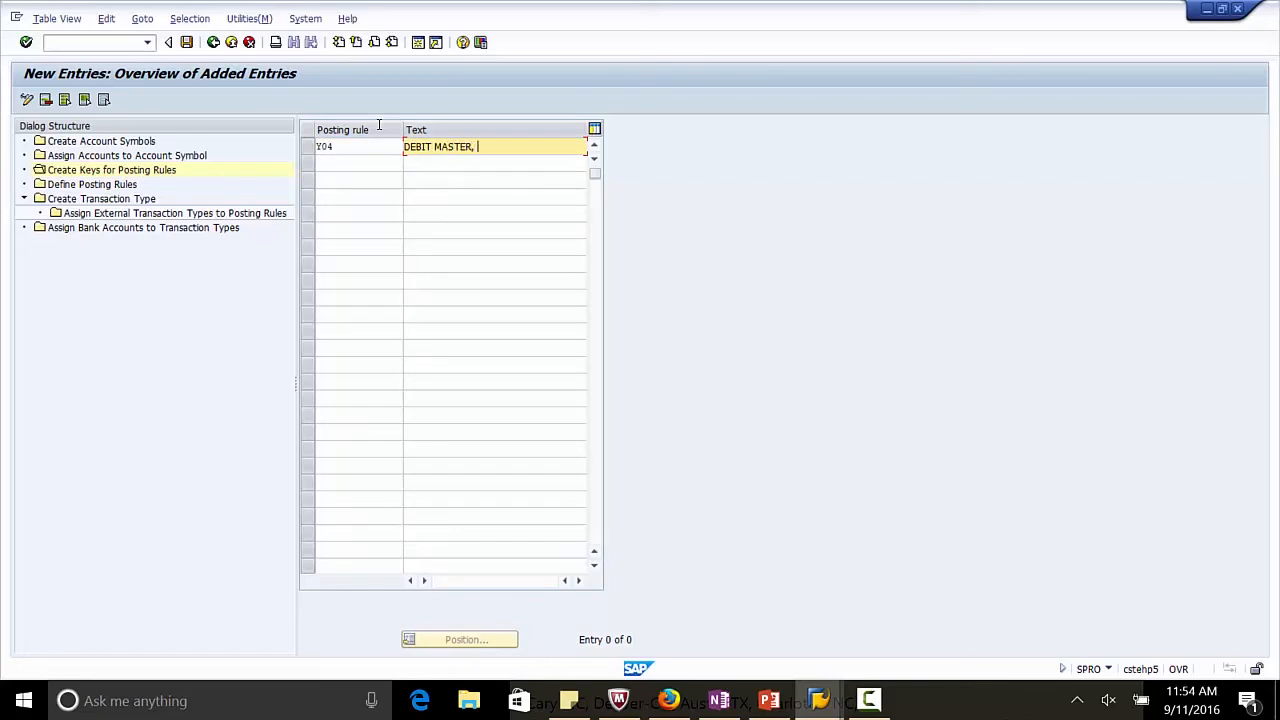
pyautogui.write('CREDI')
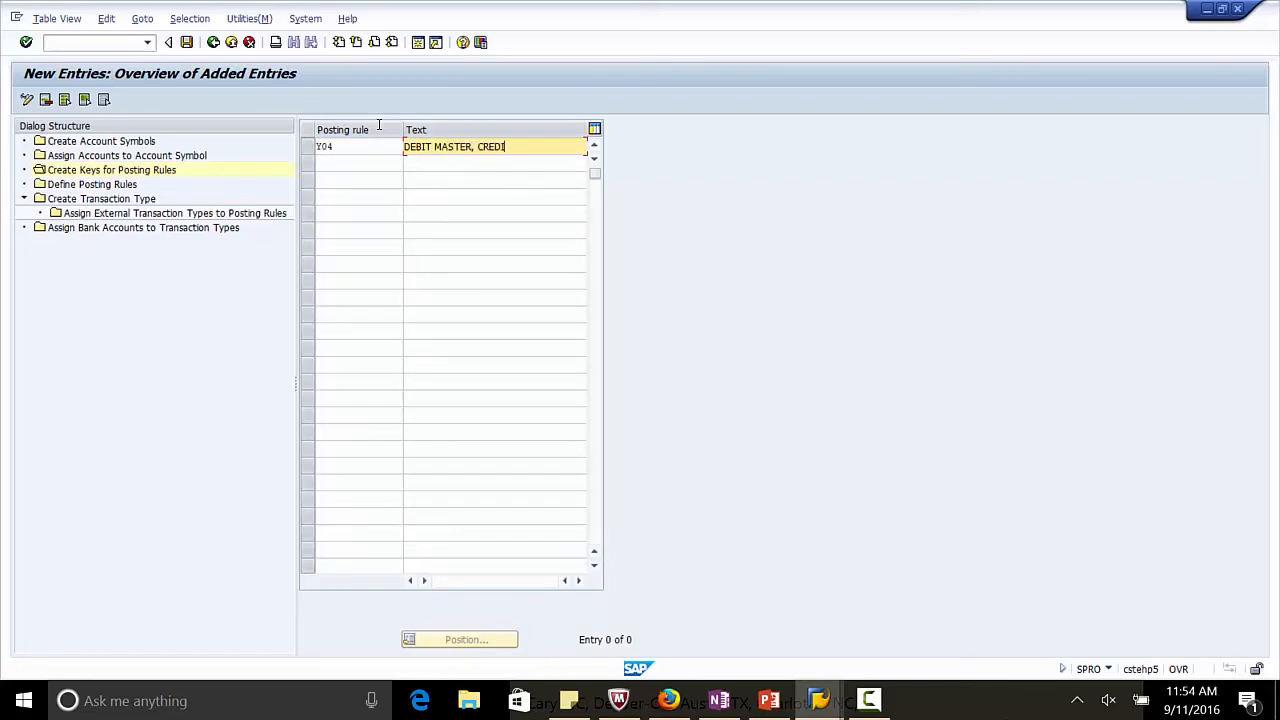
pyautogui.write('T ACH IN')
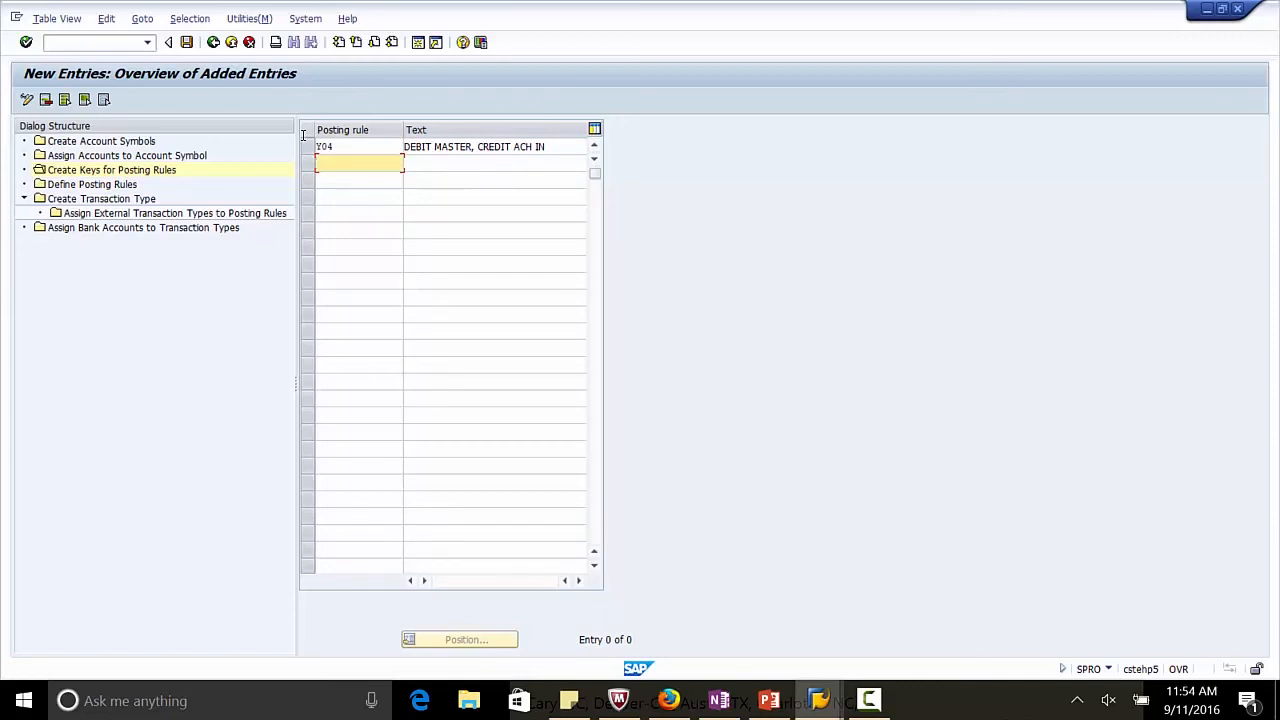
# Step: Create posting rule key Y06 'DEBIT MASTER, CREDIT CHECK IN'
pyautogui.write('Y06')
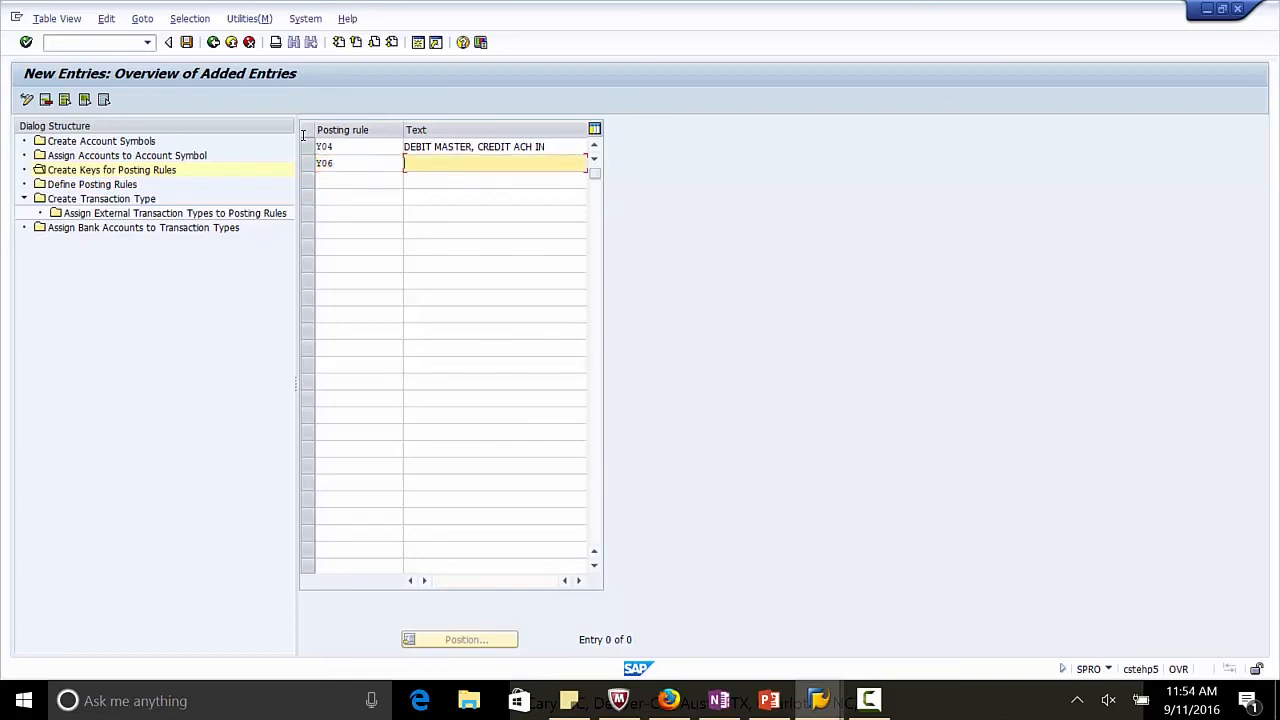
pyautogui.write('DEBIT MASTER,')
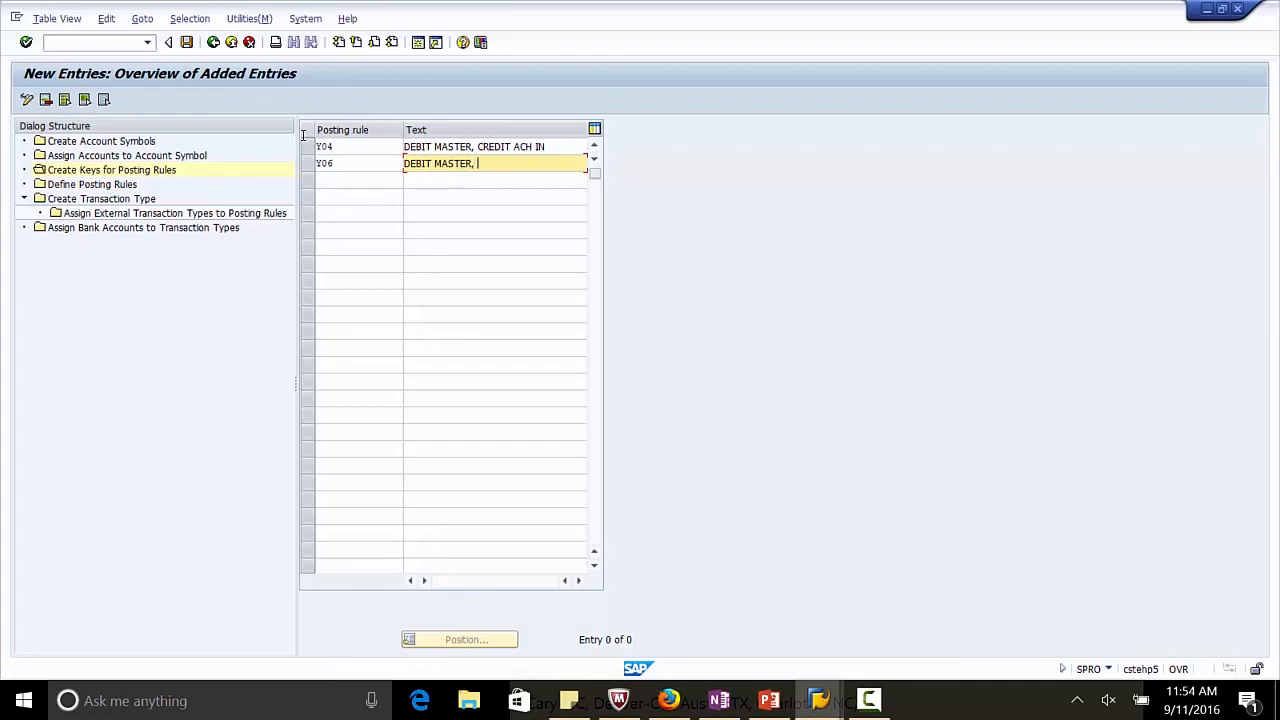
pyautogui.write('CREDIT')
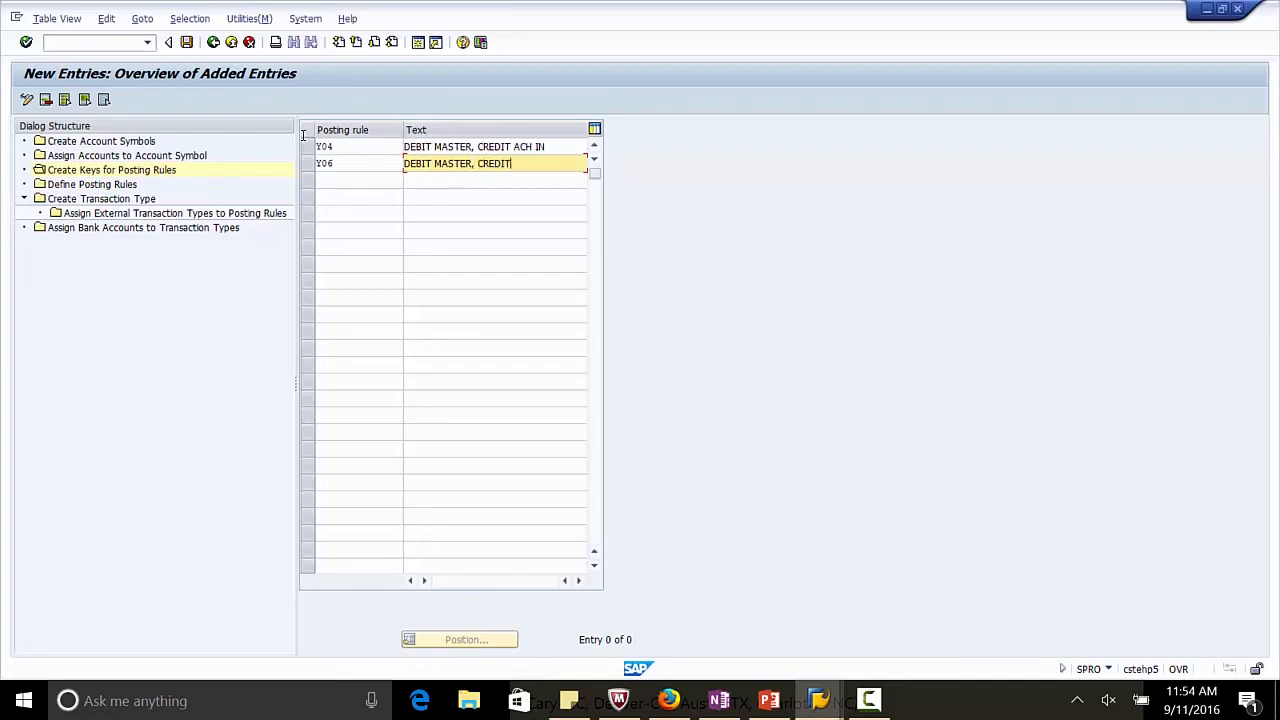
pyautogui.write('CHECK IN')
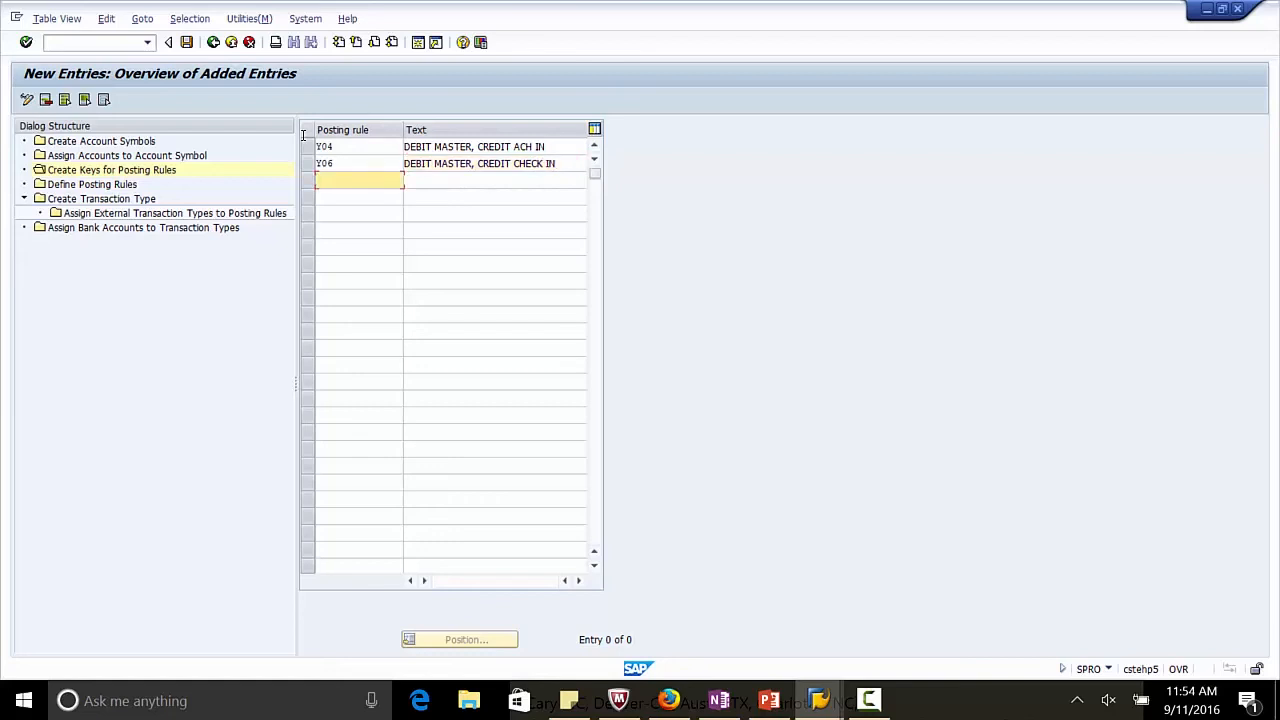
# Step: Create posting rule key Y08 'DEBIT MASTER, CREDIT OTHER TRANSFER'
pyautogui.write('Y08')
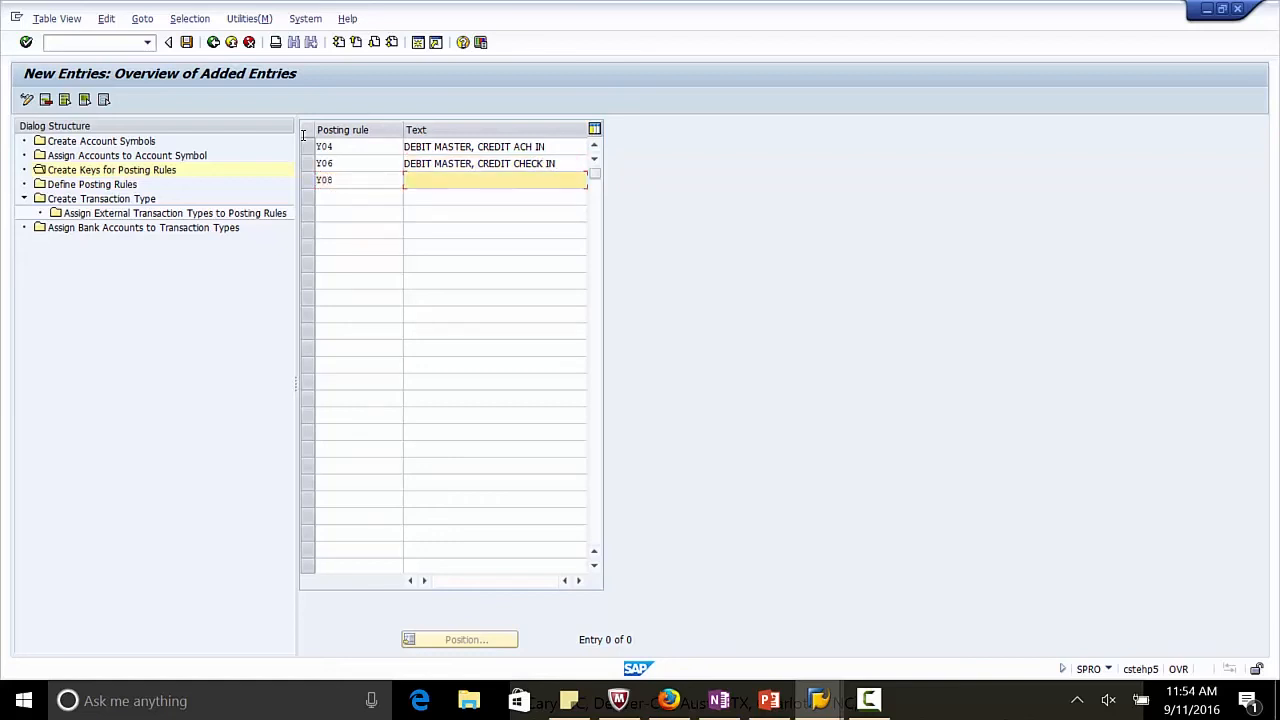
pyautogui.write('DEBIT MASTER, CREDIT OY')
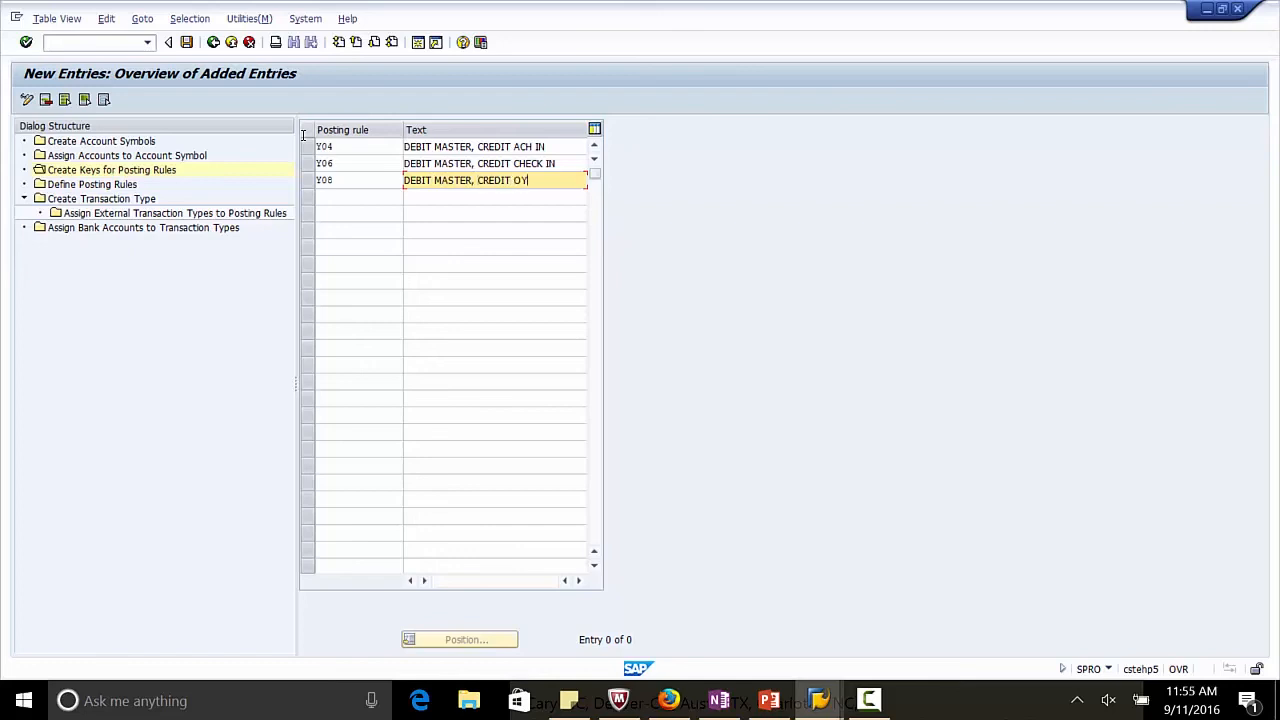
pyautogui.write('THER')
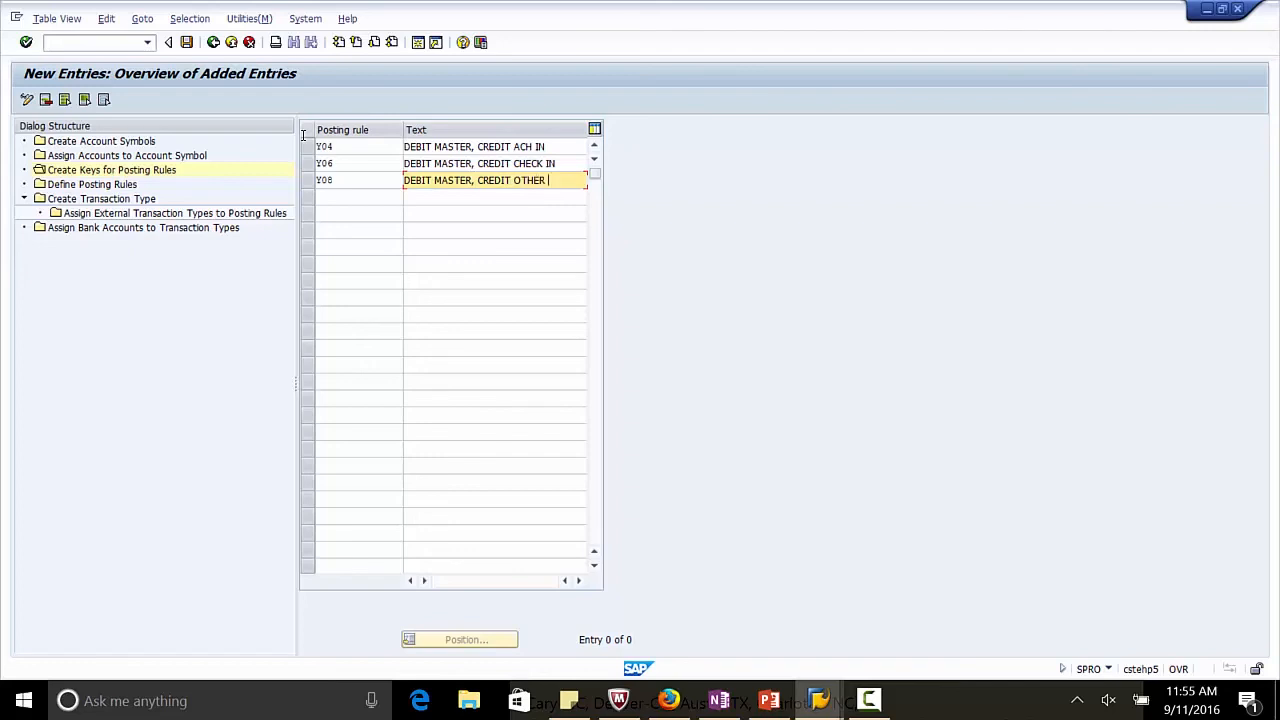
pyautogui.write('TRANSFER')
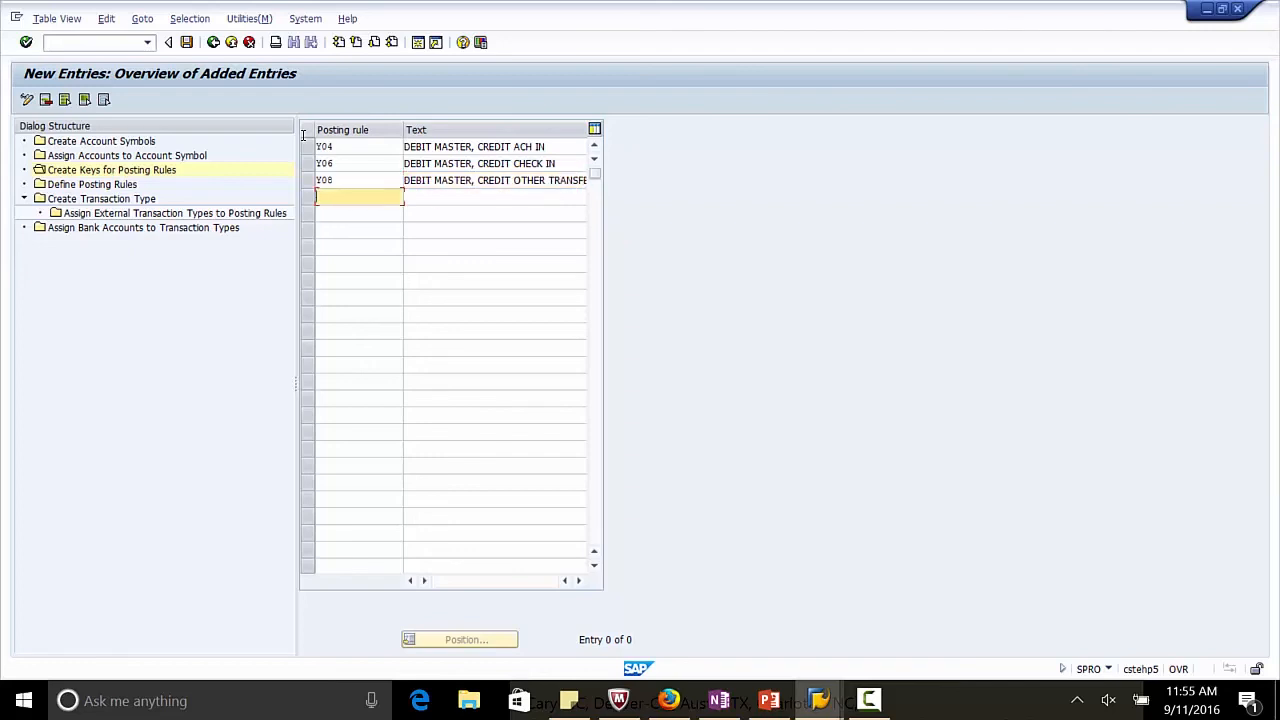
# Step: Create posting rule key Y30 'DEBIT ACH OUT, CREDIT MASTER'
pyautogui.write('Y30')
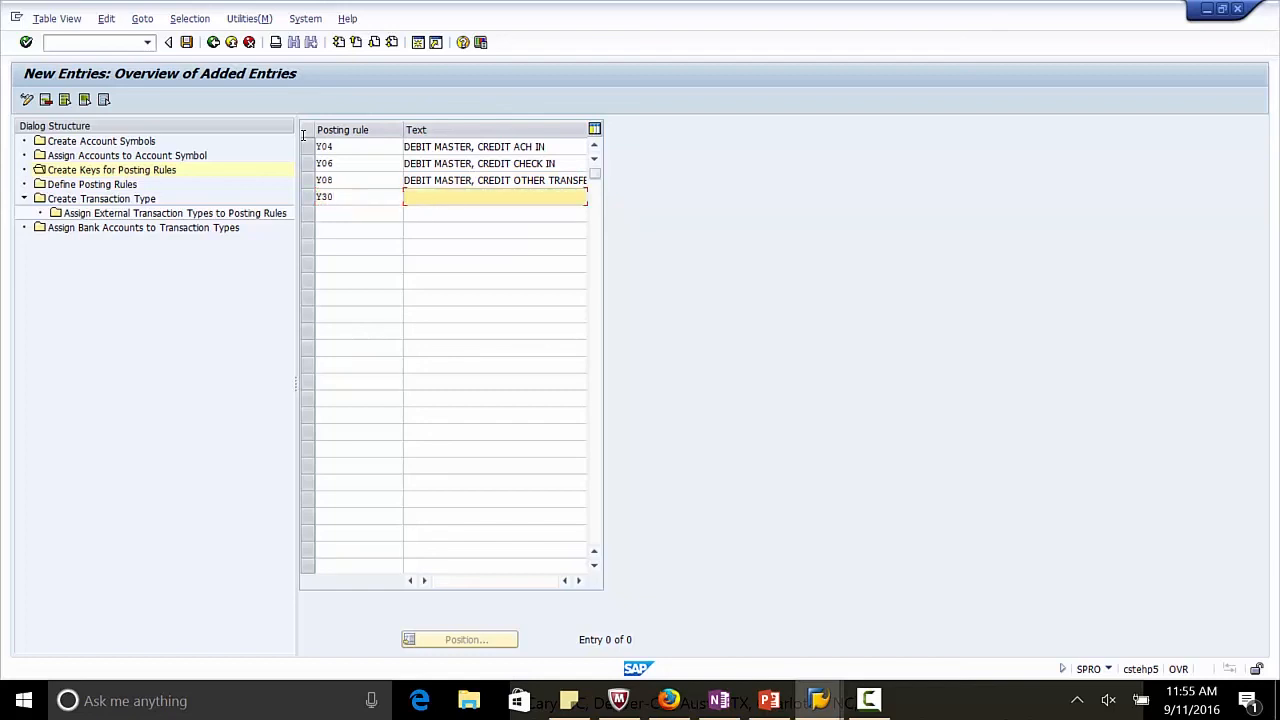
pyautogui.write('DEBIT ACH OUT')
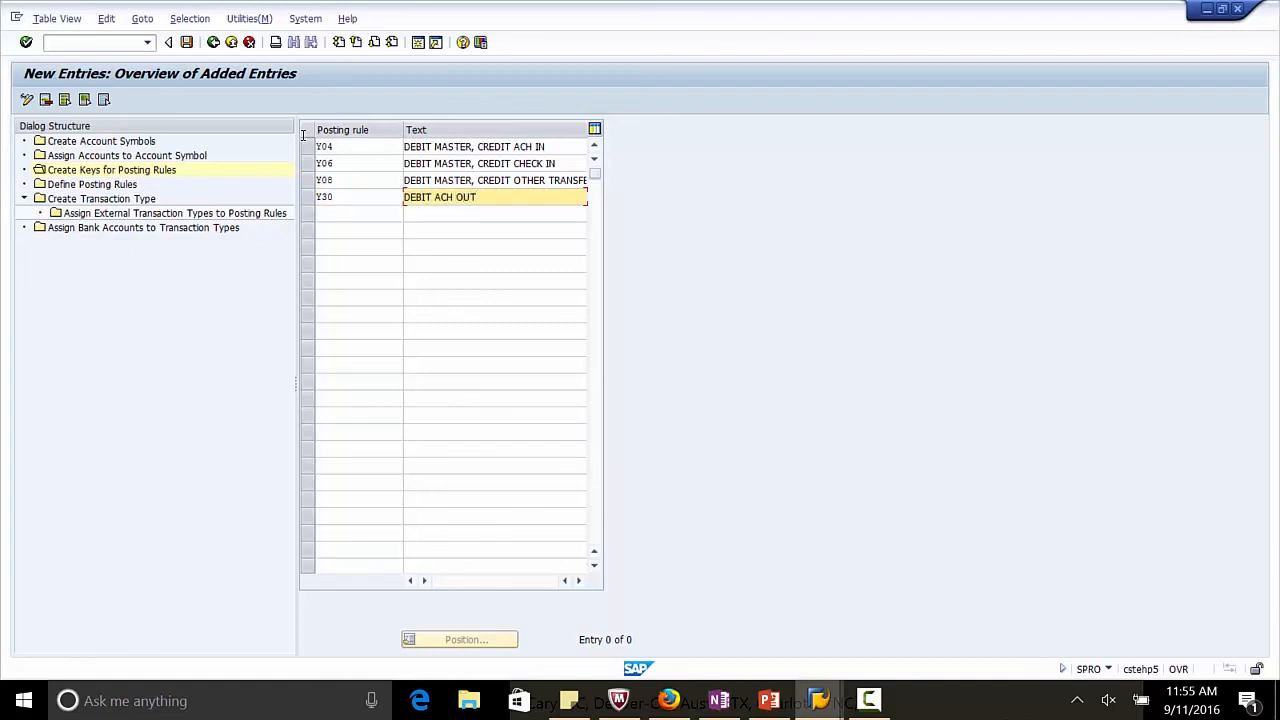
pyautogui.write(',')
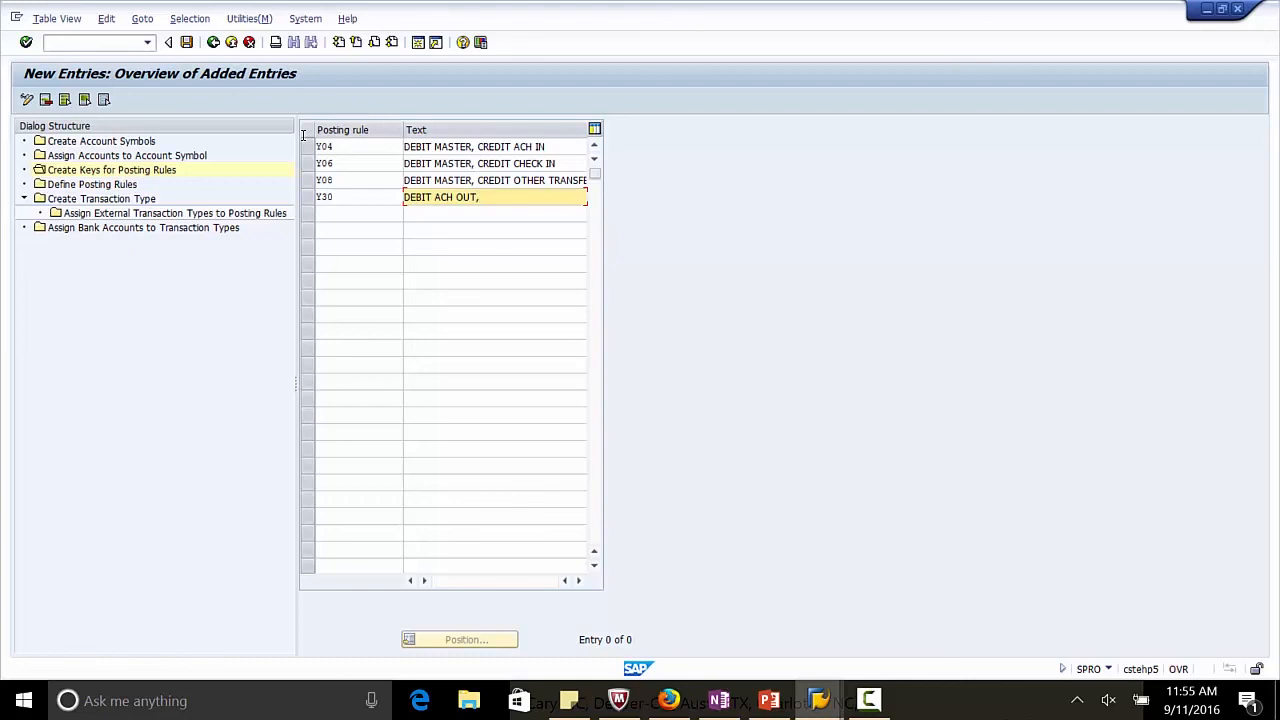
pyautogui.write('CREDIT')
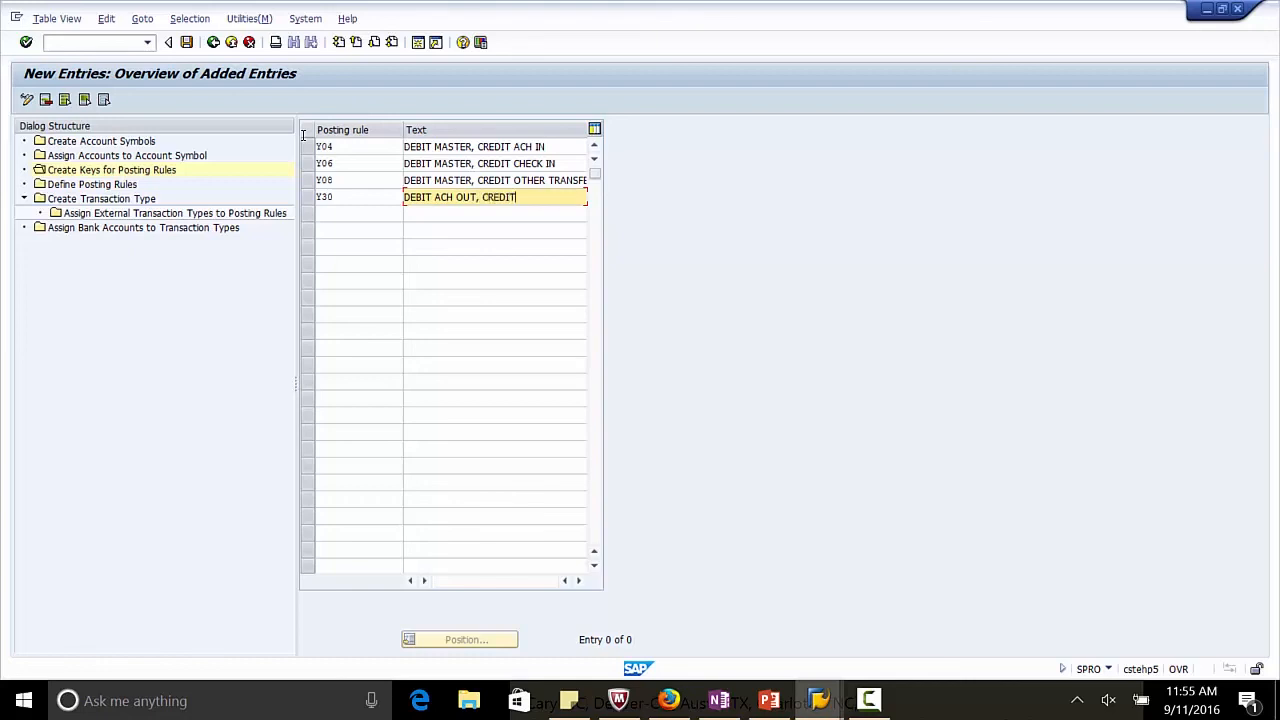
pyautogui.write('MASTER')
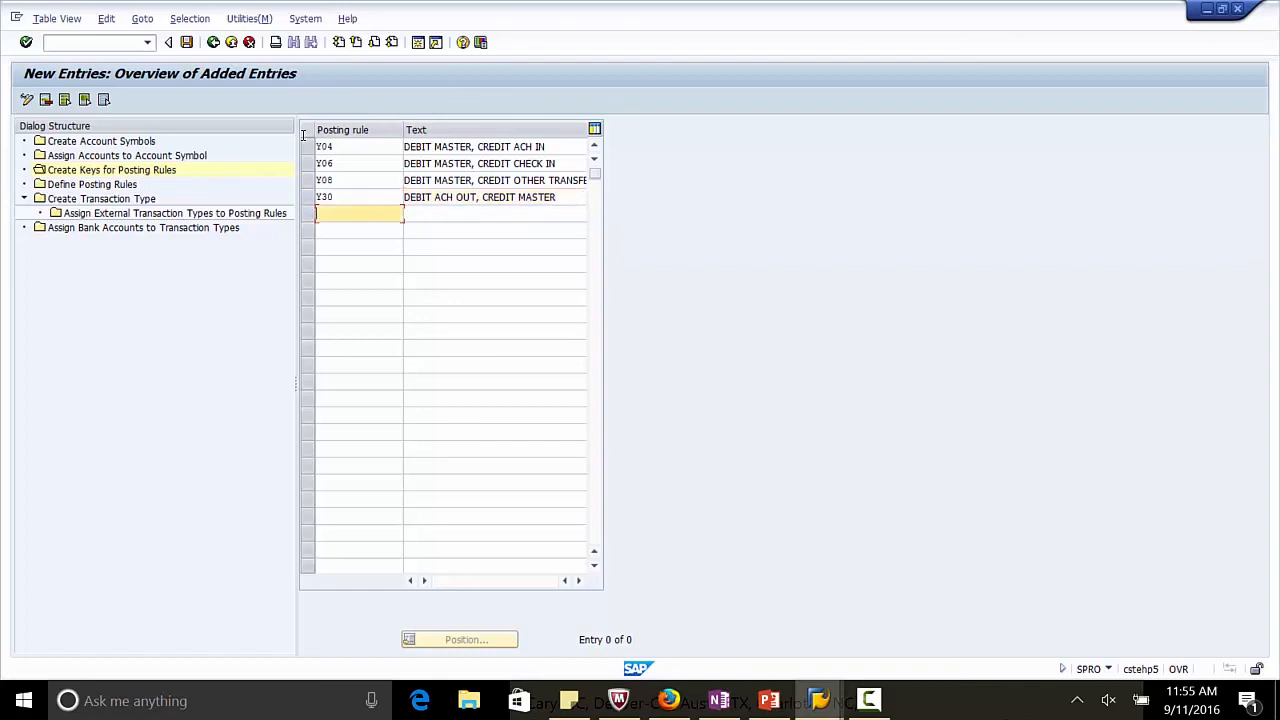
# Step: Enter posting rule key Y50 'DEBIT CHECKS OUT, CREDIT MASTER'
pyautogui.write('Y50')
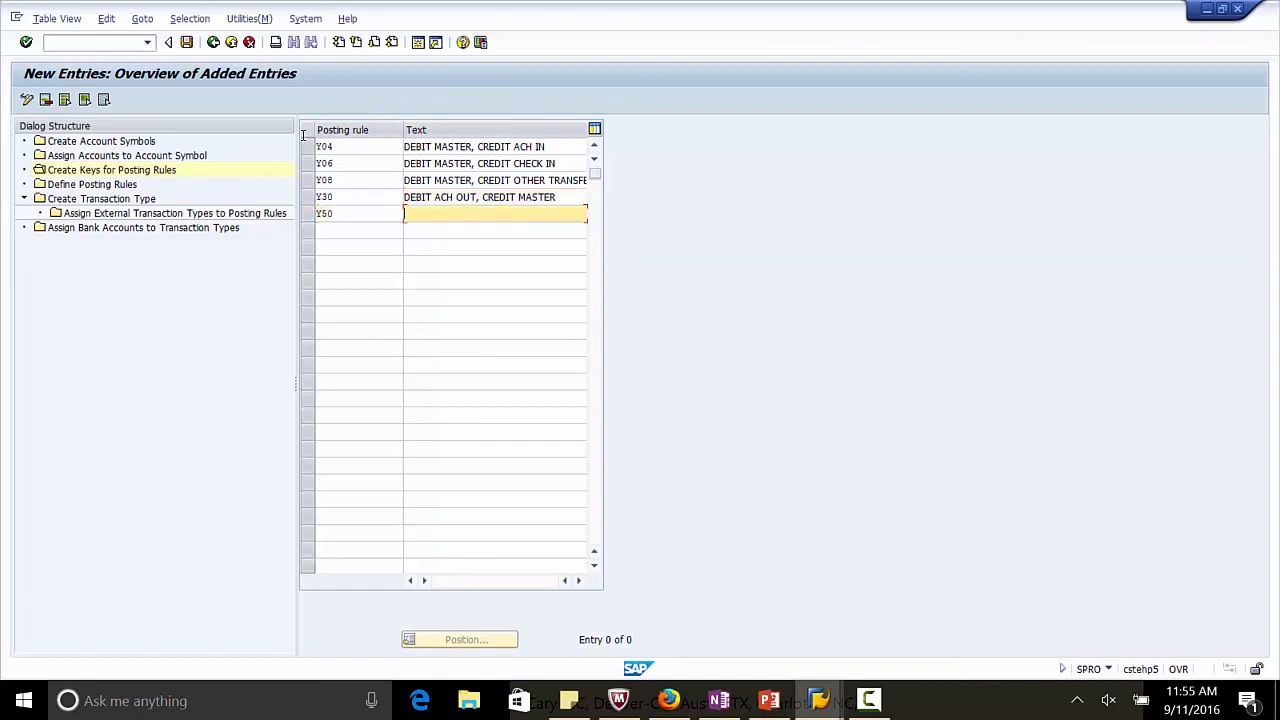
pyautogui.write('DEBIT CHE')
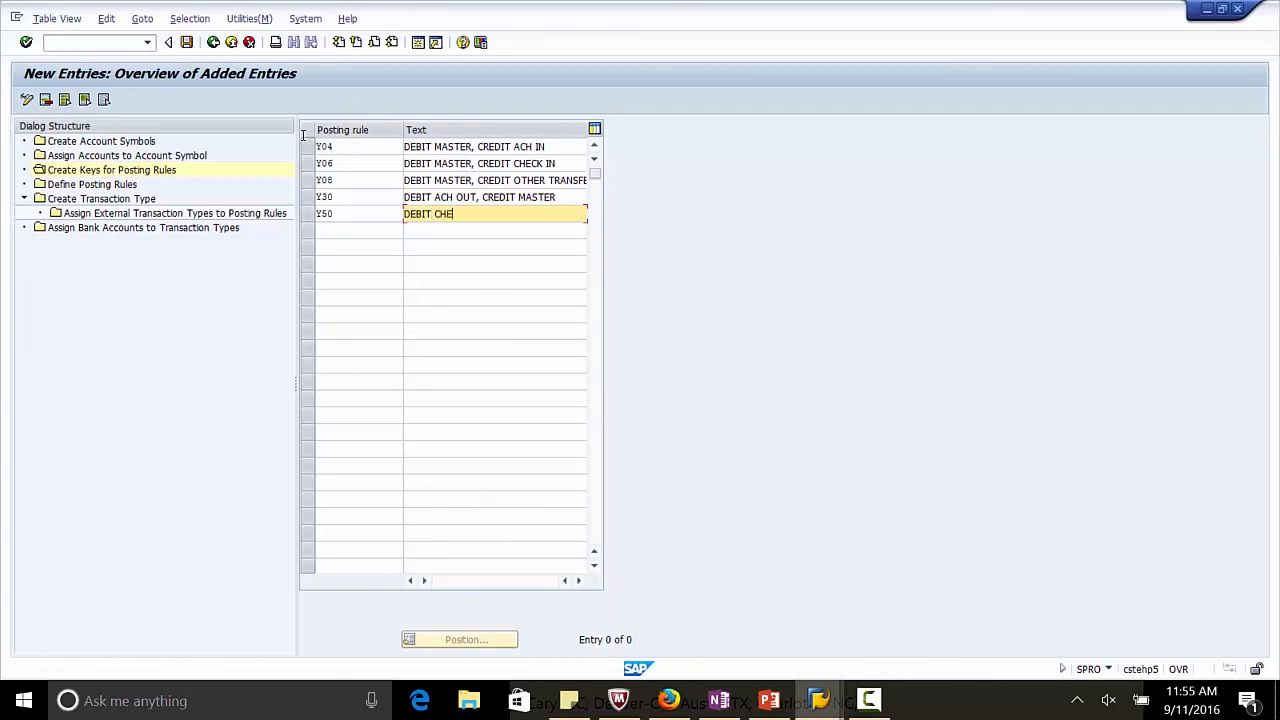
pyautogui.write('CKS OUT')
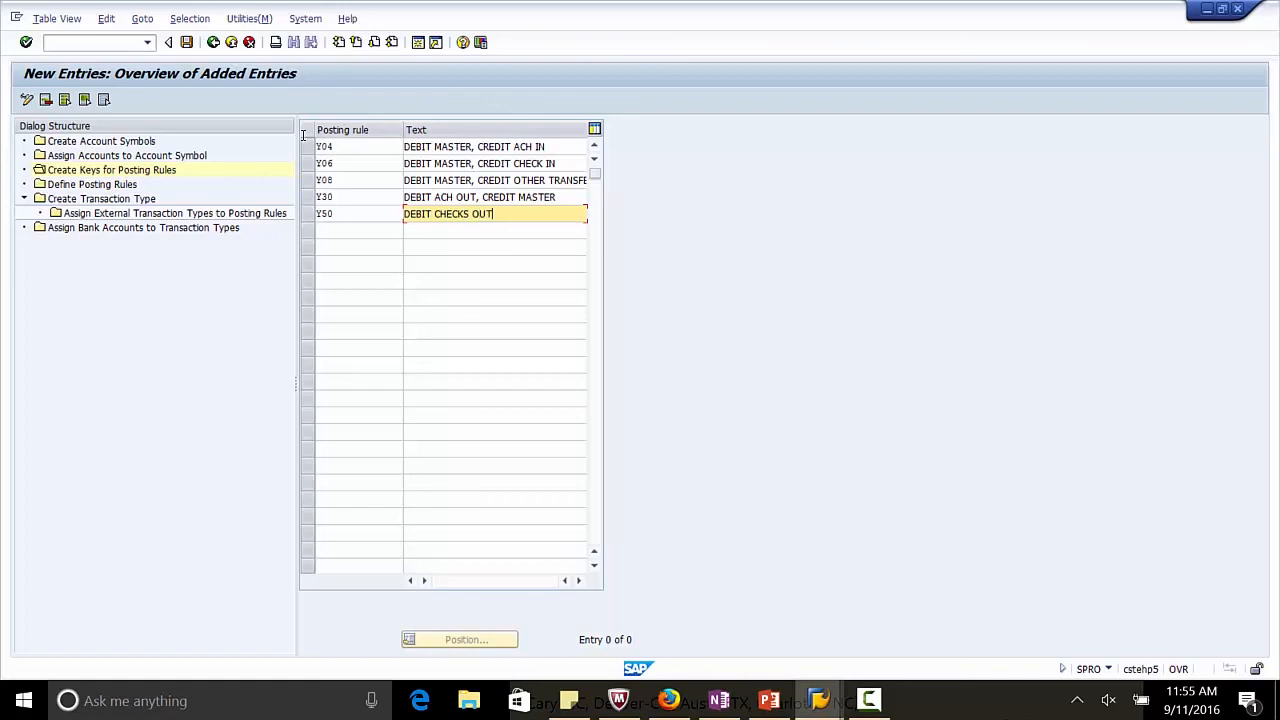
pyautogui.write(', CREDIT MASTER')
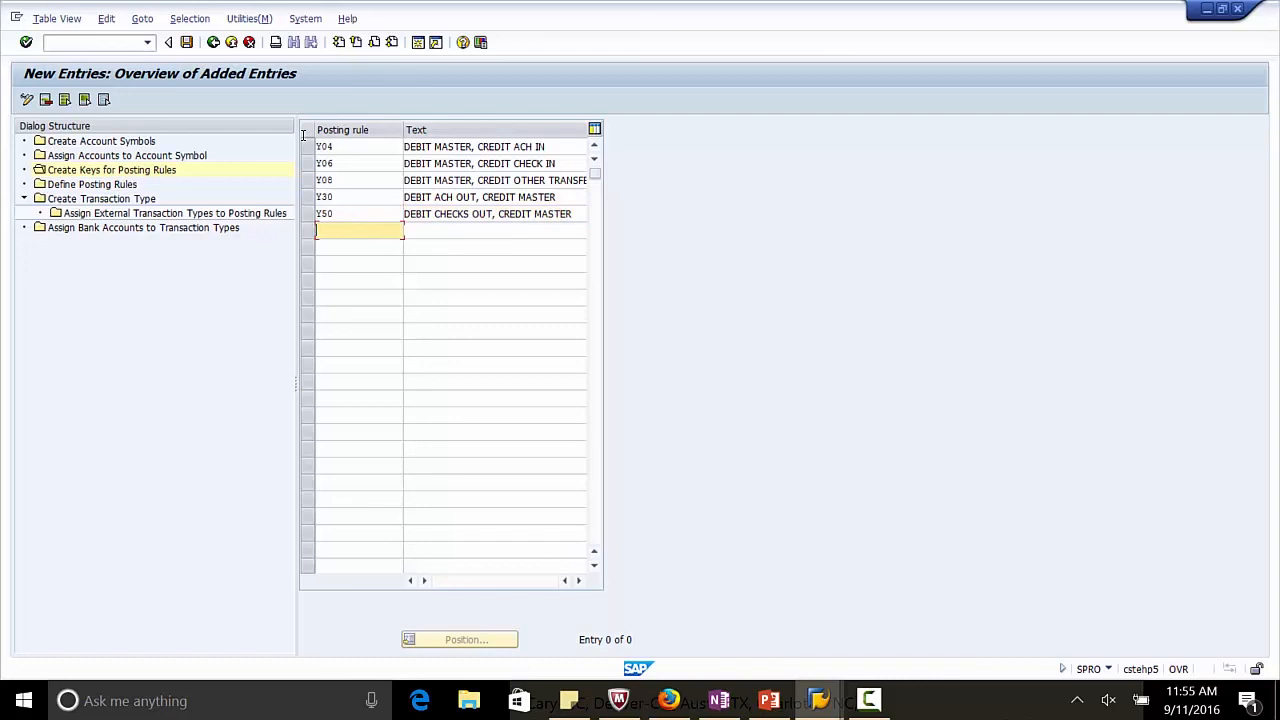
# Step: Enter posting rule key Y80 'DEBIT OTHER TRANSFER, CREDIT MASTER' and save all keys
pyautogui.write('Y80')
pyautogui.click(496, 230)
pyautogui.write('D')
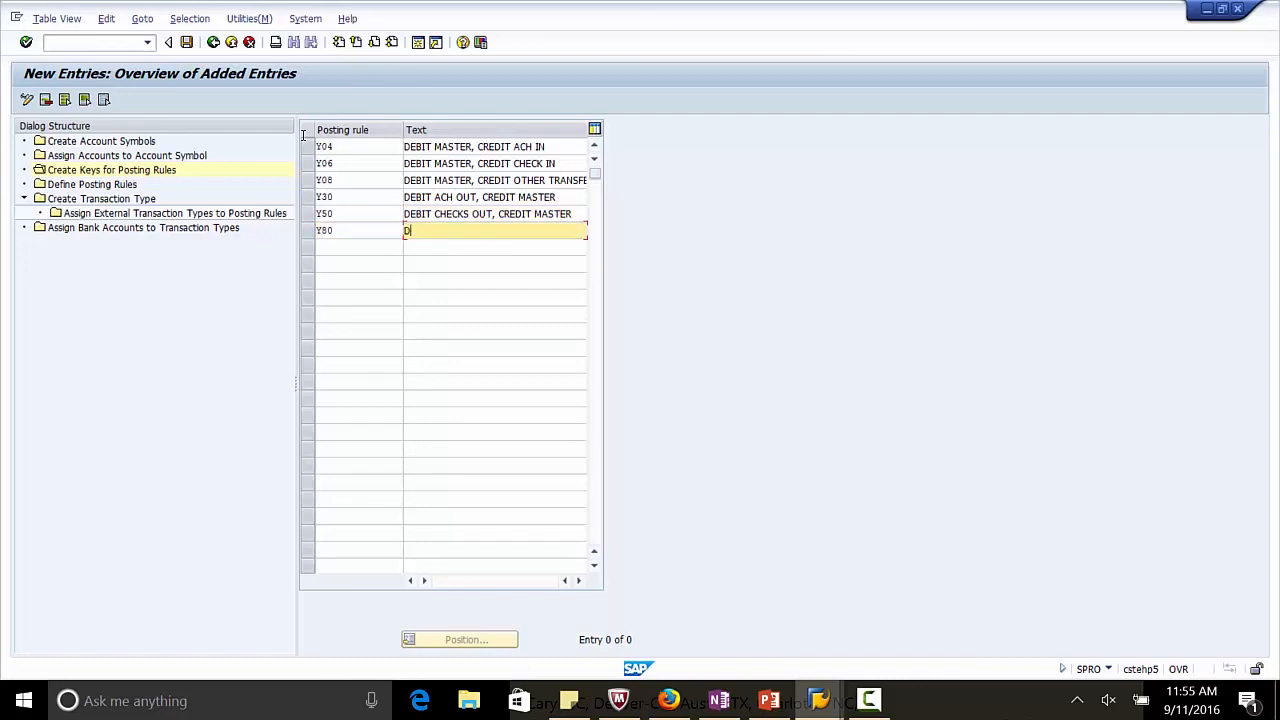
pyautogui.write('EBIT OTHER')
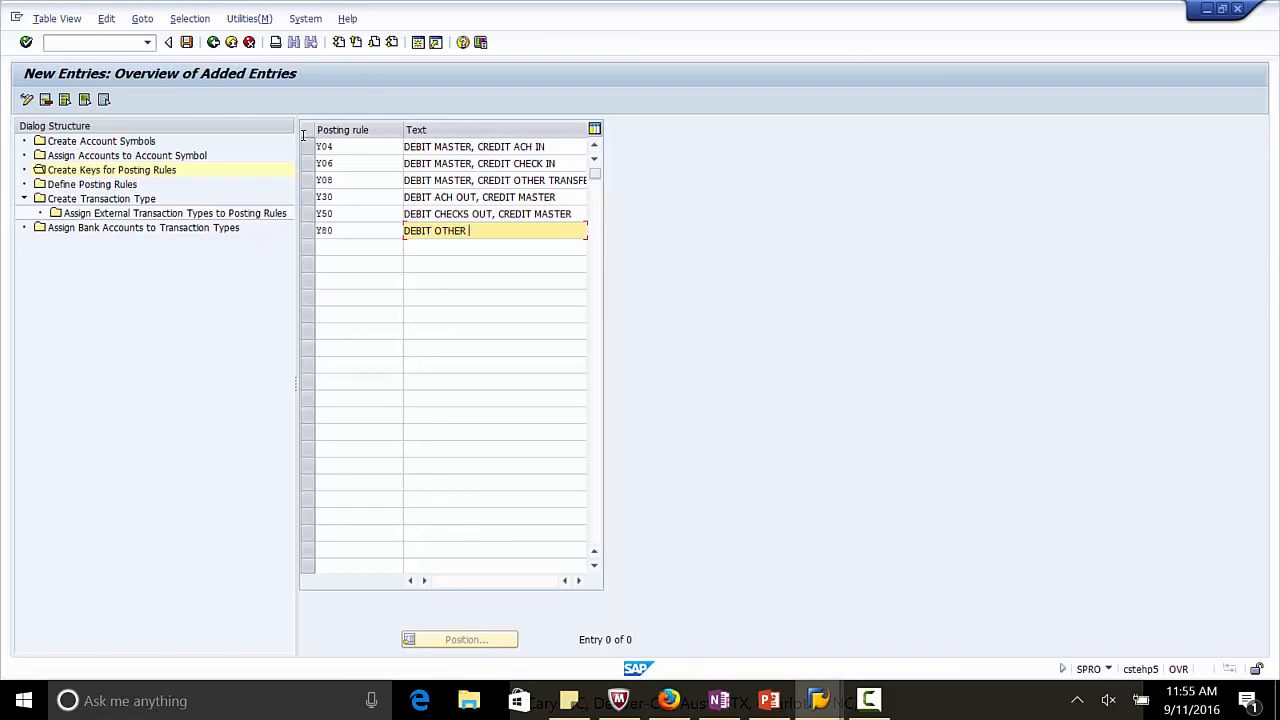
pyautogui.write('TRANSFER')
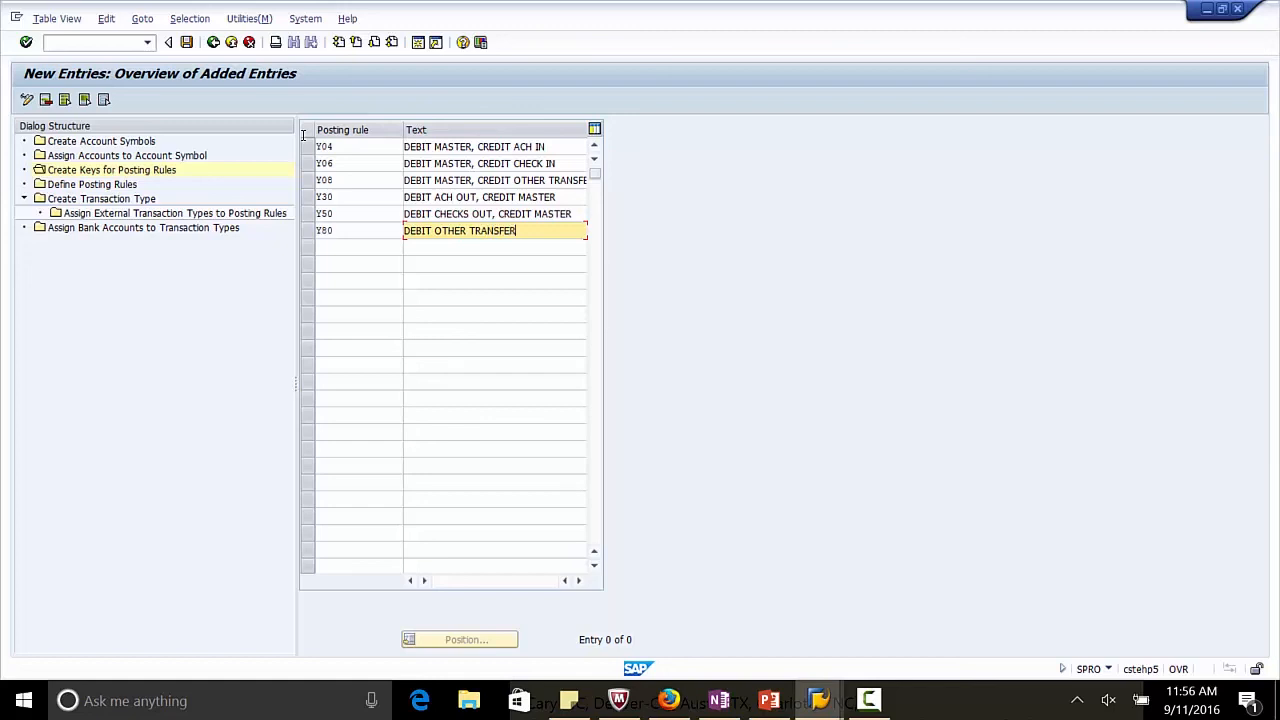
pyautogui.write(', CREDIT MASTER')
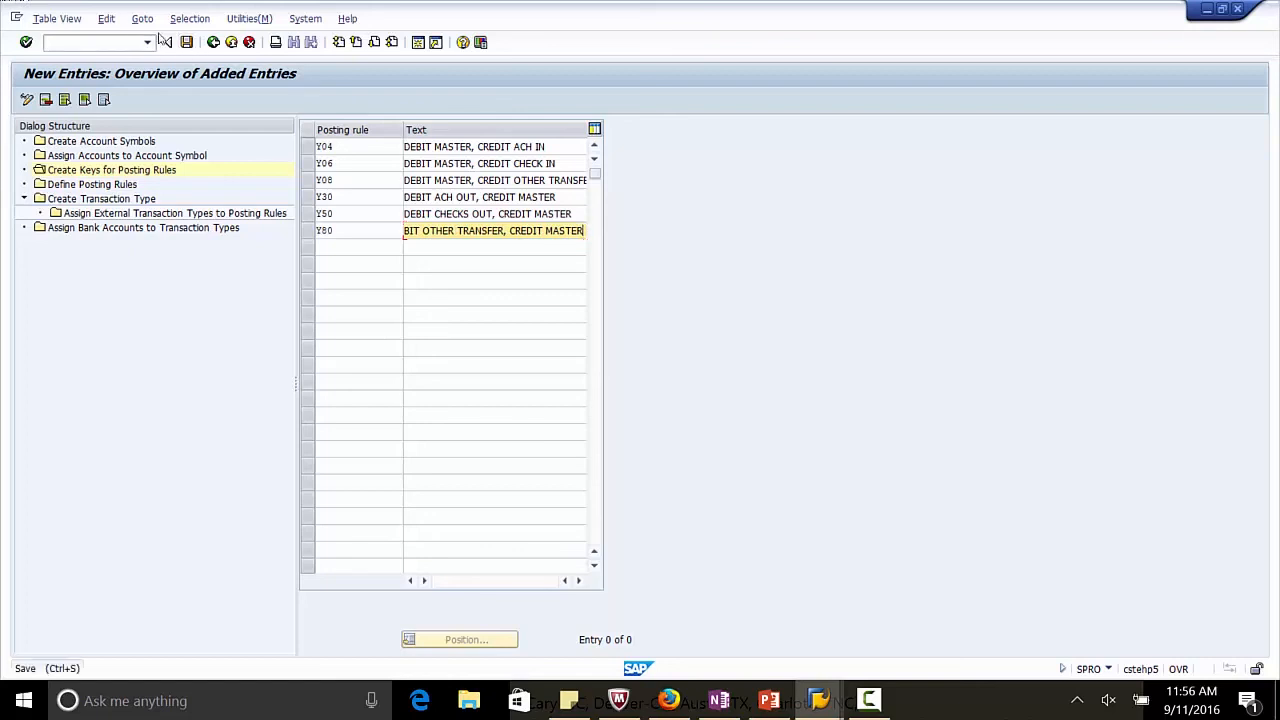
pyautogui.press('Ctrl+S')
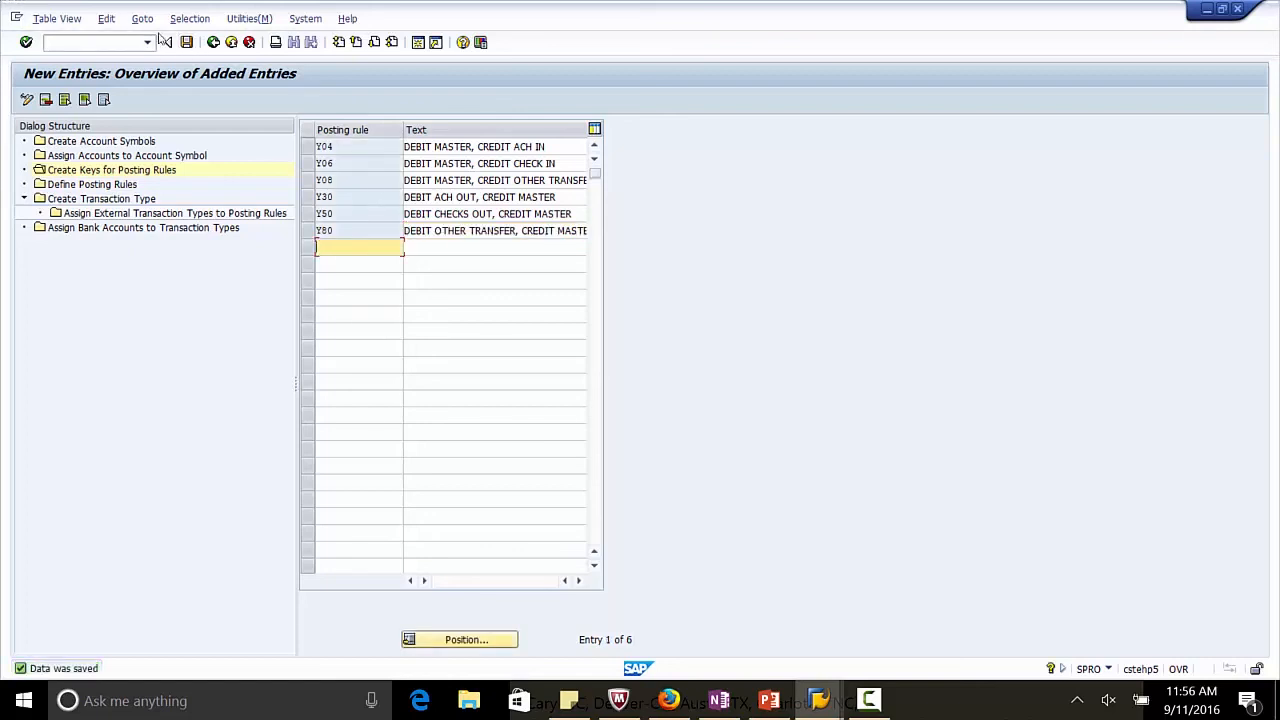